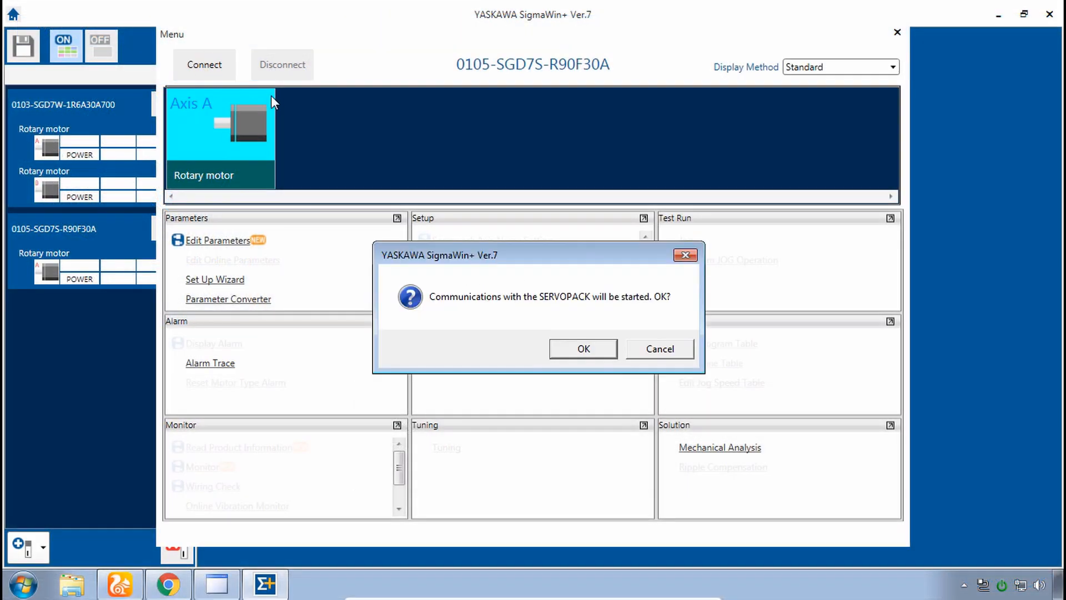
# Connect to the drive, start the Jog test run and run the servo motor forward
pyautogui.click(582, 348)
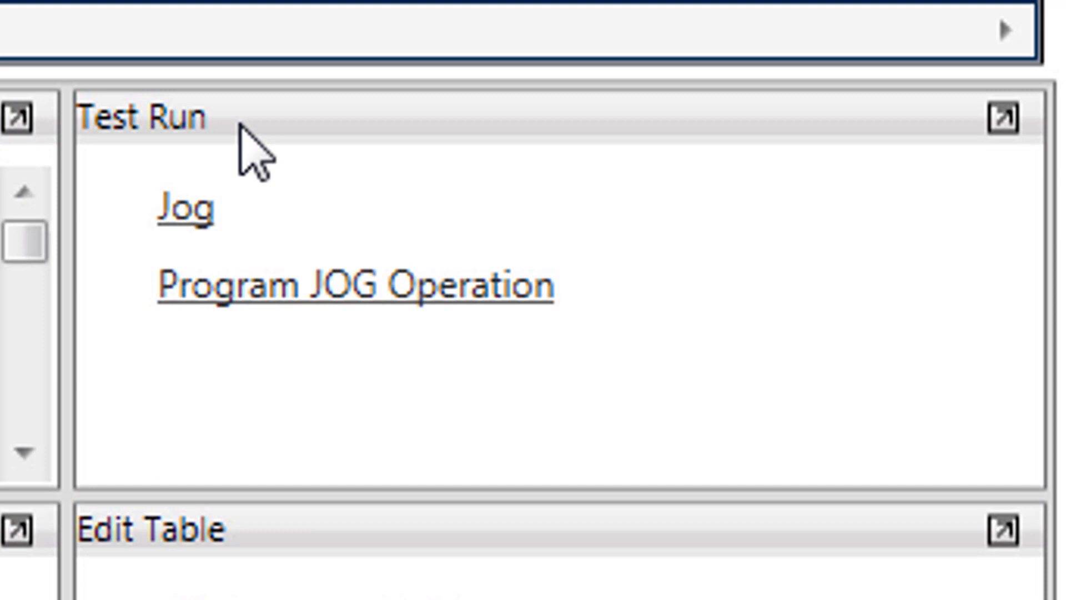
pyautogui.click(353, 284)
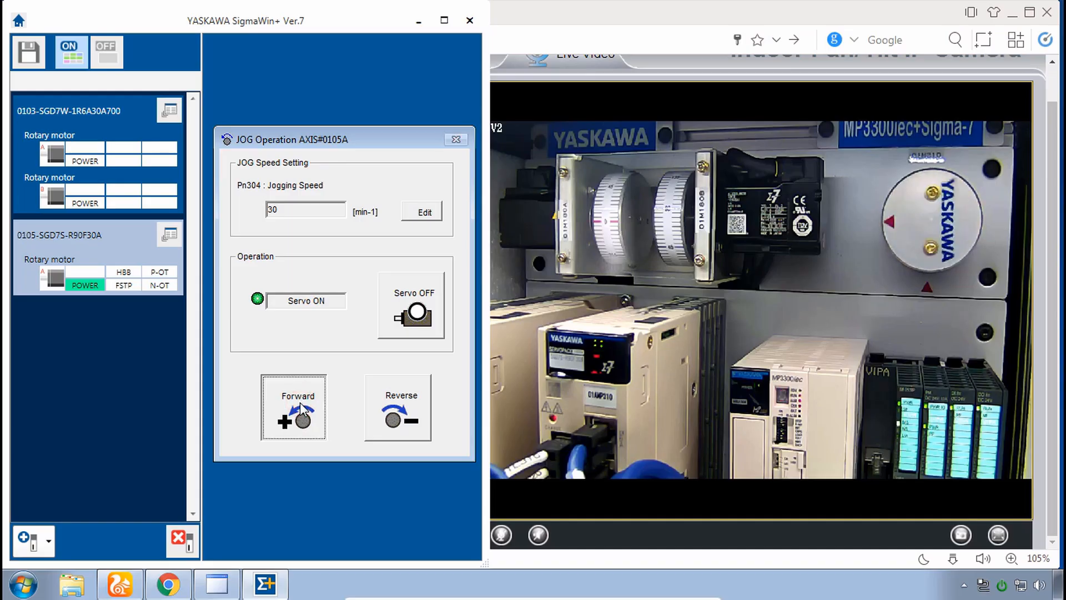
pyautogui.click(398, 407)
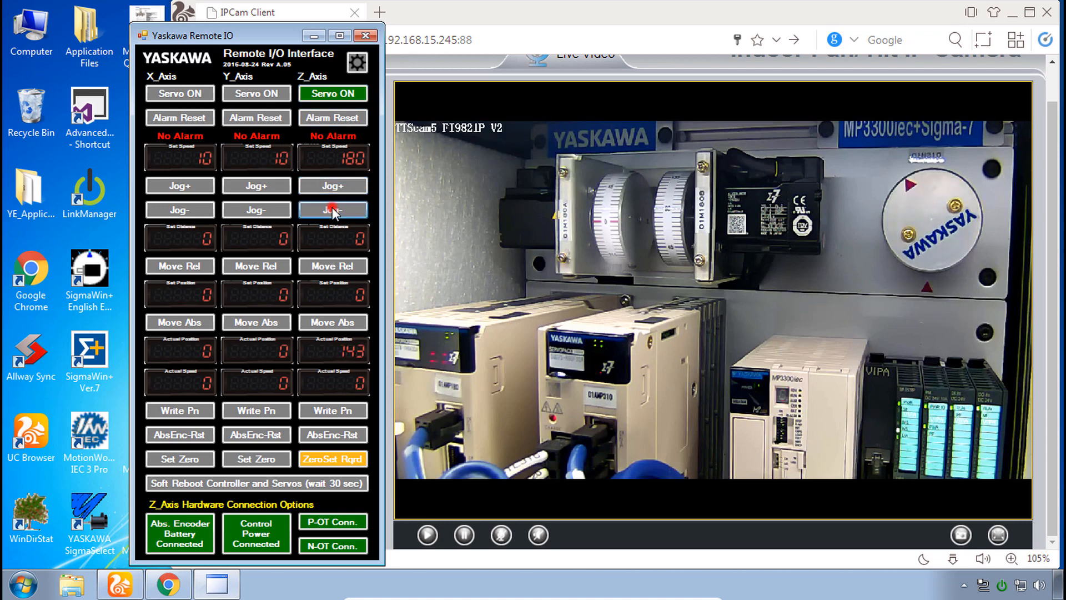
# Jog the Z axis in reverse, disconnect its P-OT signal, then jog it positive
pyautogui.click(332, 210)
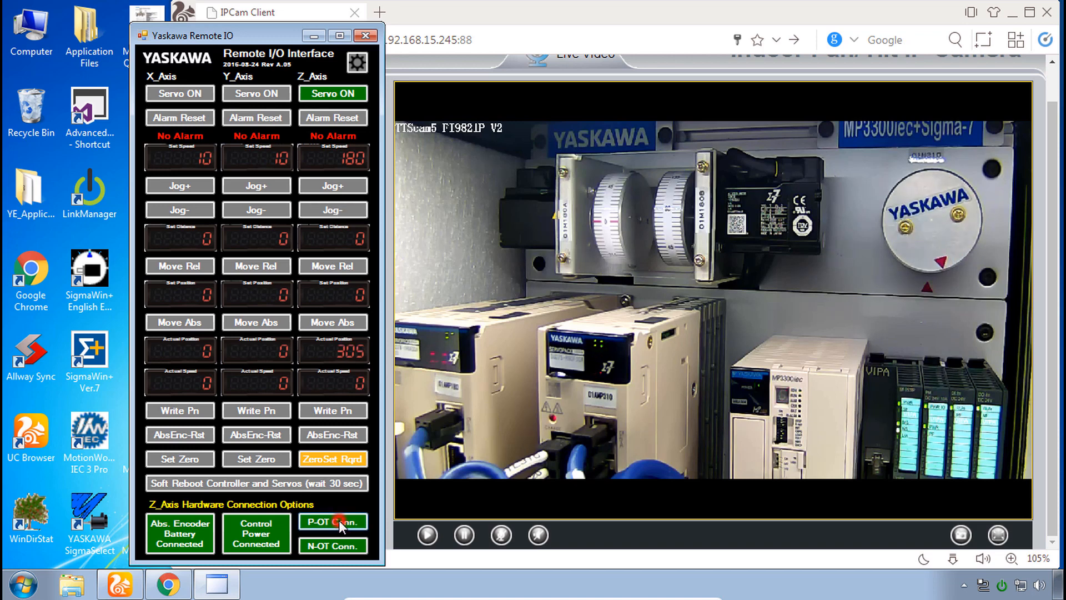
pyautogui.click(332, 522)
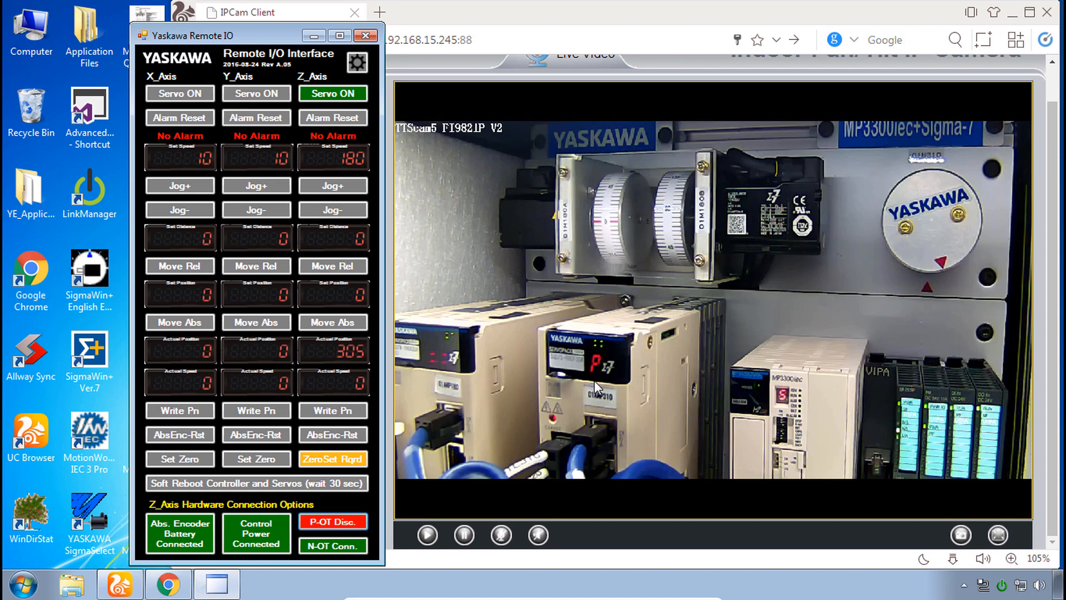
pyautogui.click(332, 186)
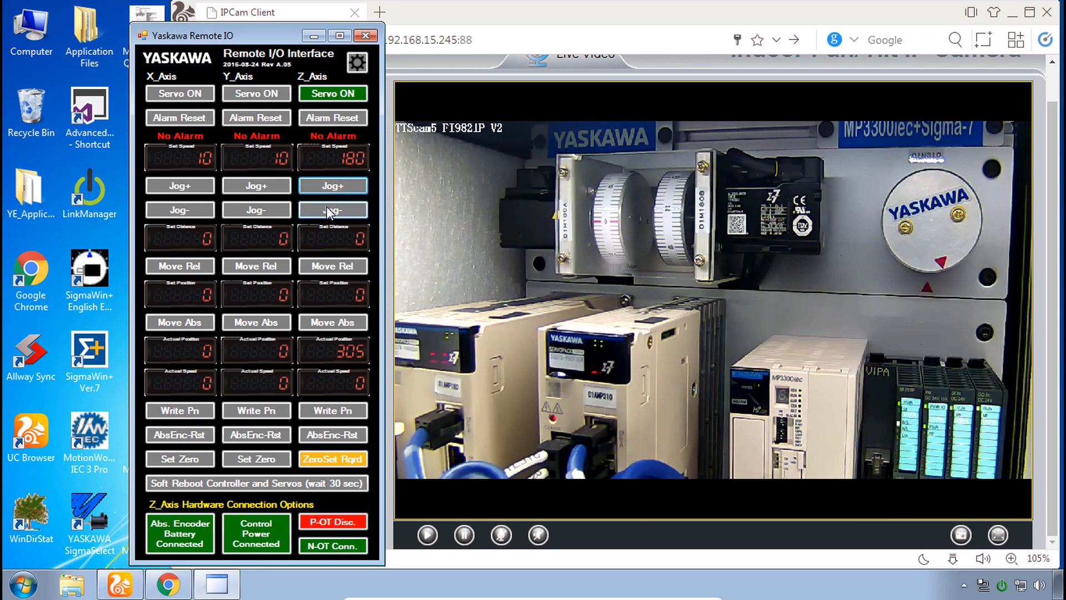
# Jog reverse again, reconnect P-OT and disconnect the N-OT signal
pyautogui.click(332, 210)
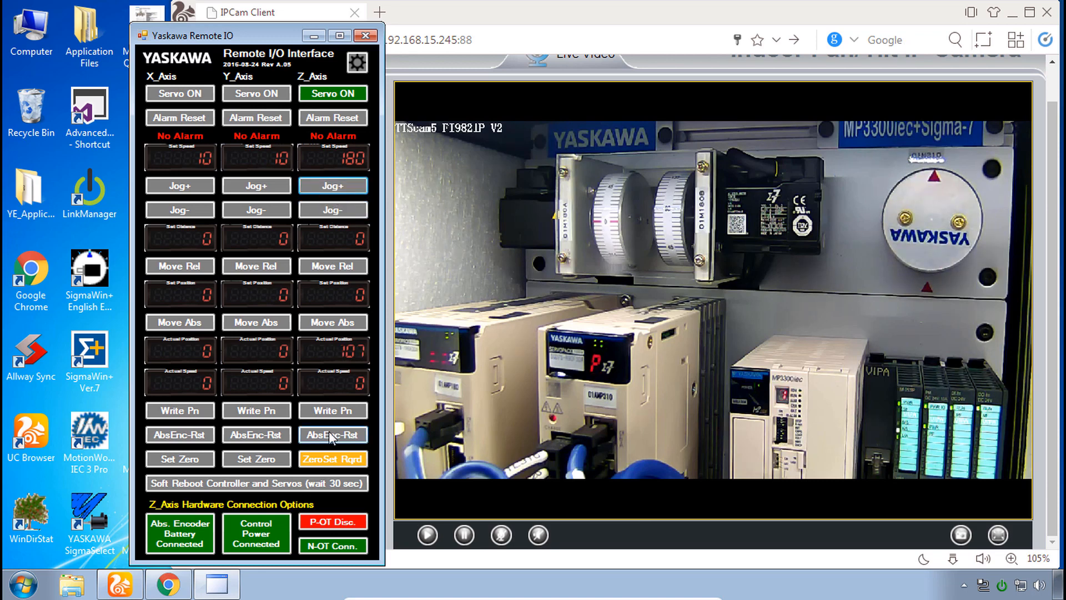
pyautogui.click(332, 522)
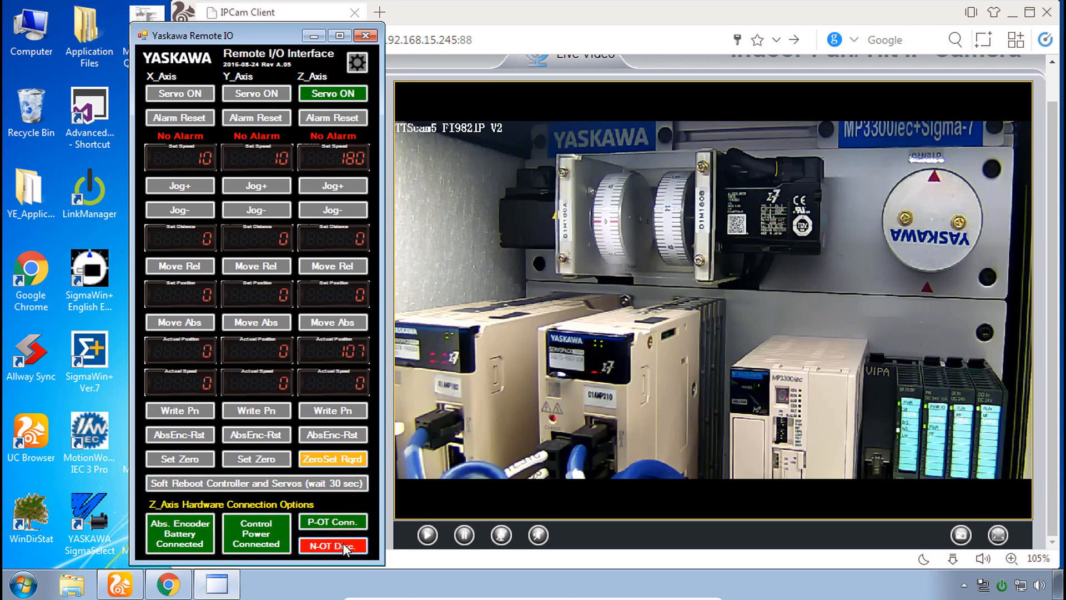
pyautogui.click(332, 186)
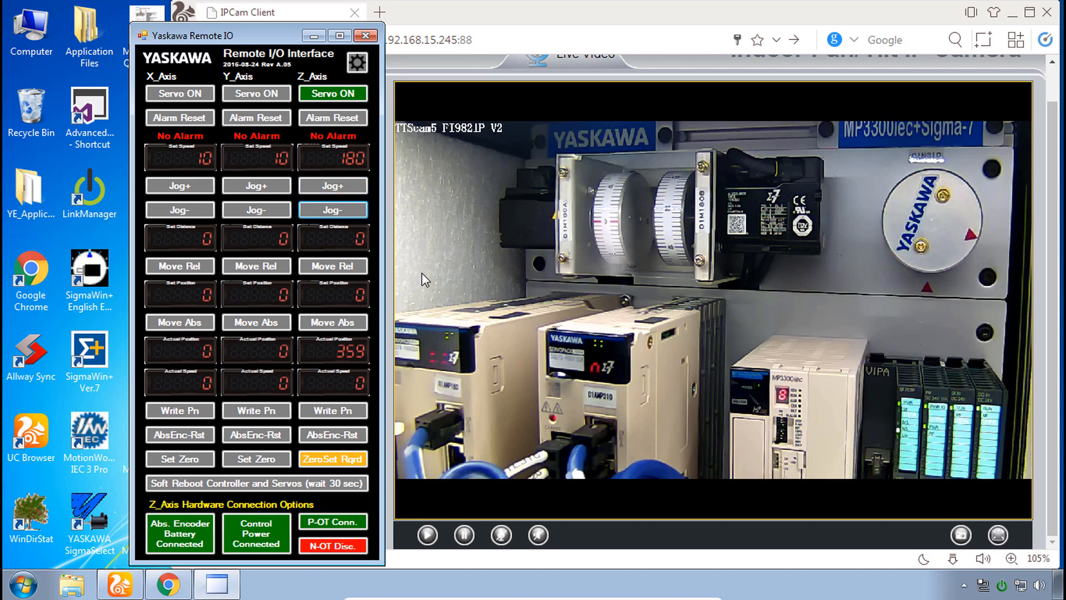
pyautogui.moveTo(606, 383)
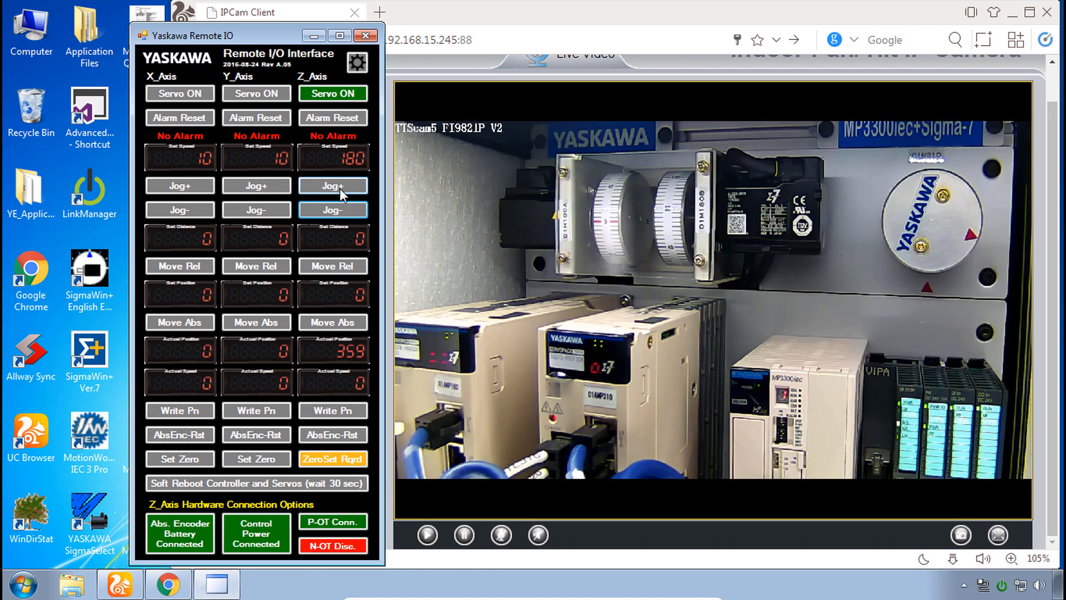
pyautogui.moveTo(332, 210)
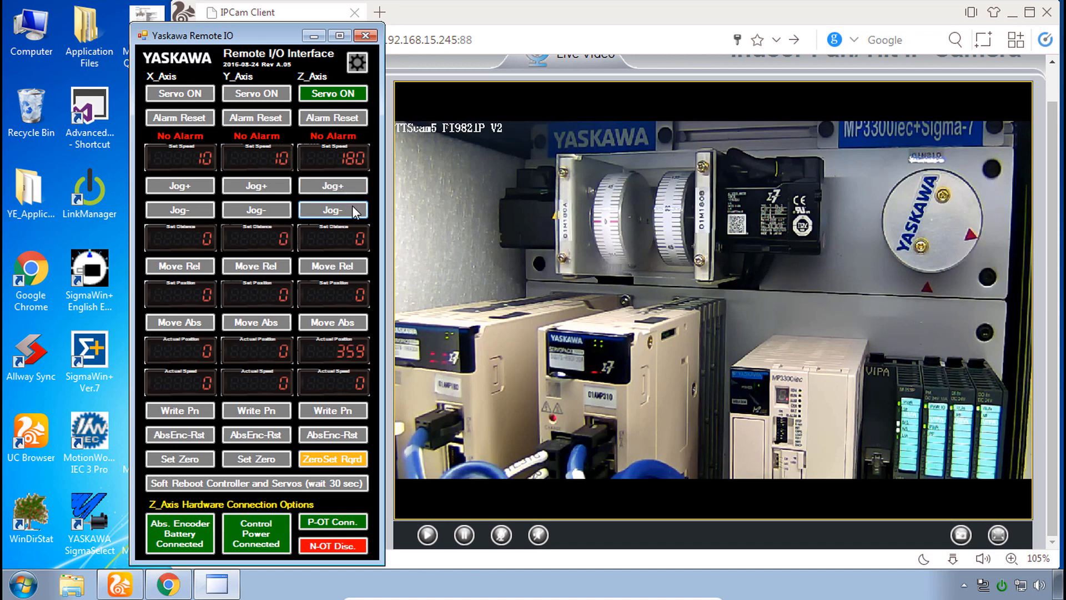
pyautogui.click(332, 210)
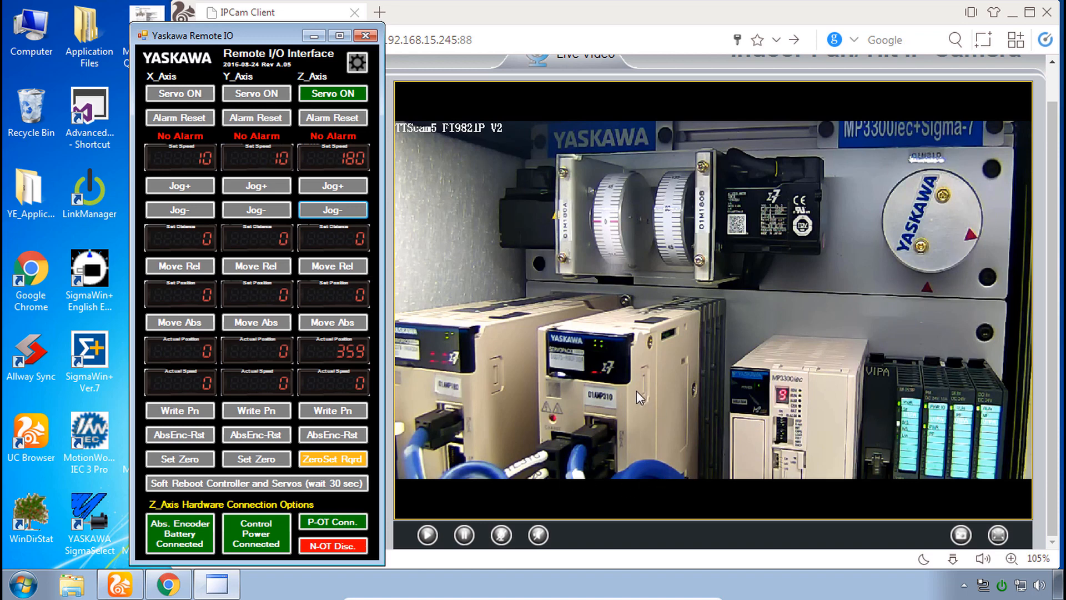
pyautogui.moveTo(910, 244)
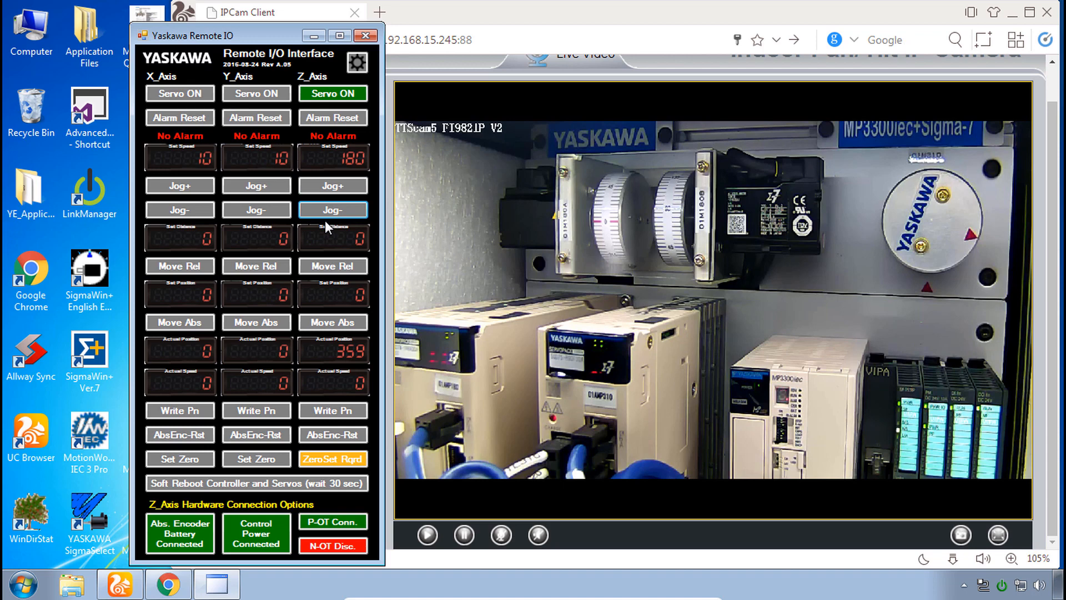
pyautogui.moveTo(640, 385)
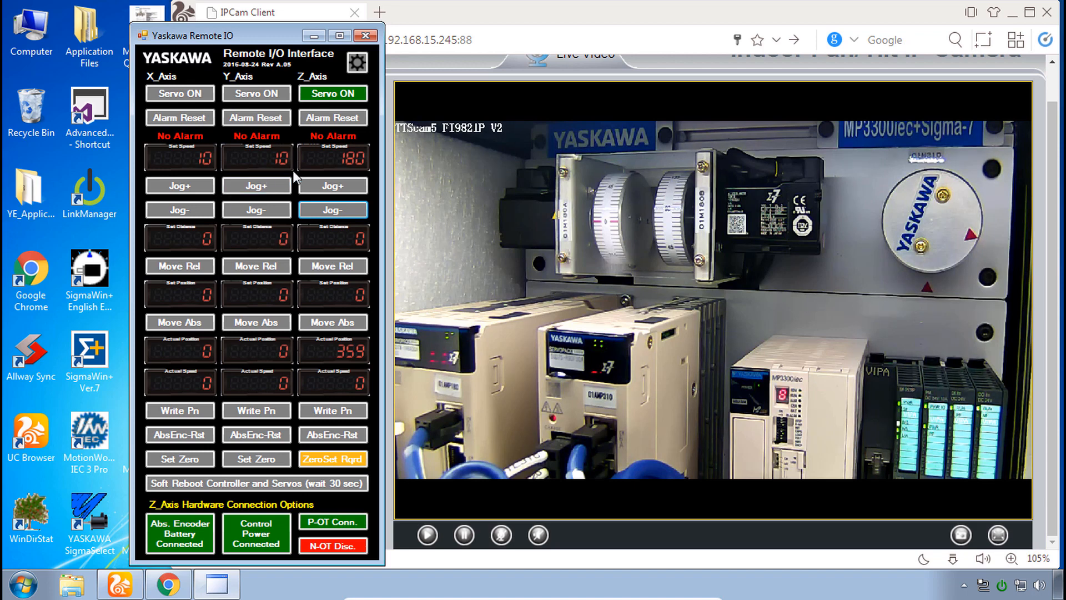
pyautogui.moveTo(650, 310)
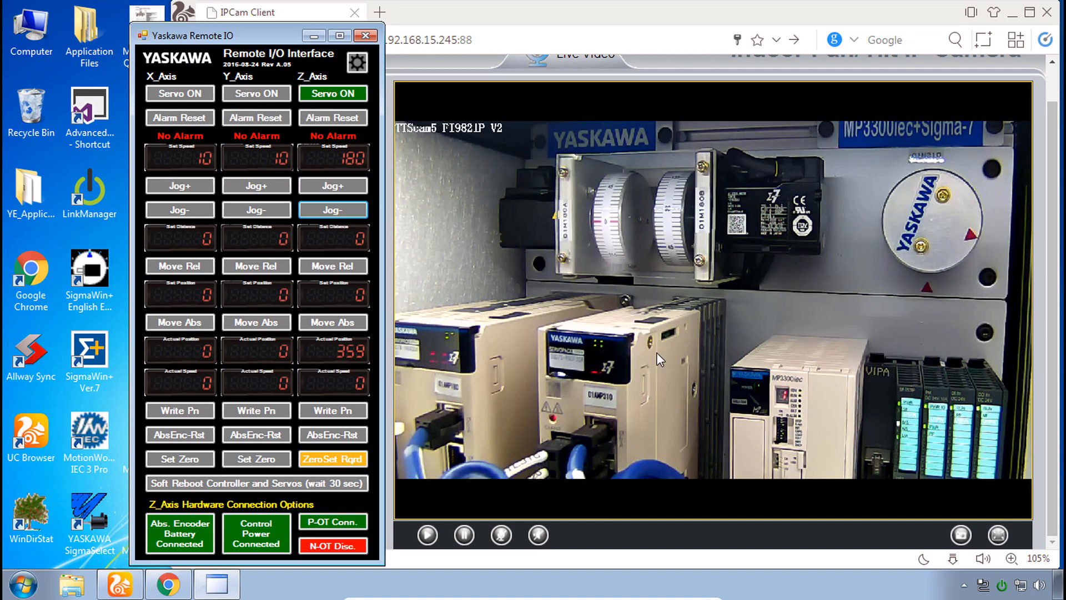
pyautogui.moveTo(925, 241)
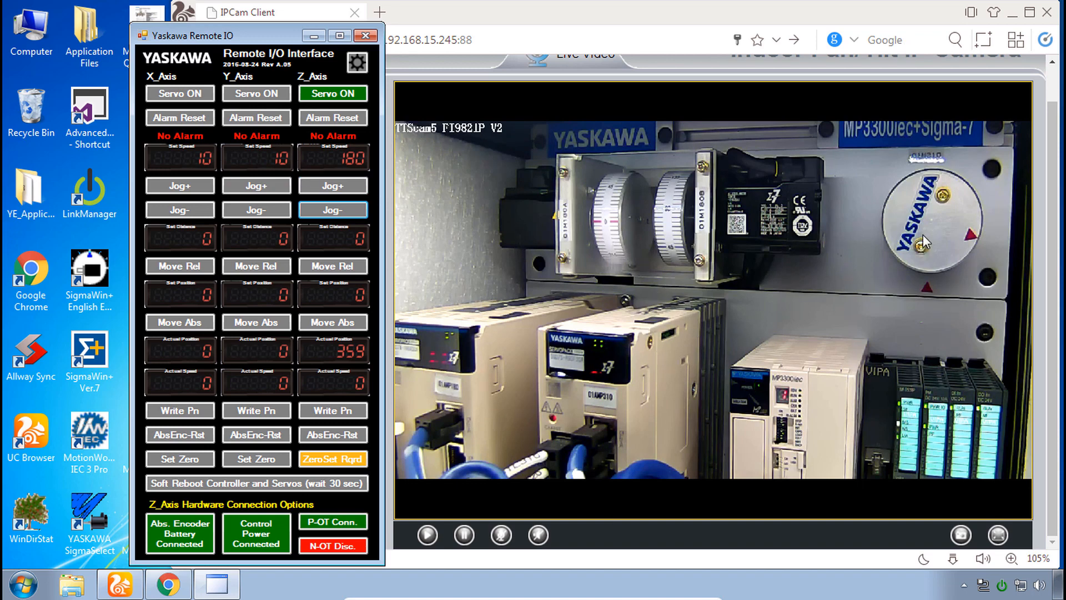
pyautogui.moveTo(661, 360)
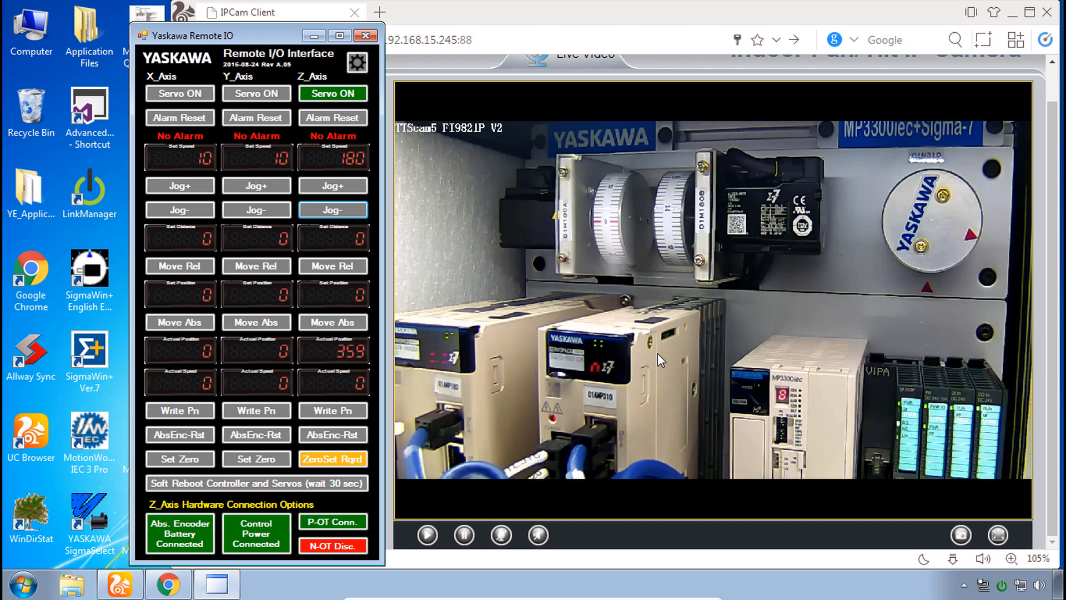
pyautogui.moveTo(686, 344)
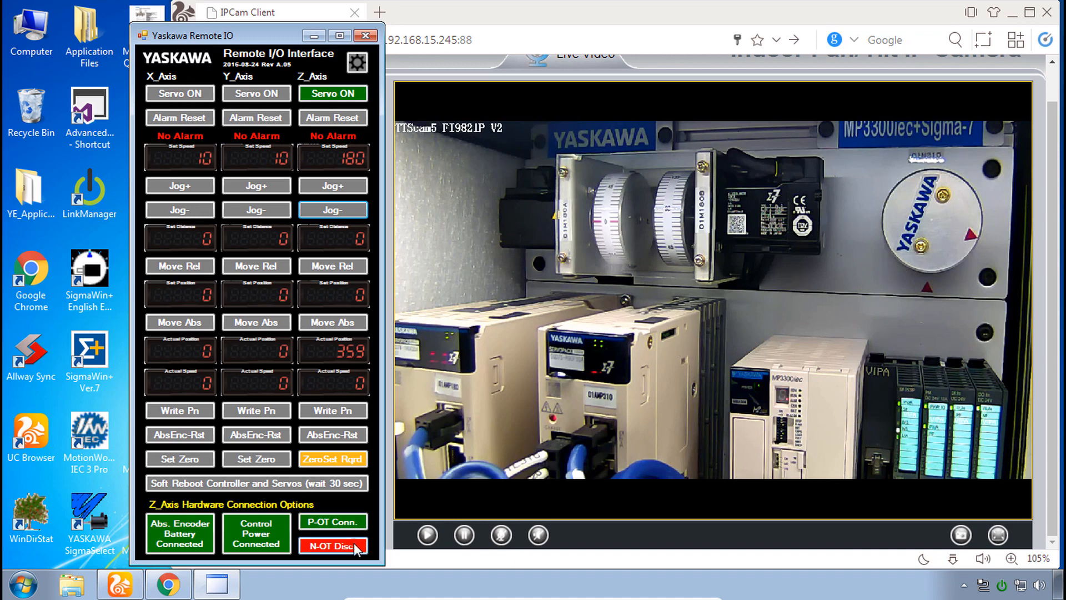
# Reconnect the Z-axis N-OT signal and select the 0105-SGD7S-R90F30A drive's functions
pyautogui.click(332, 545)
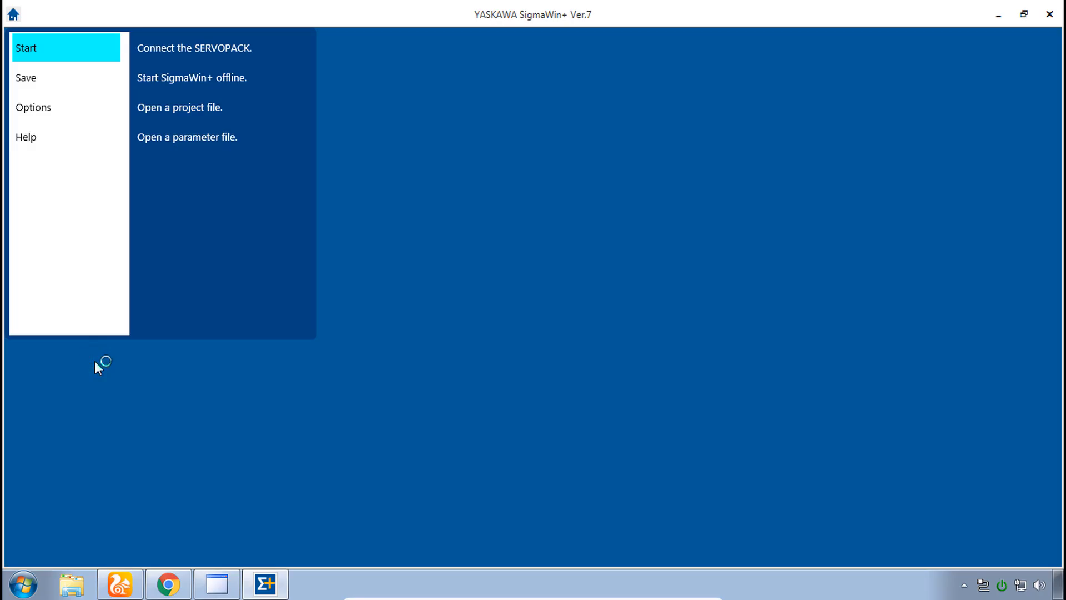
pyautogui.moveTo(207, 108)
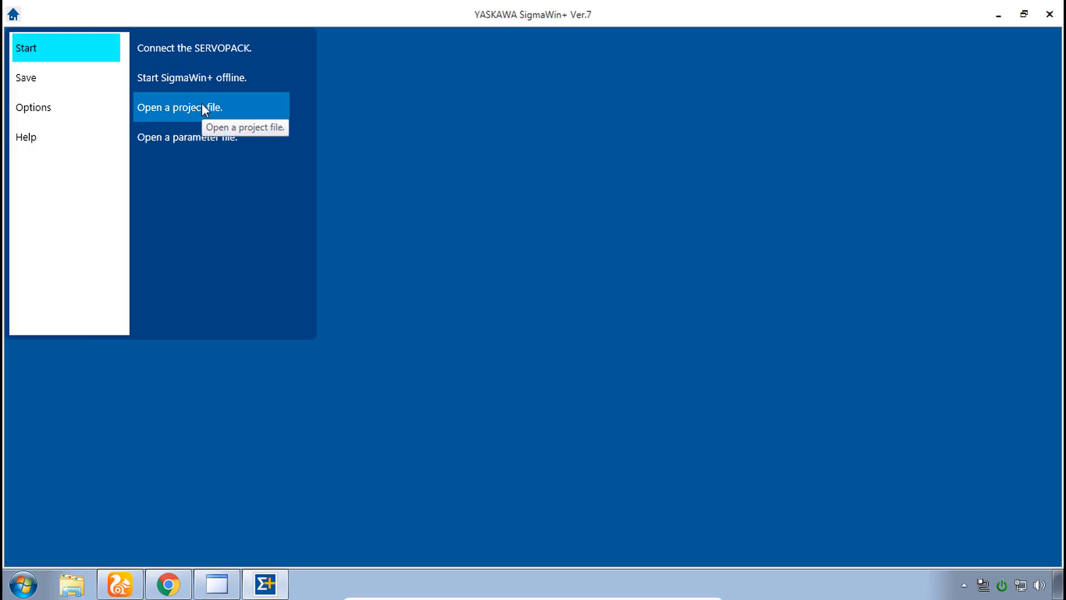
pyautogui.click(180, 107)
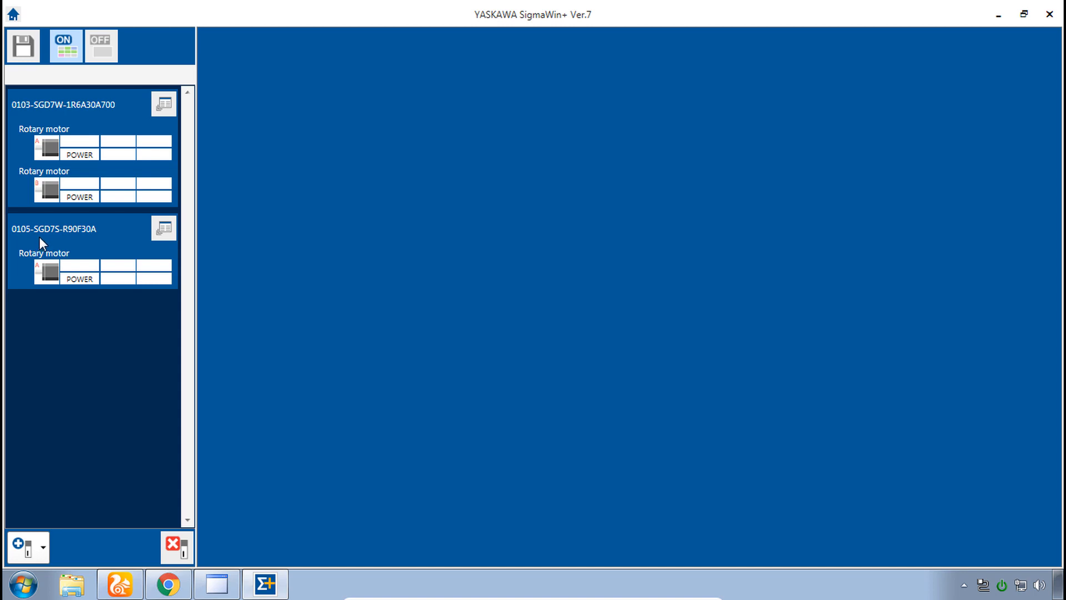
pyautogui.moveTo(164, 228)
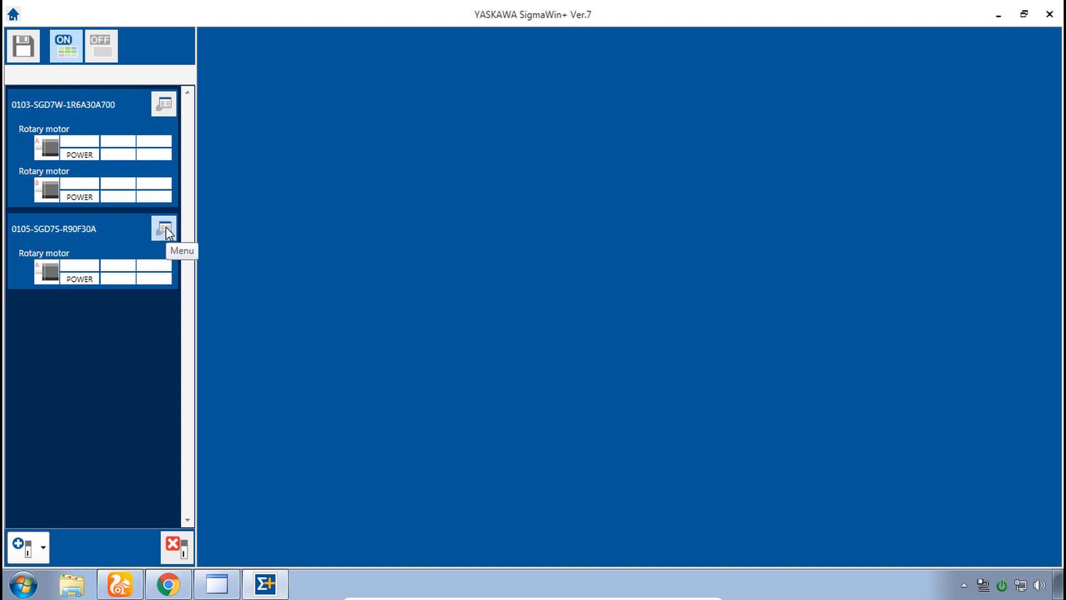
pyautogui.click(163, 228)
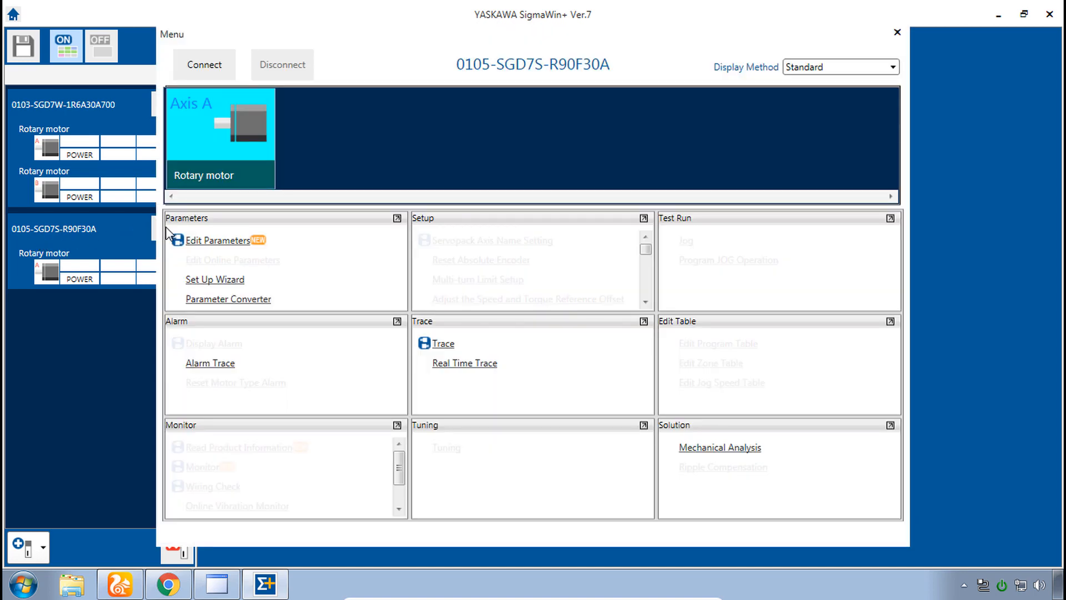
# Connect to the drive and start JOG Operation so the safety warning appears
pyautogui.click(203, 64)
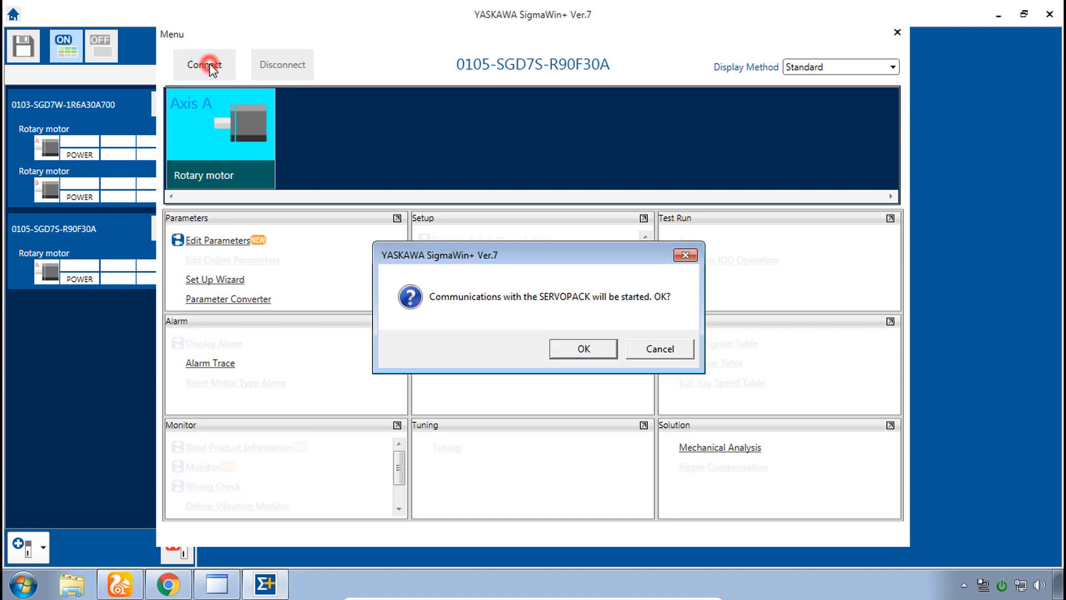
pyautogui.click(582, 348)
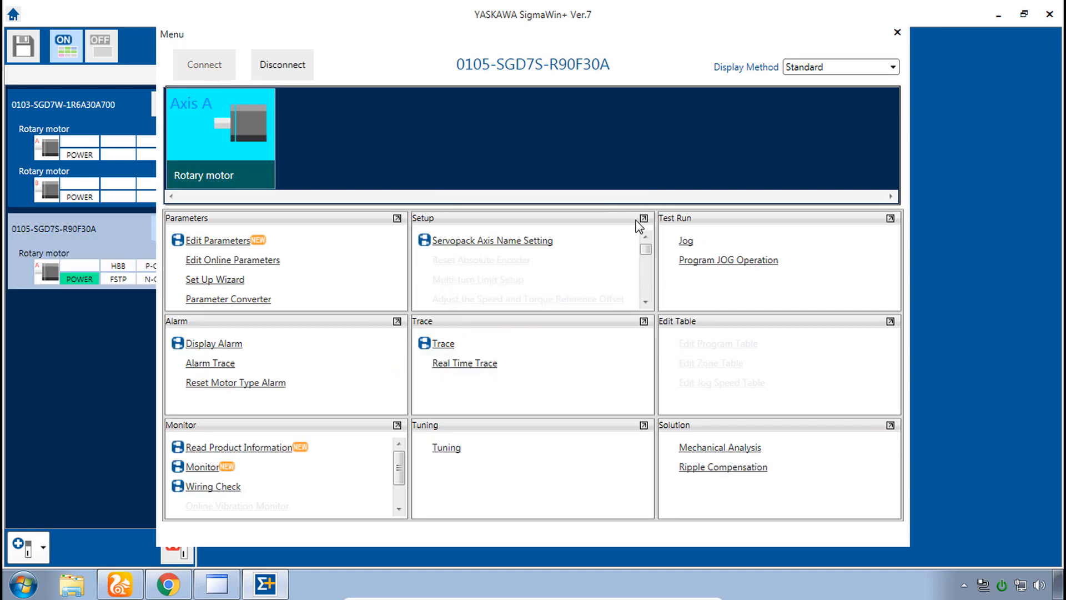
pyautogui.moveTo(686, 241)
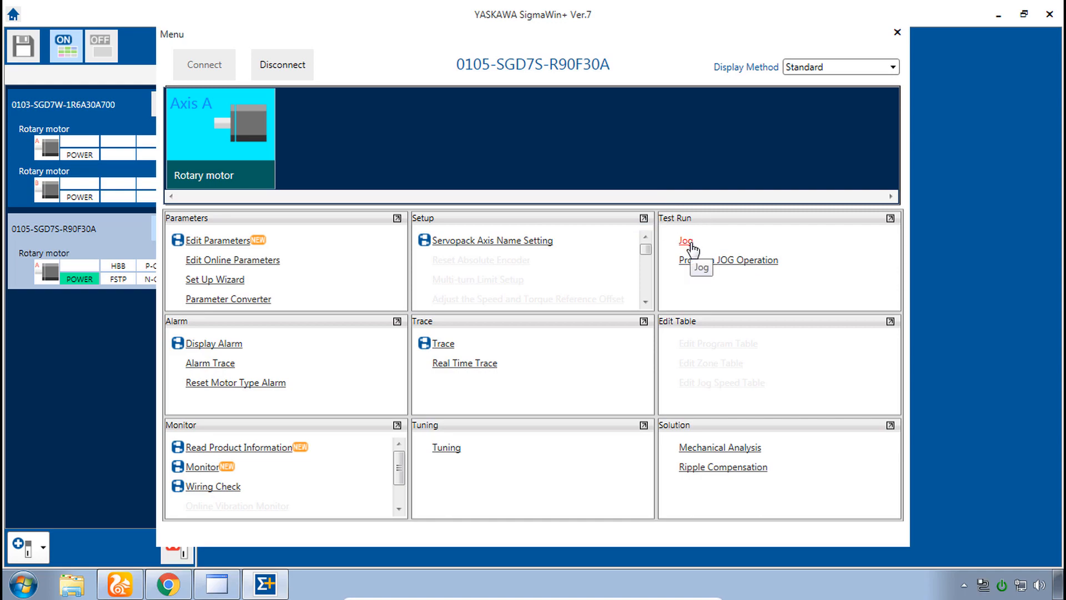
pyautogui.click(686, 240)
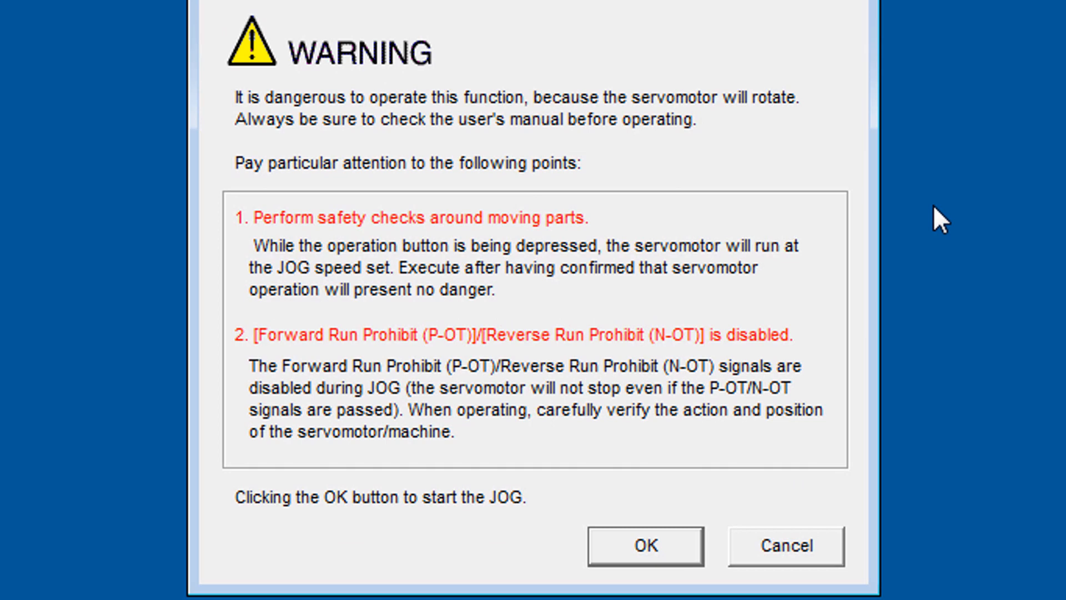
pyautogui.moveTo(776, 281)
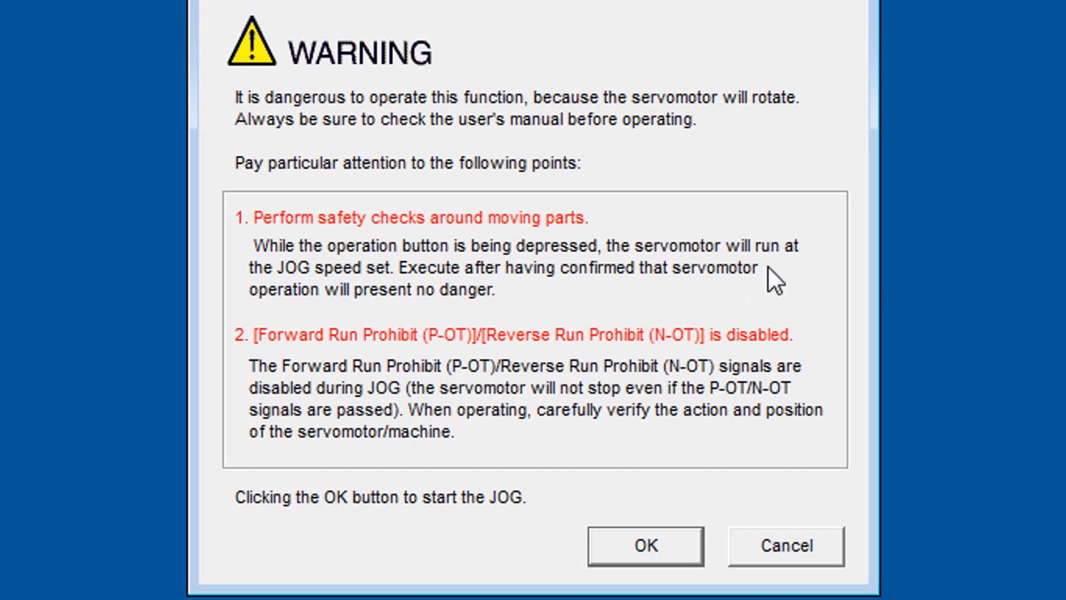
pyautogui.moveTo(767, 389)
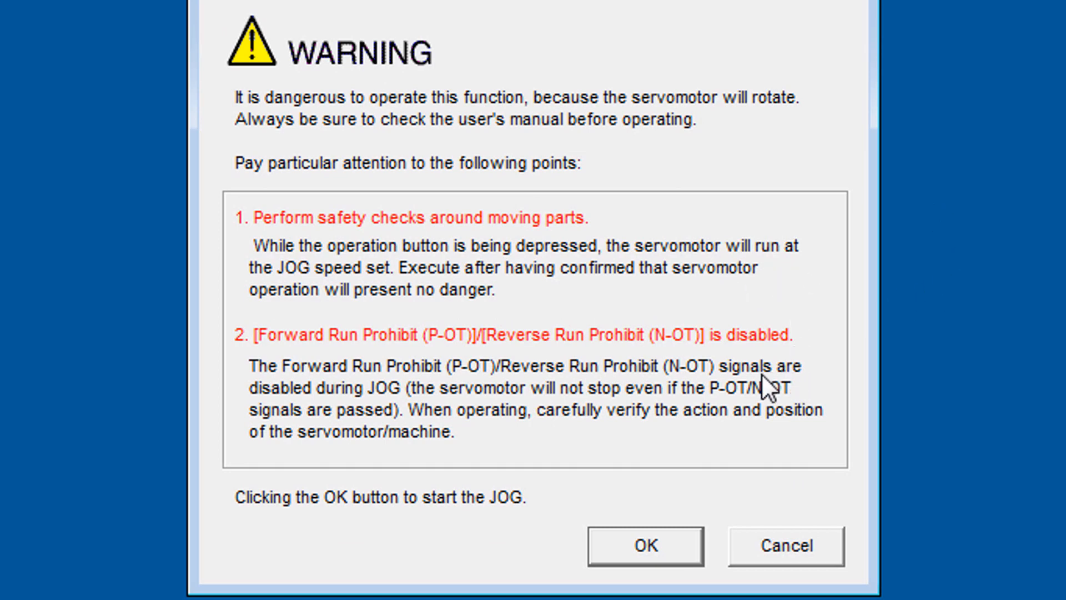
pyautogui.moveTo(747, 391)
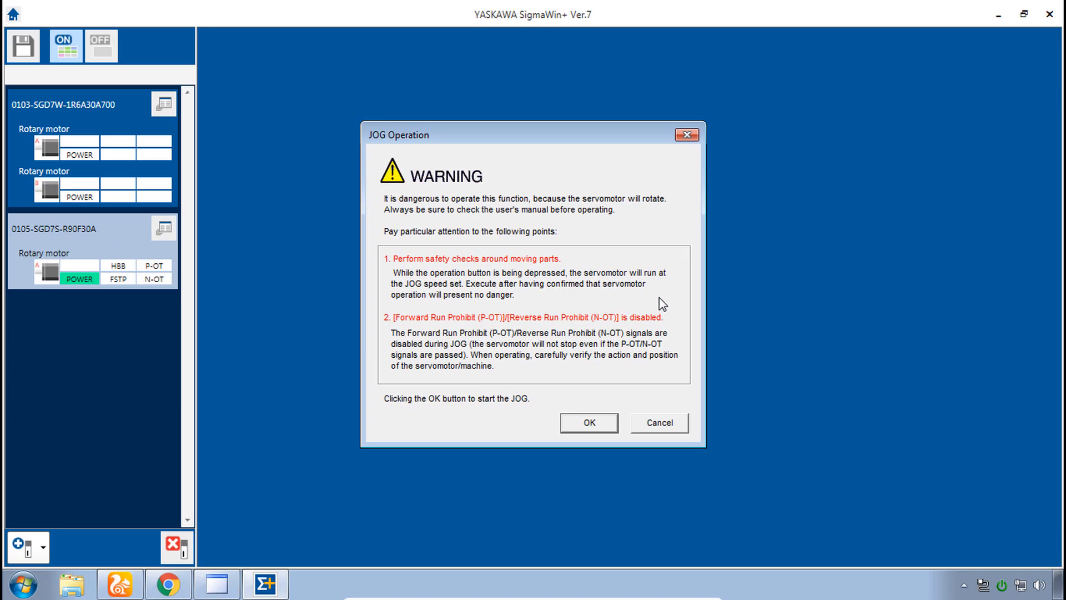
# Accept the JOG warning and set Pn304 jogging speed to 30 min-1
pyautogui.click(588, 422)
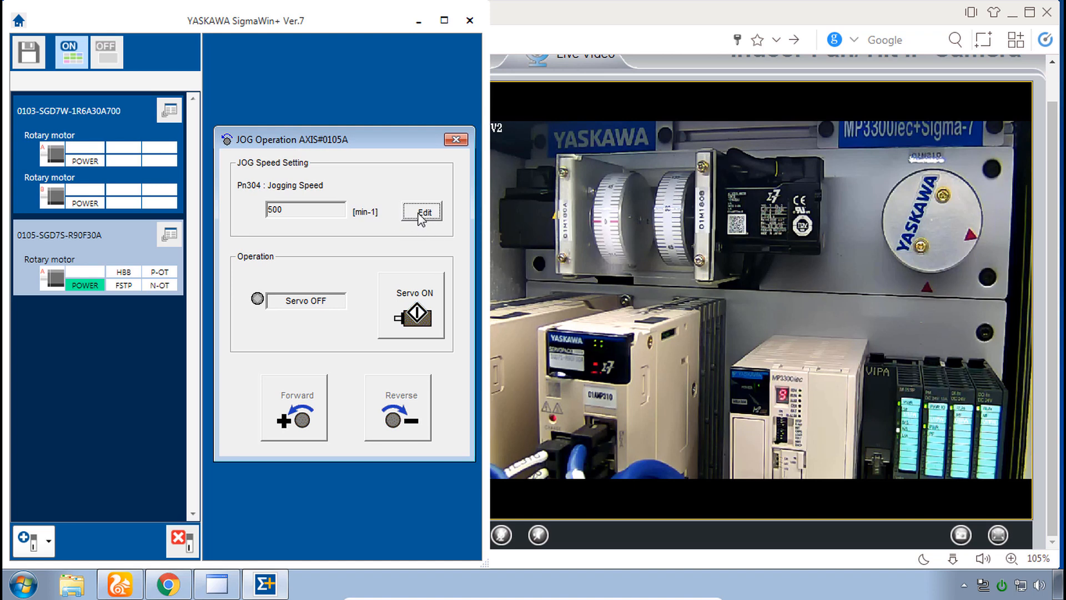
pyautogui.click(422, 213)
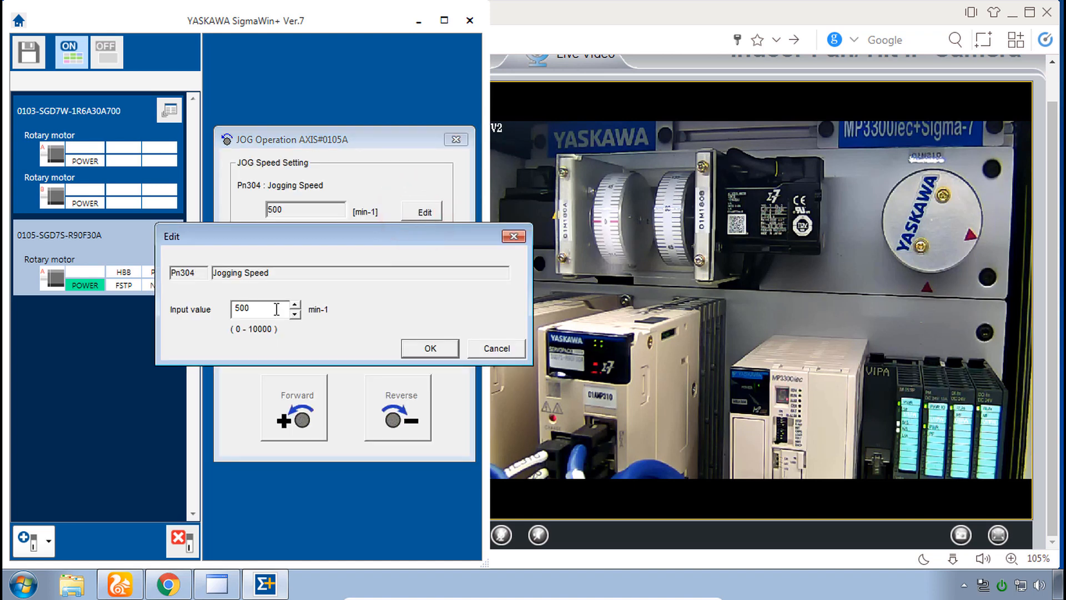
pyautogui.write('30')
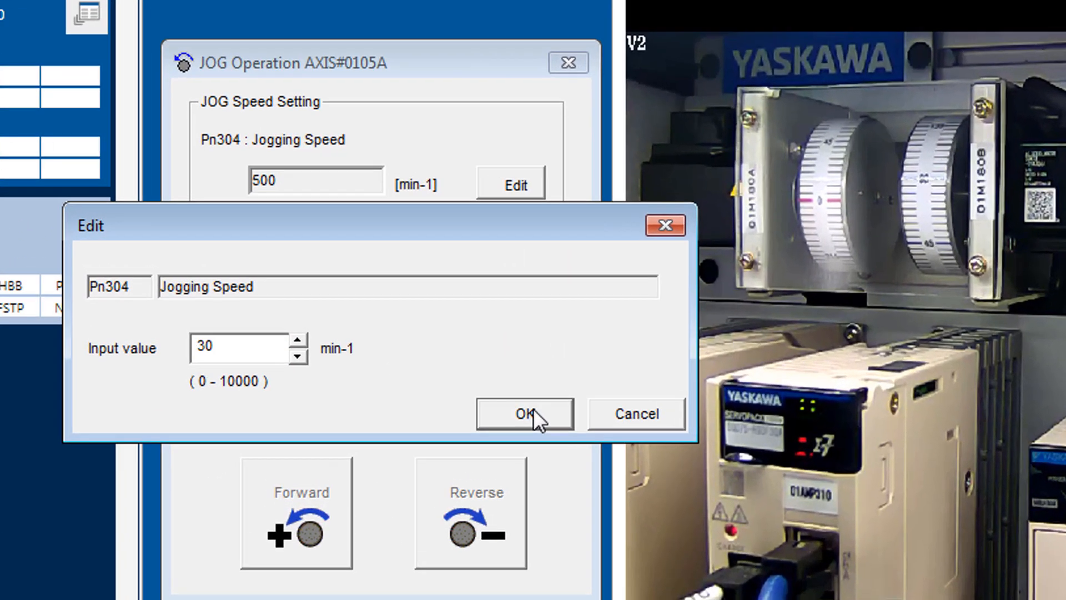
pyautogui.click(523, 413)
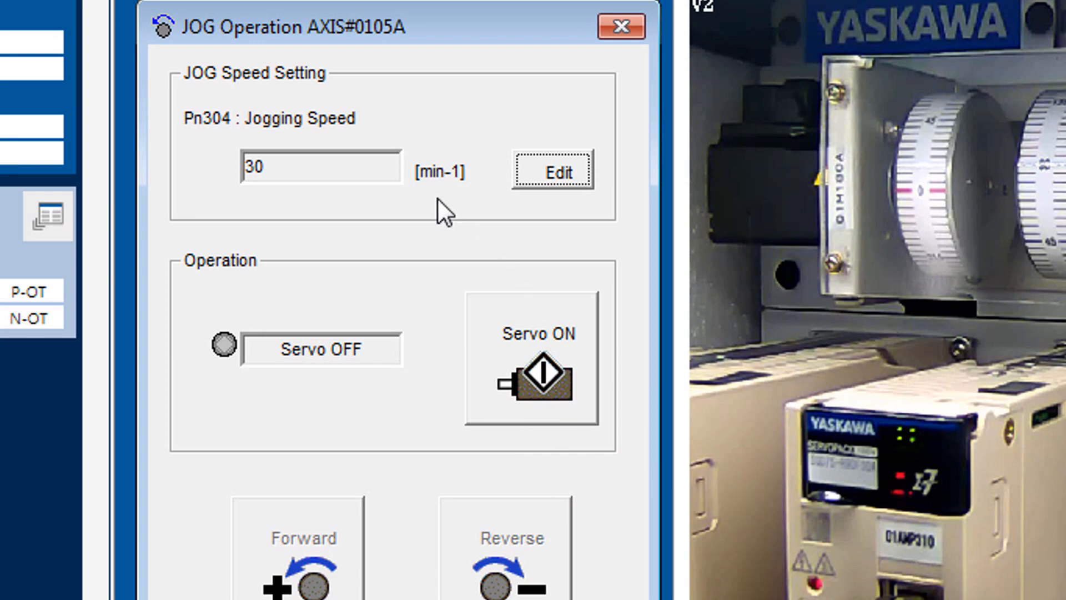
pyautogui.moveTo(469, 201)
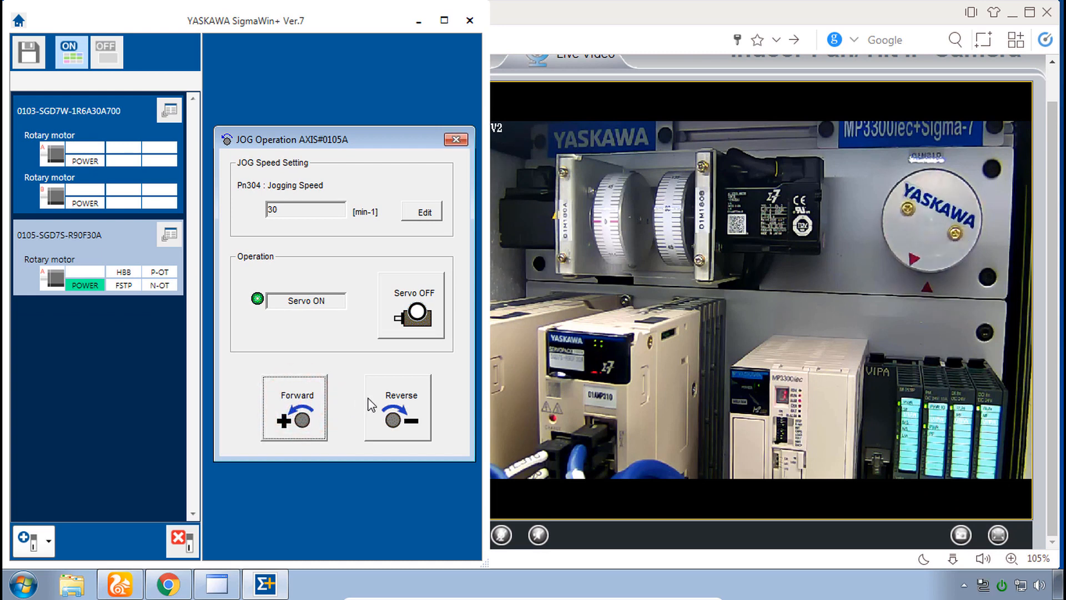
# Jog the motor at the set 30 min-1 speed
pyautogui.click(398, 408)
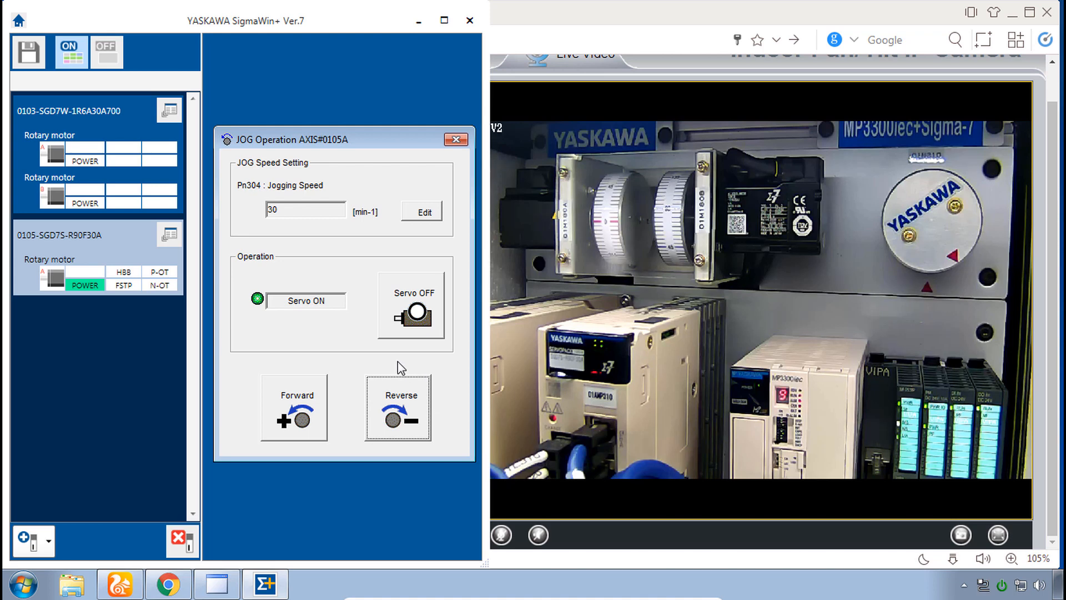
pyautogui.moveTo(619, 360)
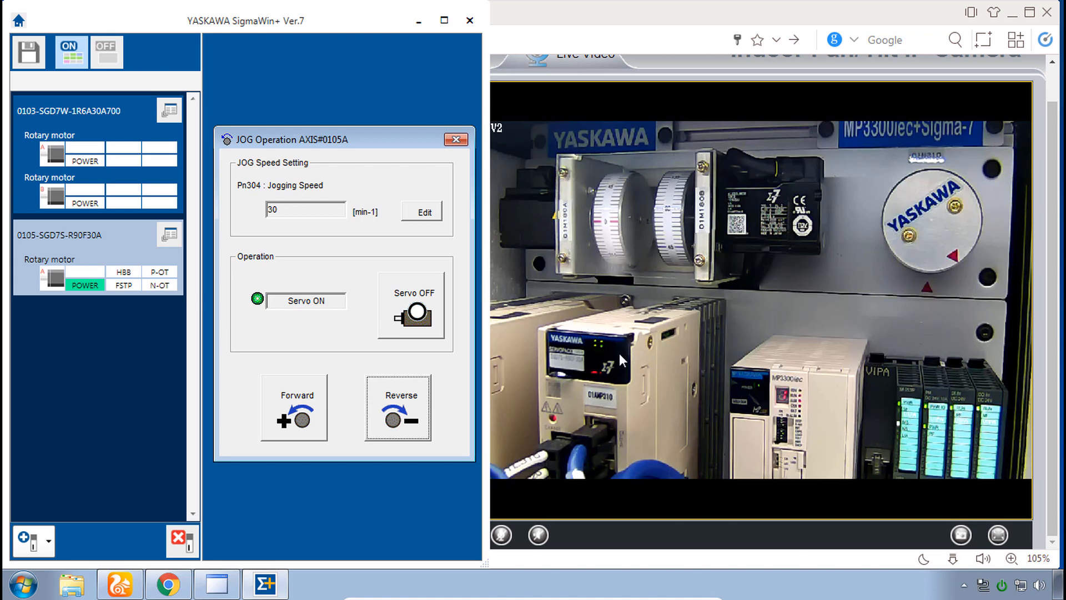
pyautogui.moveTo(970, 221)
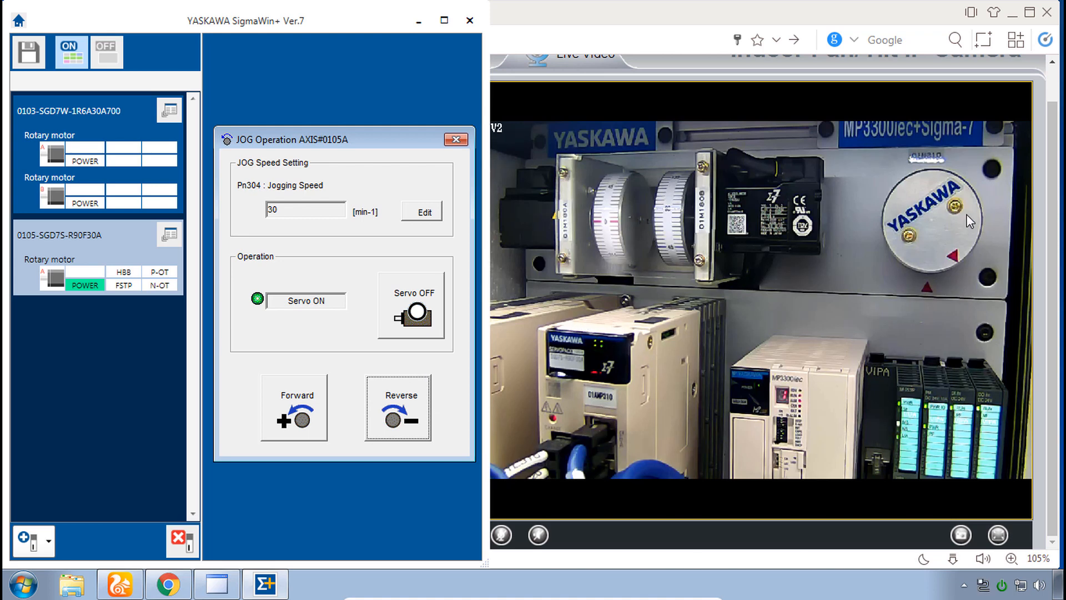
pyautogui.moveTo(818, 381)
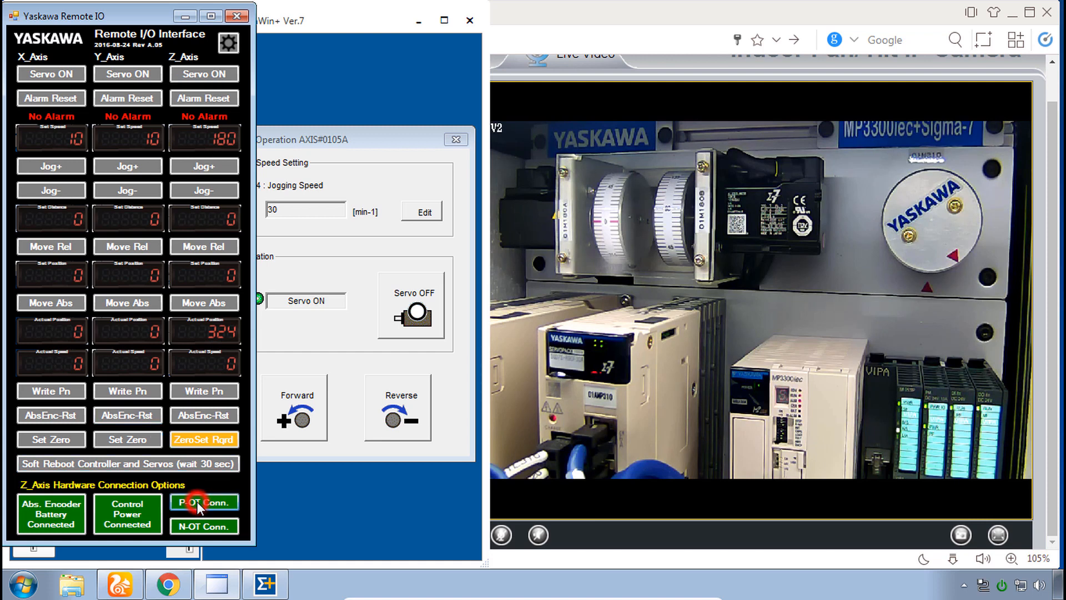
# Disconnect the Z-axis P-OT and N-OT signals, jog in reverse, then close JOG Operation
pyautogui.click(203, 525)
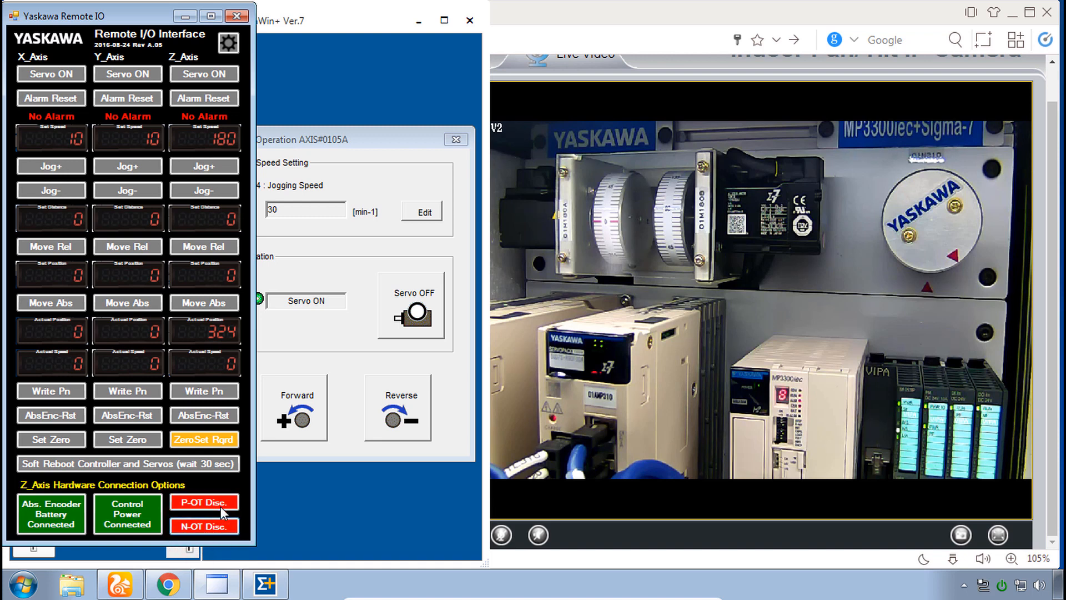
pyautogui.moveTo(301, 415)
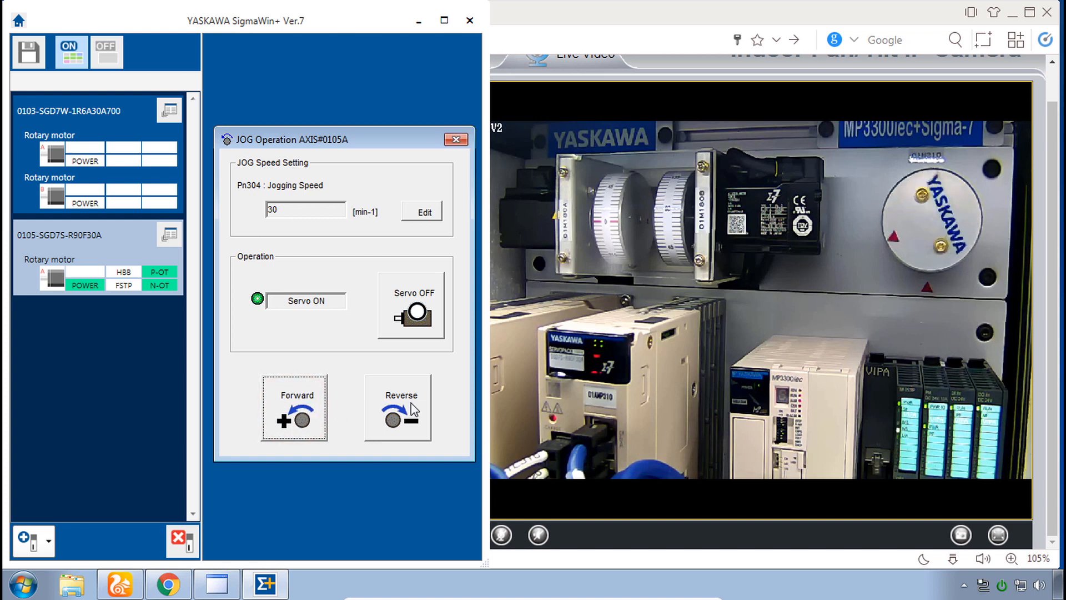
pyautogui.click(398, 408)
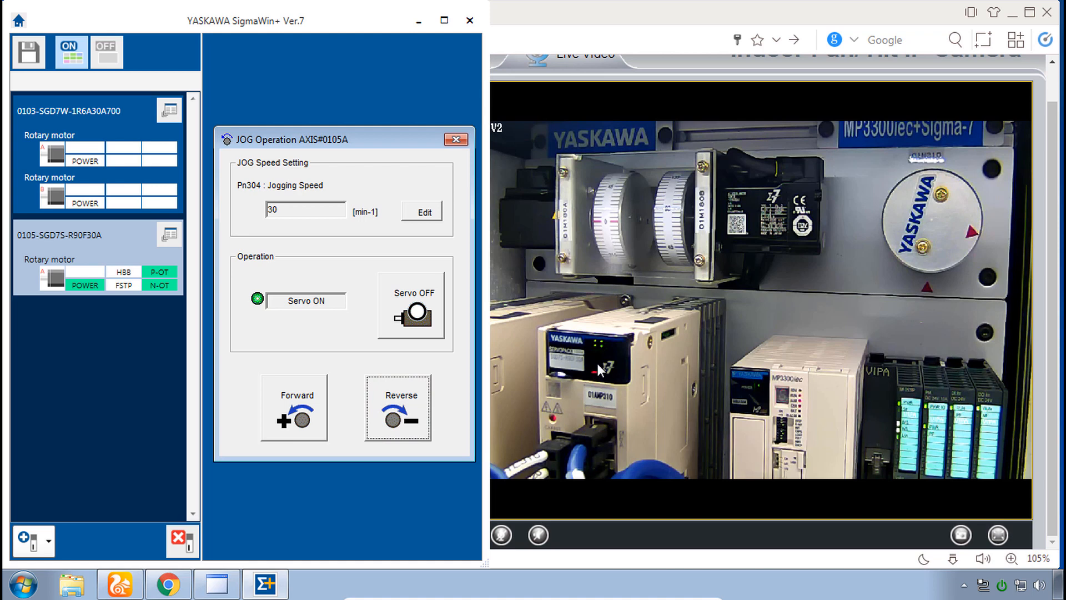
pyautogui.moveTo(450, 198)
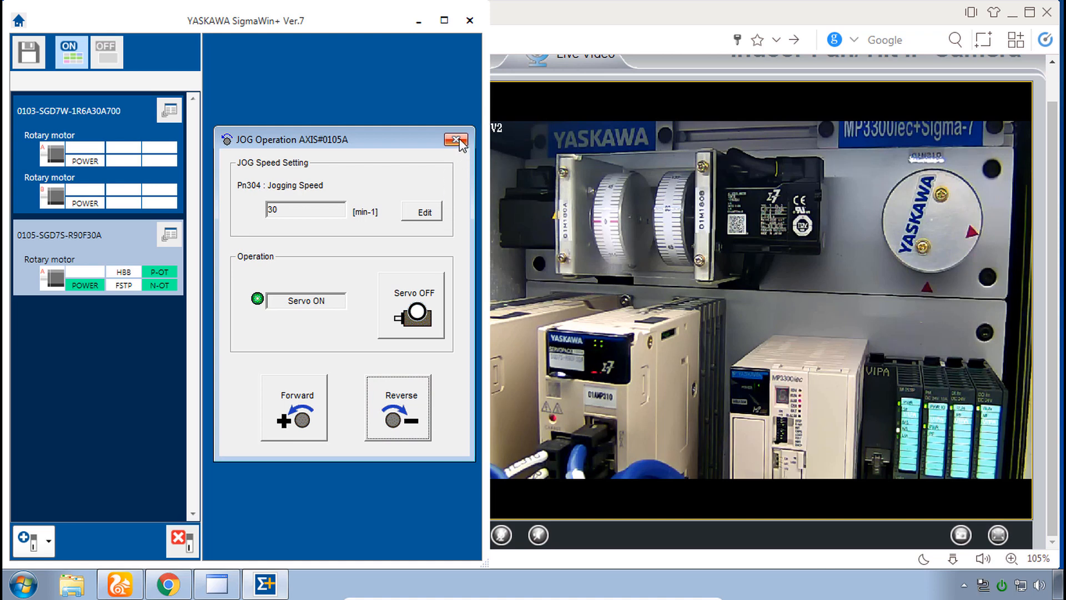
pyautogui.click(458, 140)
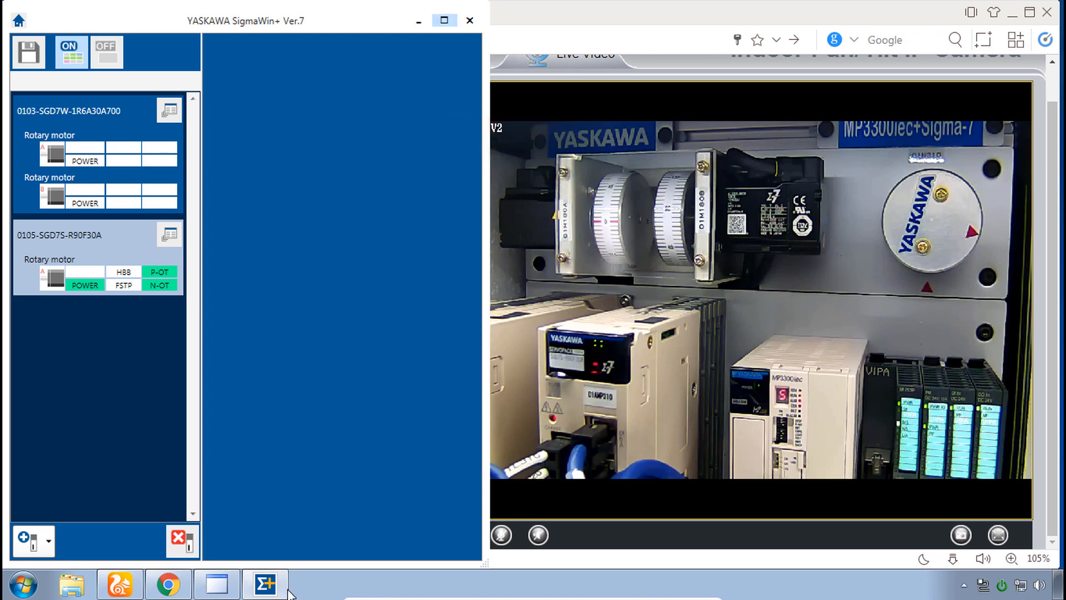
# Begin reopening JOG Operation for axis 0105
pyautogui.click(264, 583)
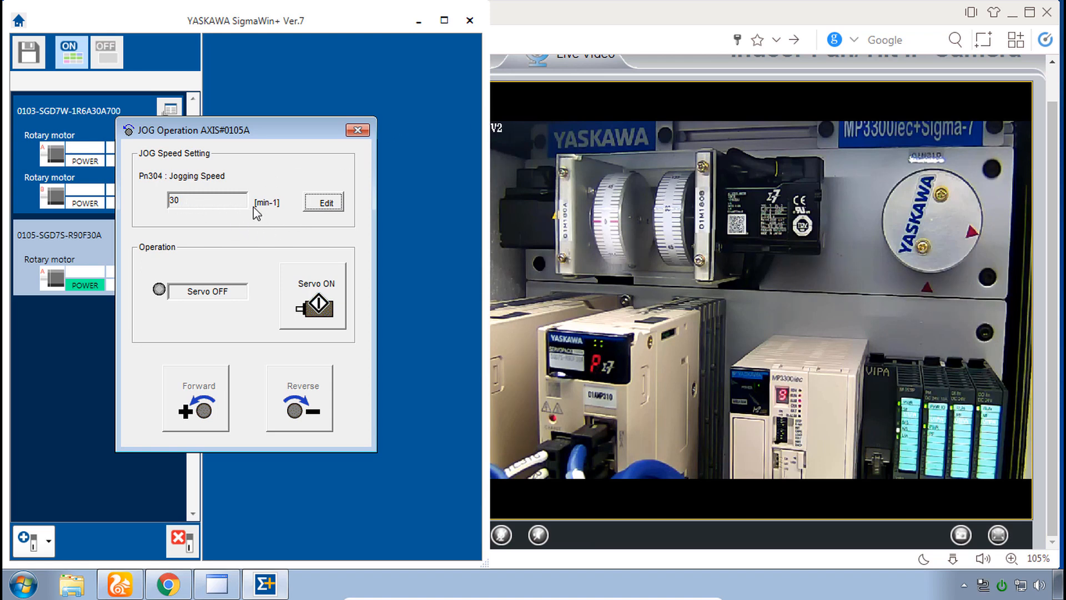
# Set Pn304 jogging speed to 10000 min-1
pyautogui.click(323, 202)
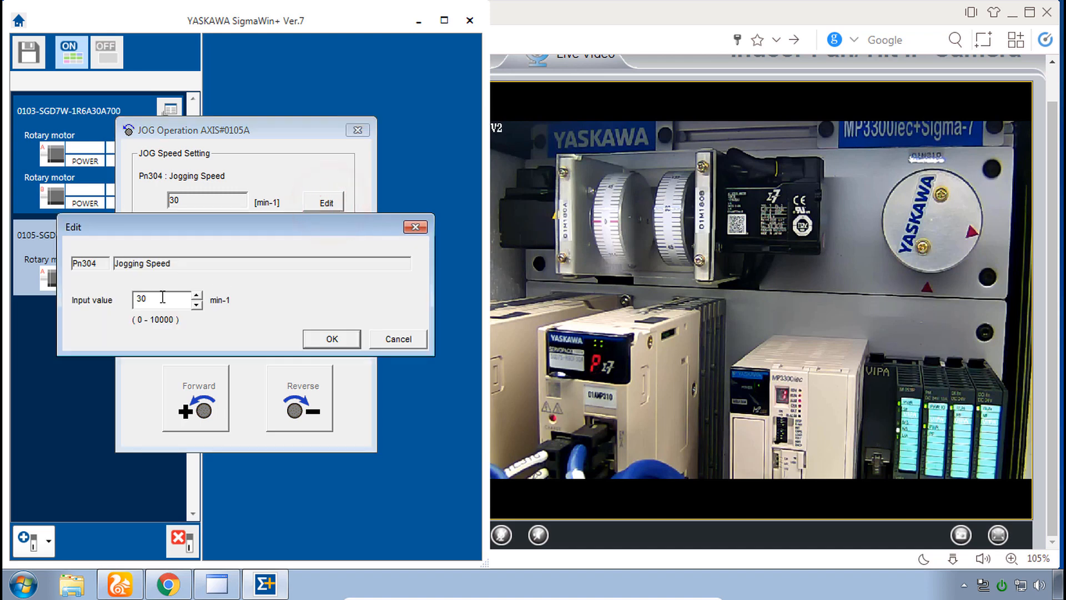
pyautogui.write('10000')
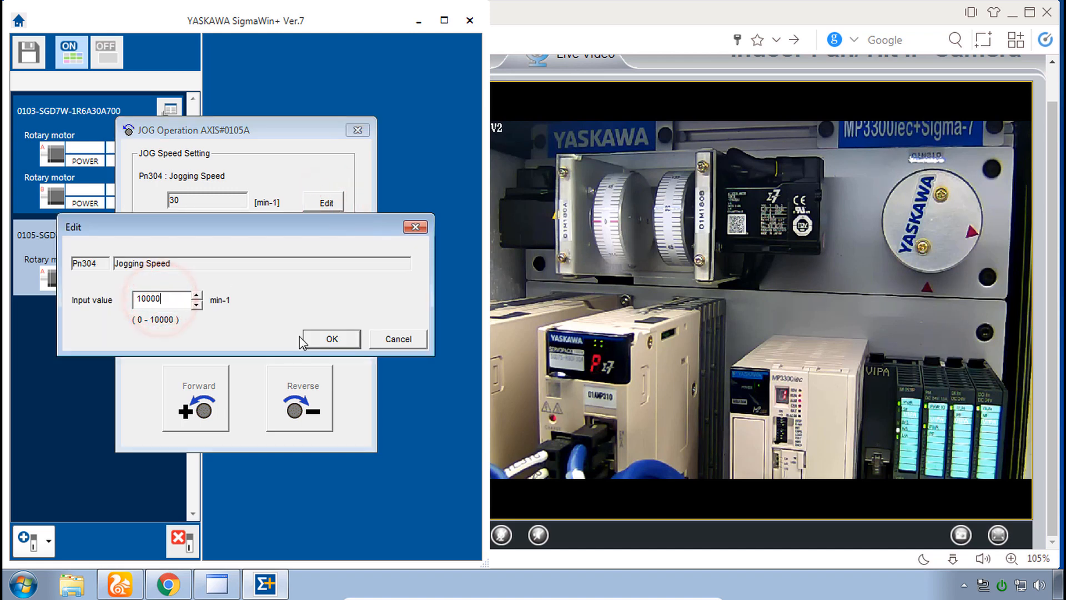
pyautogui.click(331, 340)
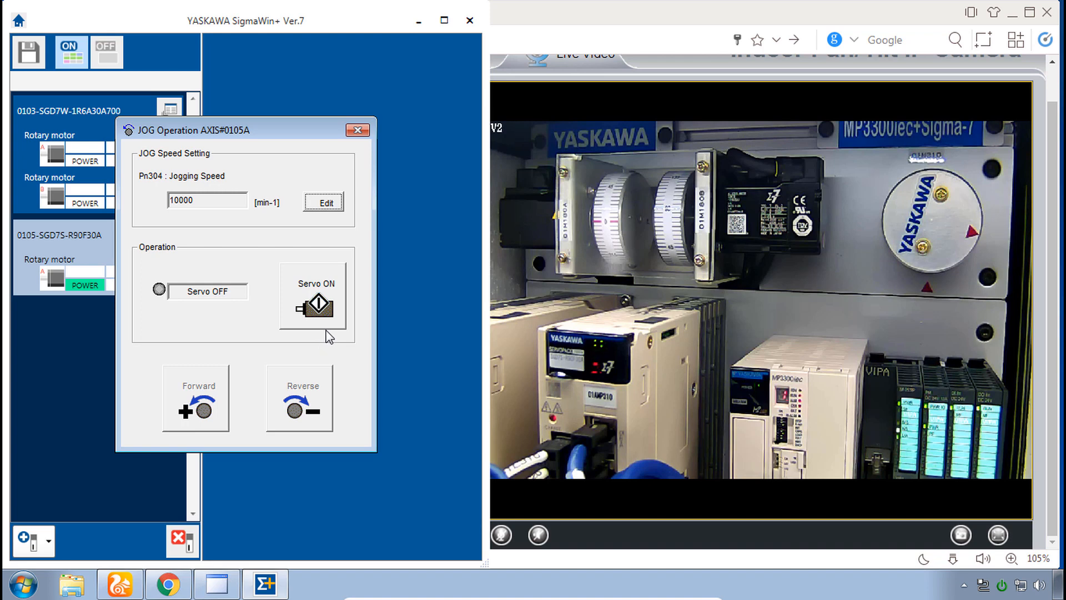
# Switch the servo on, jog forward at 10000 min-1 until alarm A.521 trips, then switch servo off
pyautogui.click(312, 299)
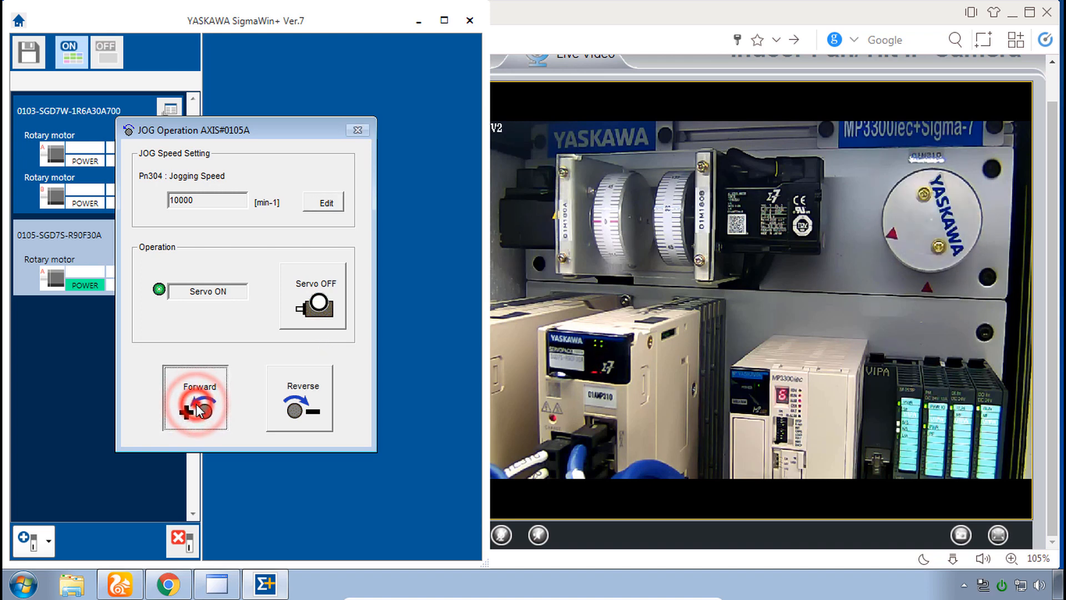
pyautogui.click(195, 398)
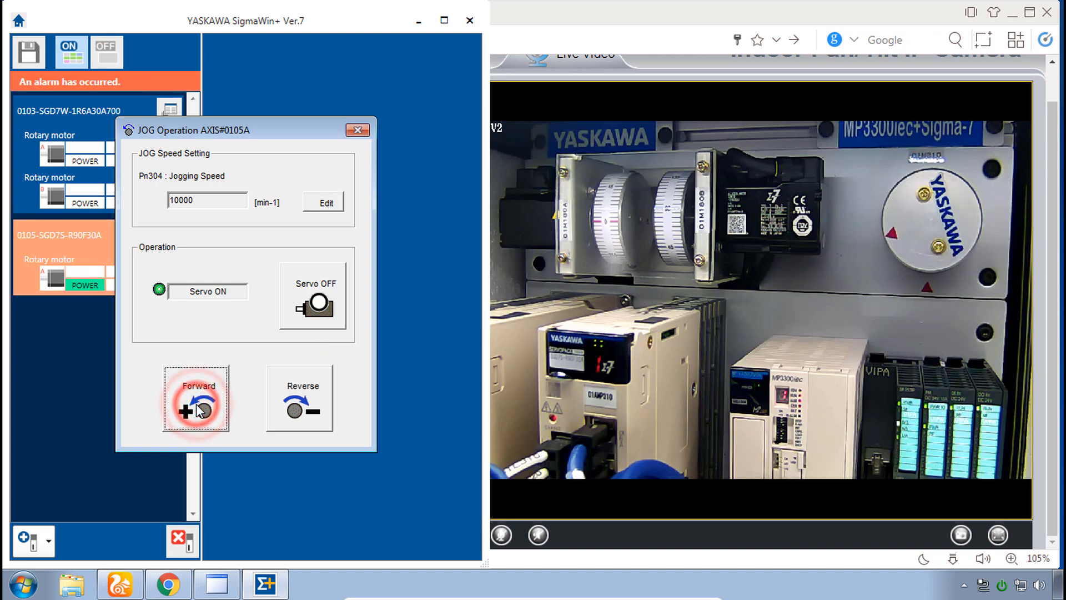
pyautogui.click(197, 397)
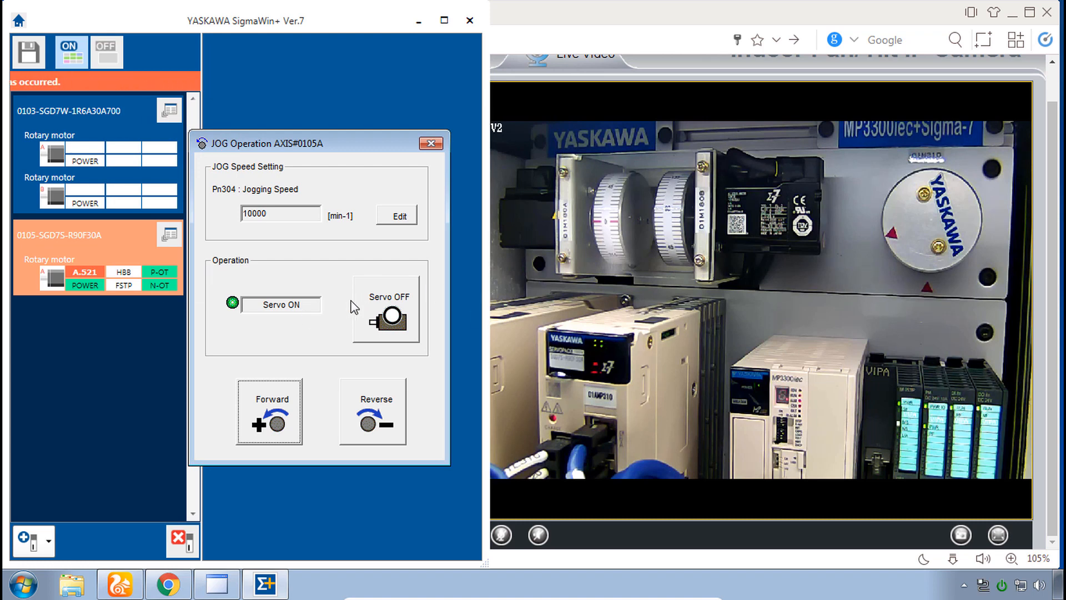
pyautogui.click(271, 414)
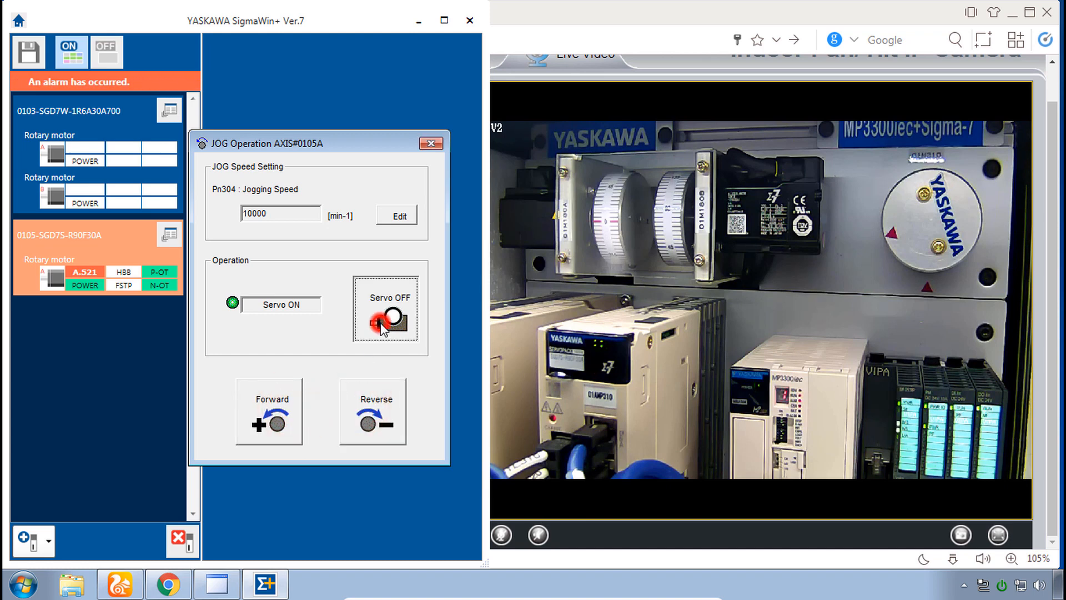
pyautogui.click(386, 310)
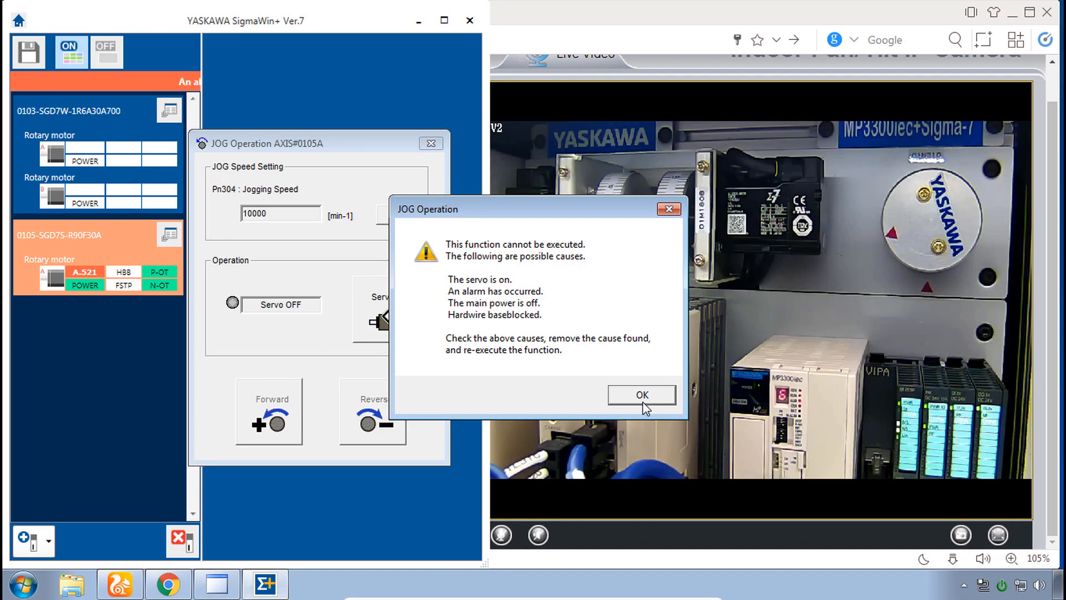
# Dismiss the JOG Operation cannot-execute message
pyautogui.click(640, 394)
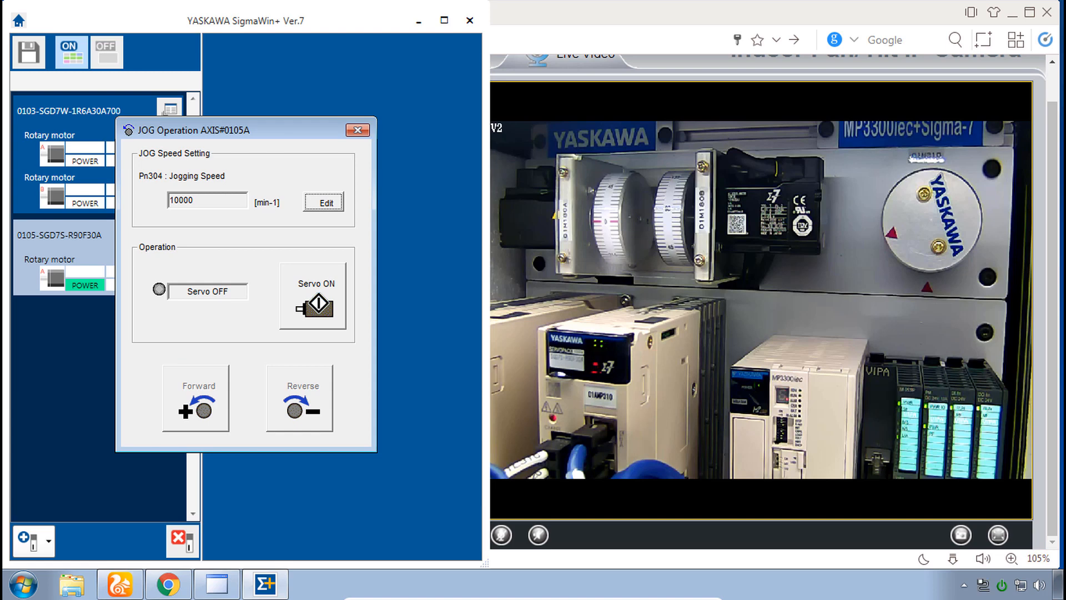
pyautogui.moveTo(399, 173)
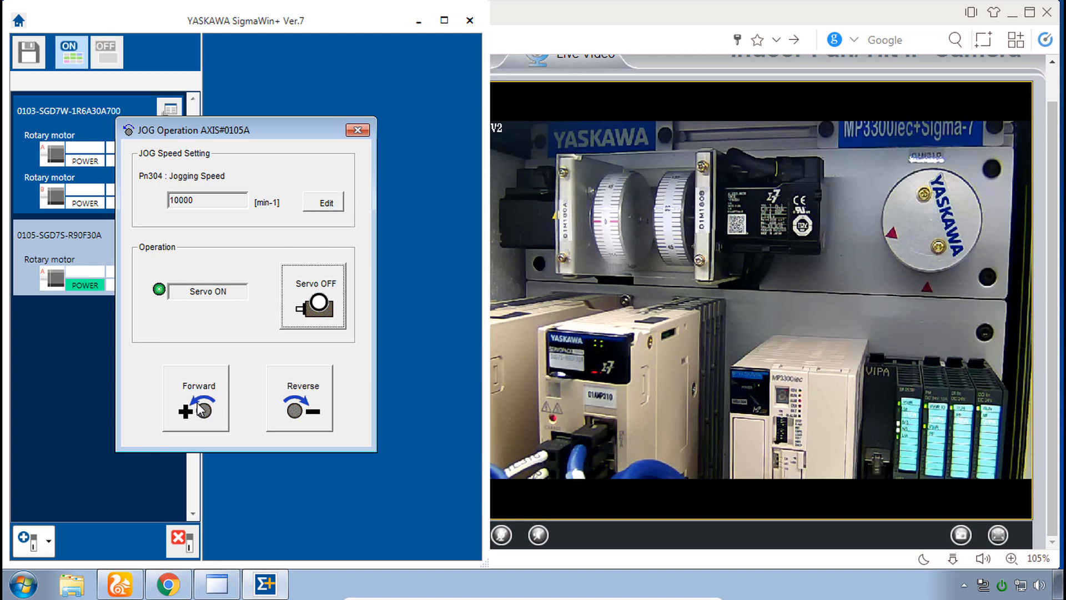
# Show the live motor speed and status monitor beside the JOG Operation dialog for axis 0105A
pyautogui.click(195, 400)
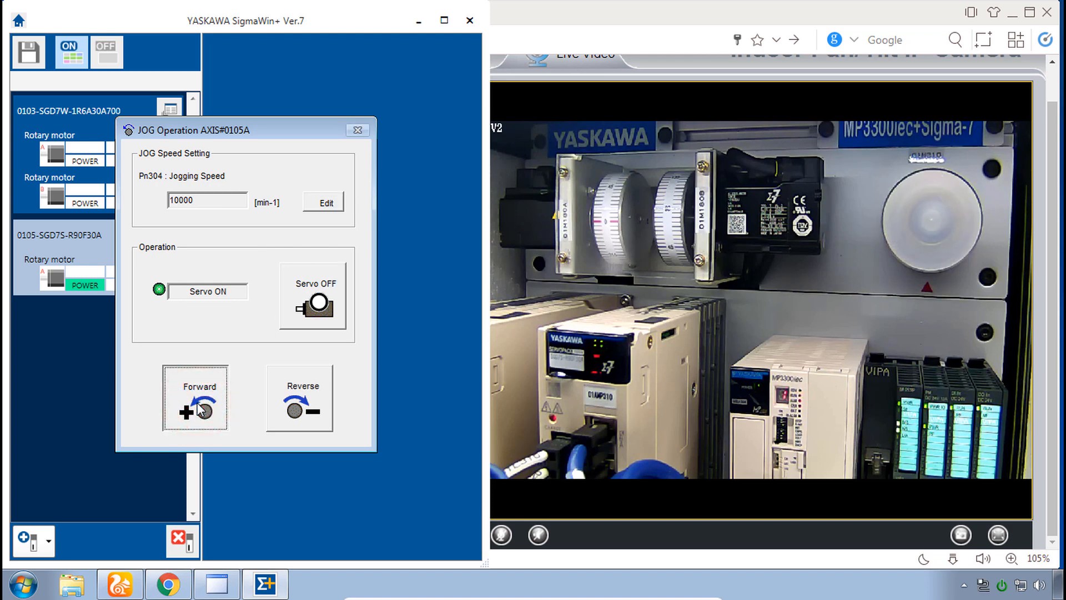
pyautogui.click(196, 399)
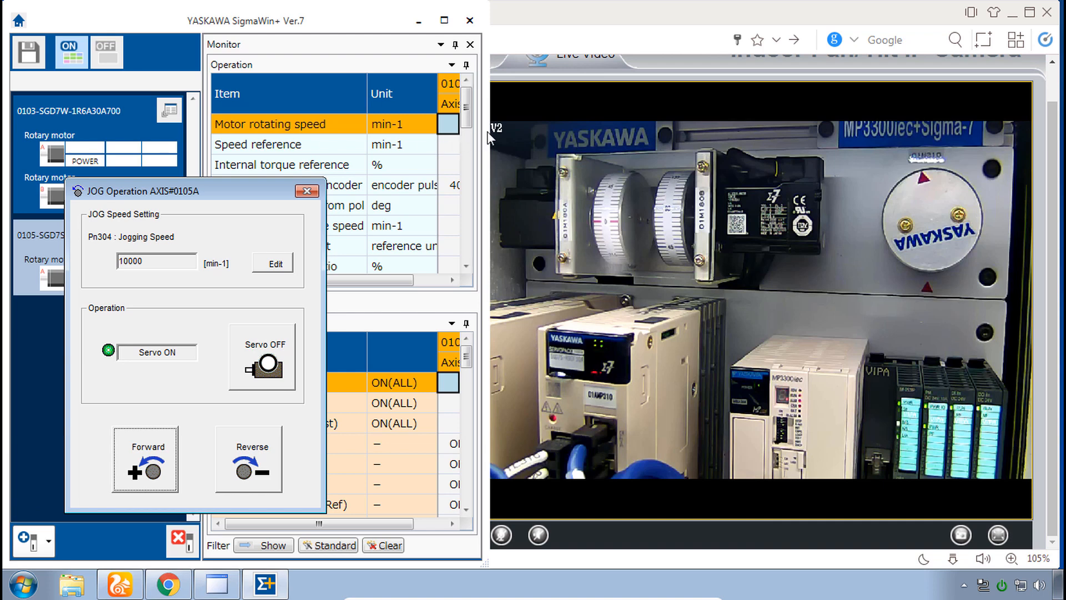
# Jog the motor forward repeatedly while the monitored speed reaches 6000 min-1
pyautogui.click(145, 459)
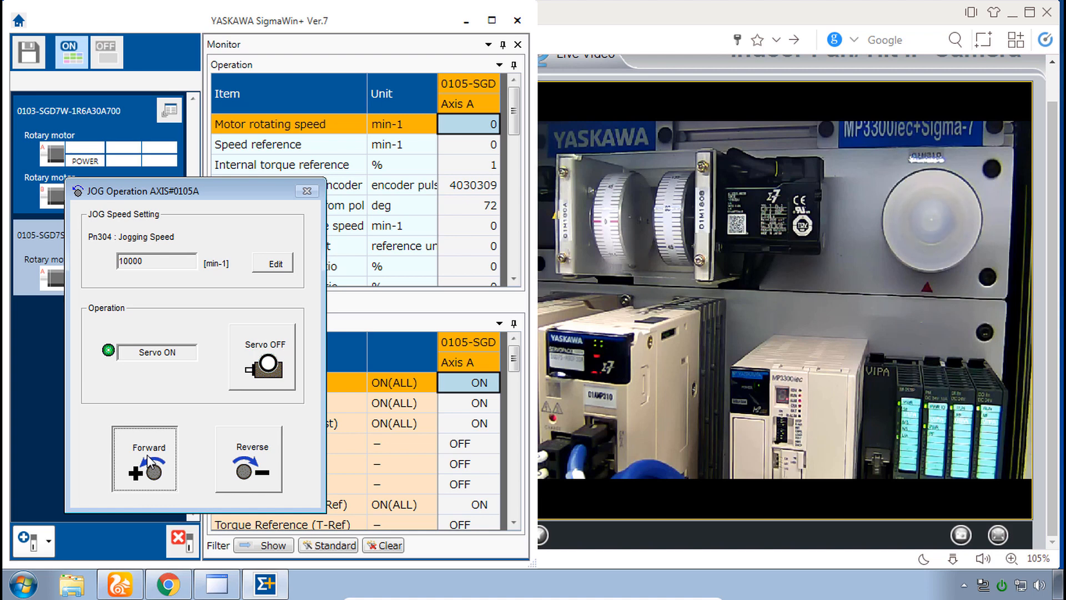
pyautogui.click(145, 458)
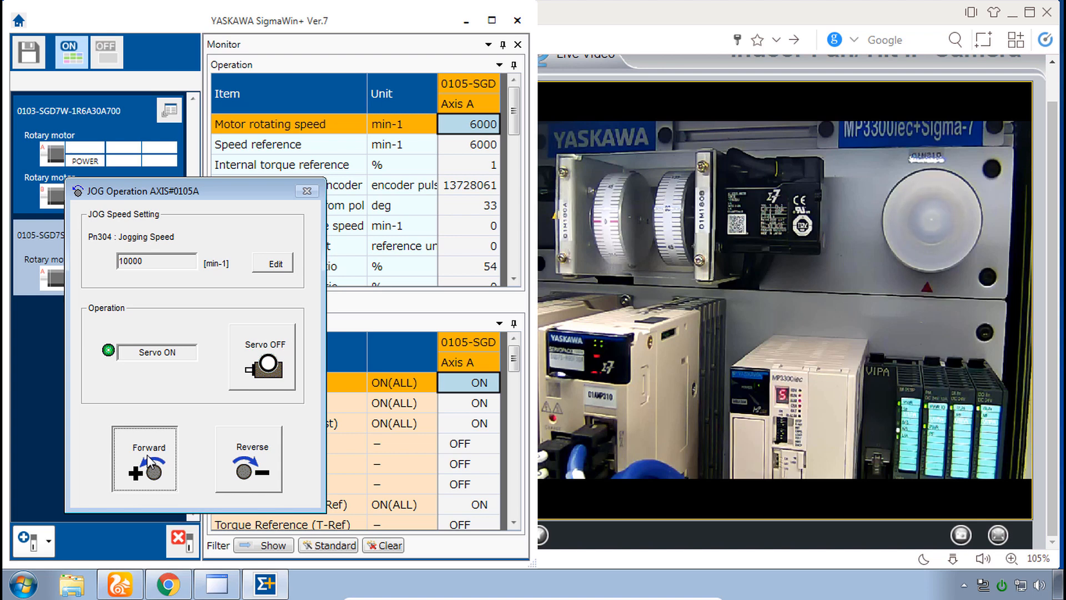
pyautogui.click(145, 460)
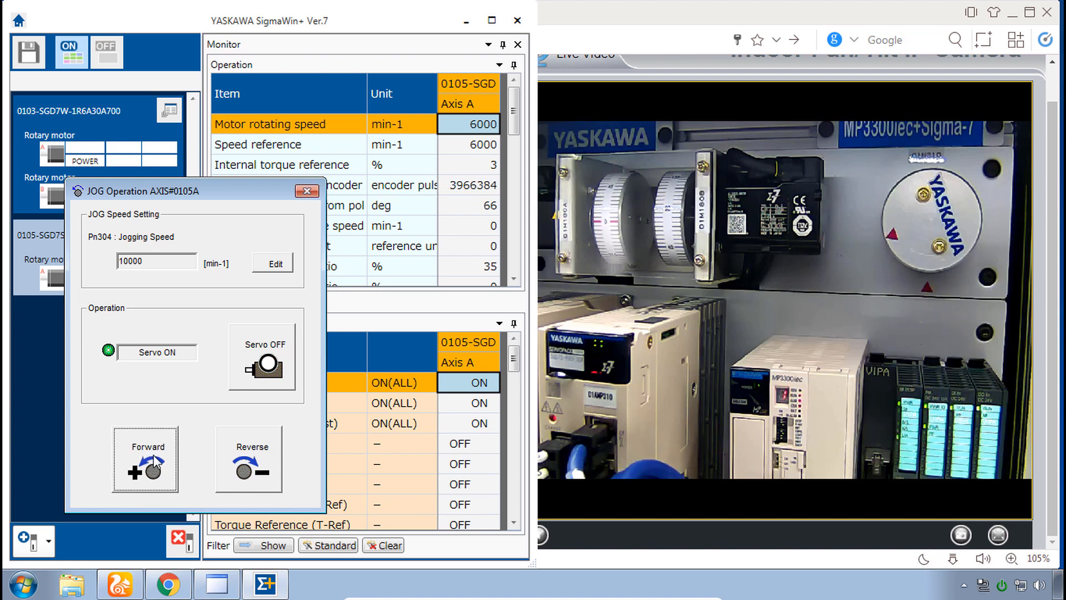
# Close the JOG Operation dialog and the Monitor panel
pyautogui.click(307, 191)
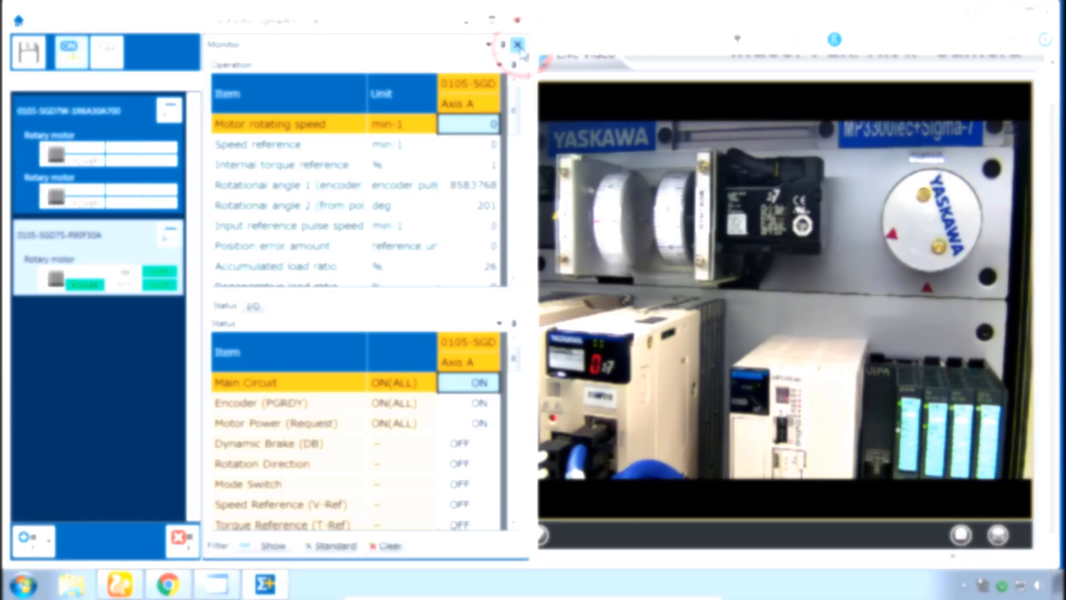
pyautogui.click(519, 44)
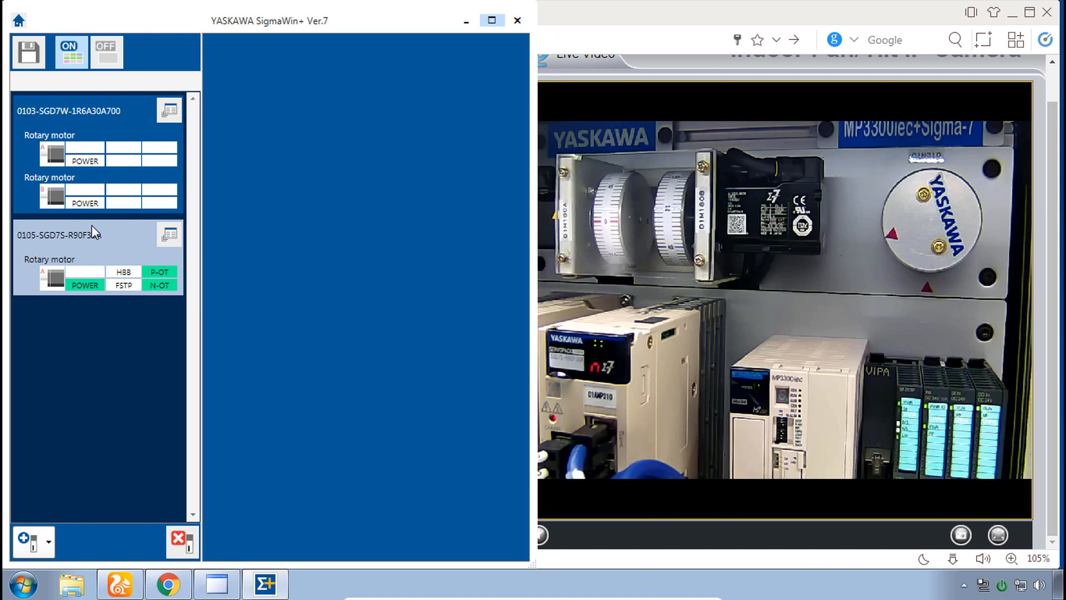
# Start Program JOG Operation from the 0105 servo's Test Run menu, reaching its safety warning
pyautogui.click(169, 235)
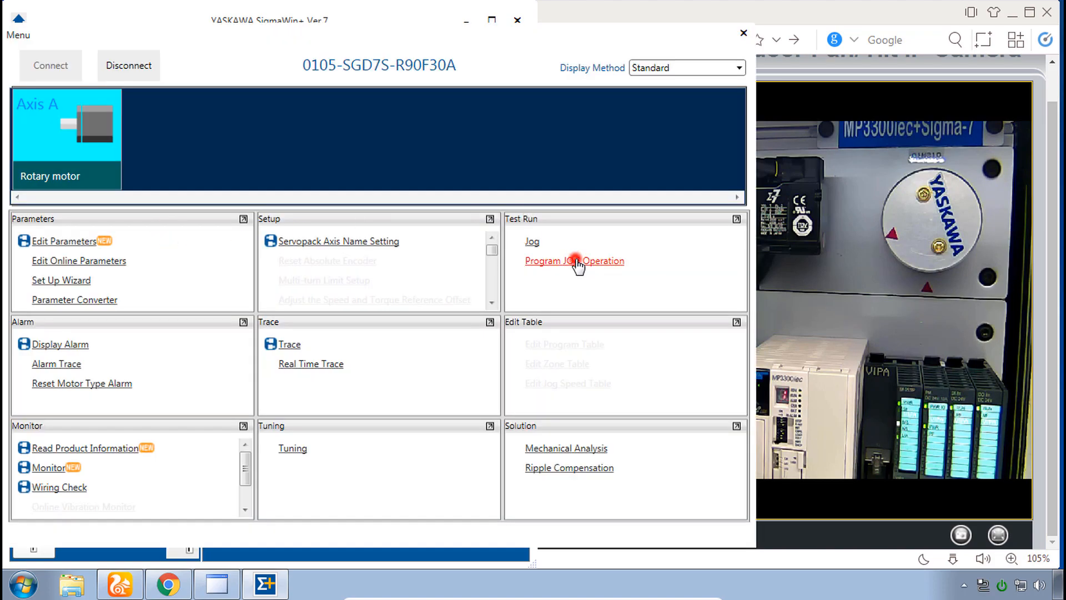
pyautogui.click(573, 260)
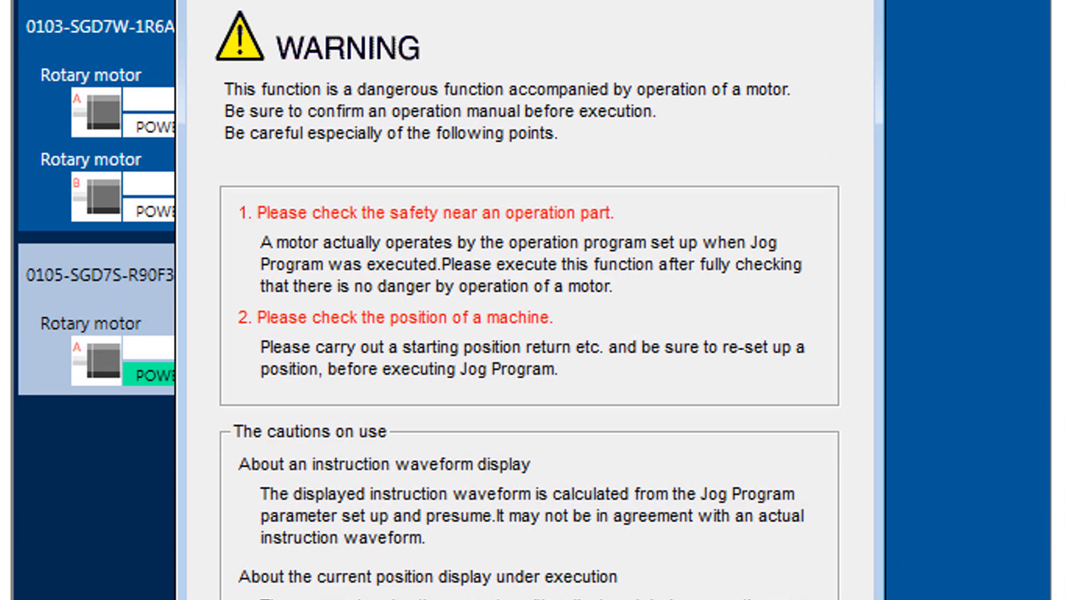
pyautogui.scroll(-3)
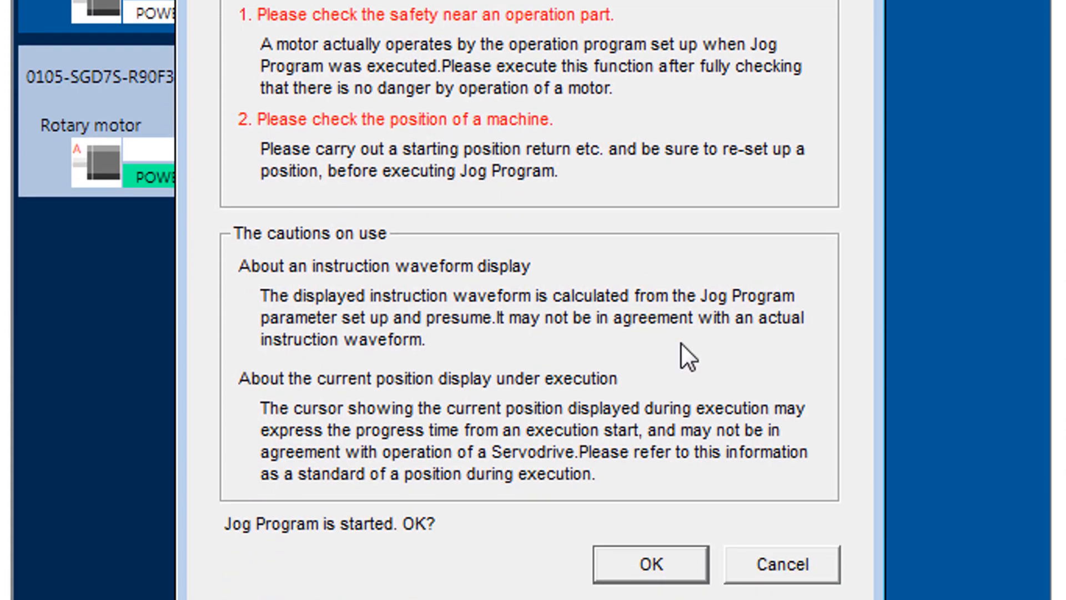
pyautogui.moveTo(767, 413)
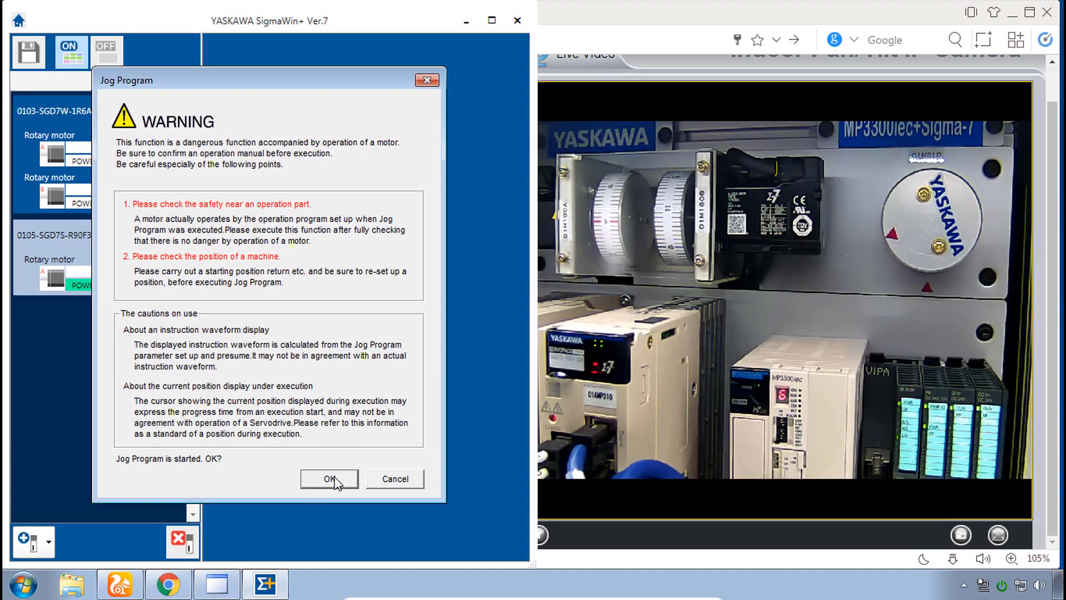
# Accept the safety warning so the Jog Program AXIS#0105A window opens at 500 min-1
pyautogui.click(328, 479)
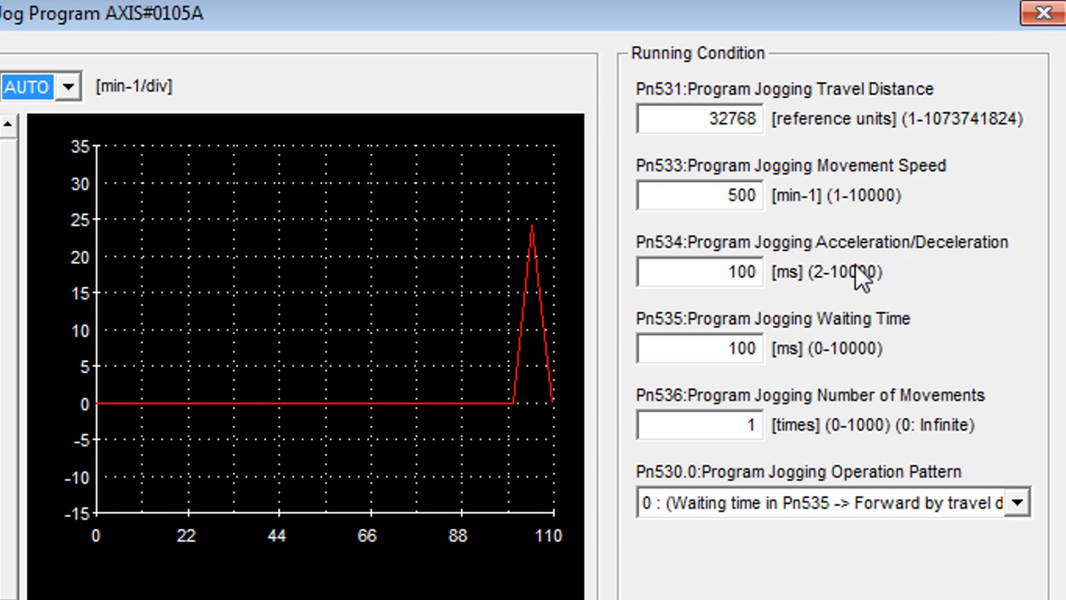
pyautogui.moveTo(860, 395)
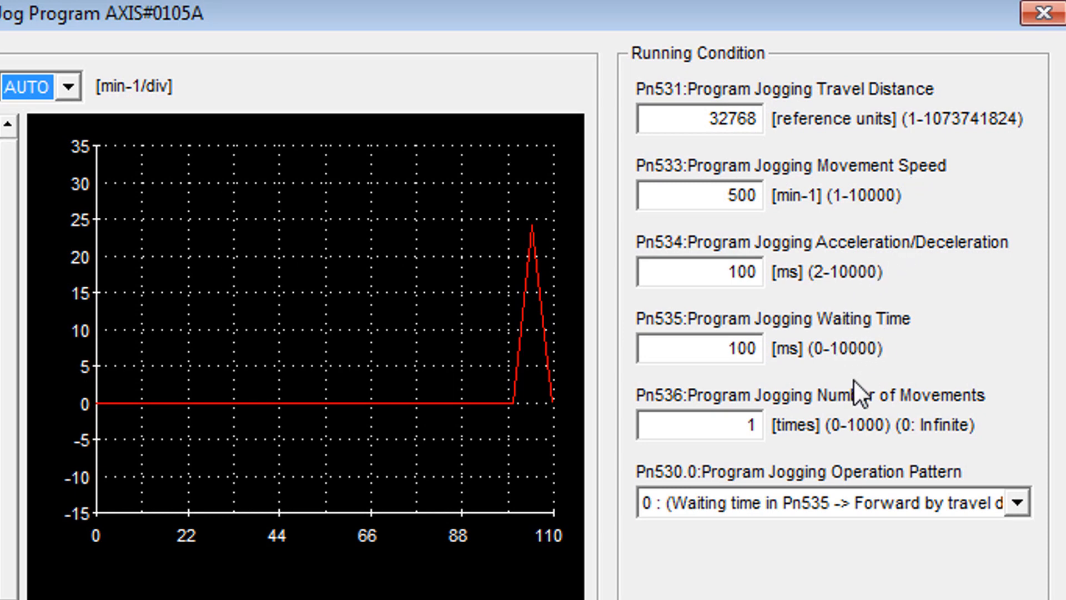
pyautogui.moveTo(877, 515)
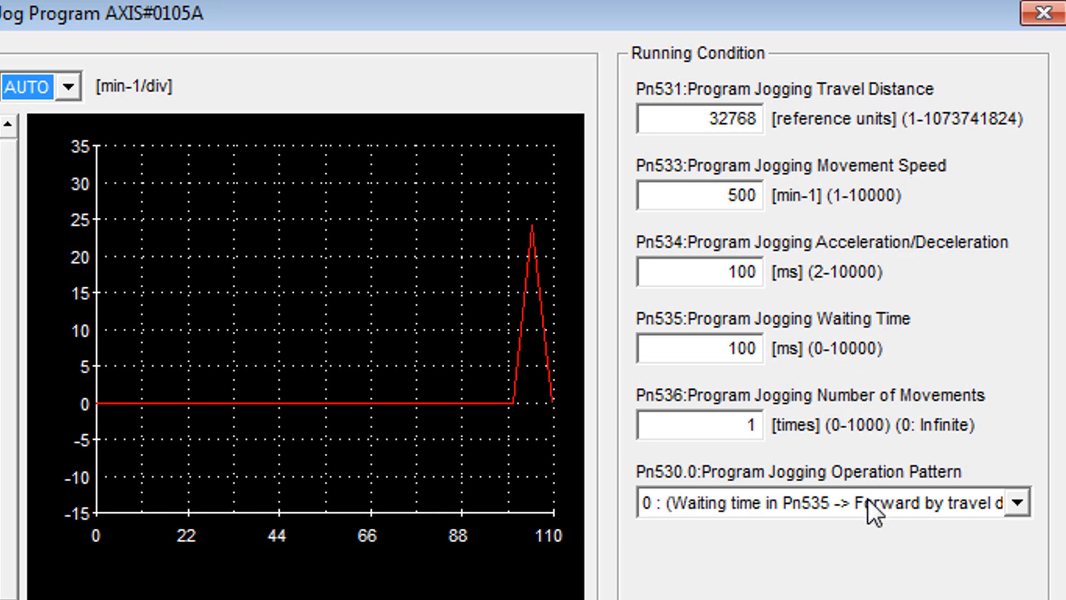
pyautogui.moveTo(938, 581)
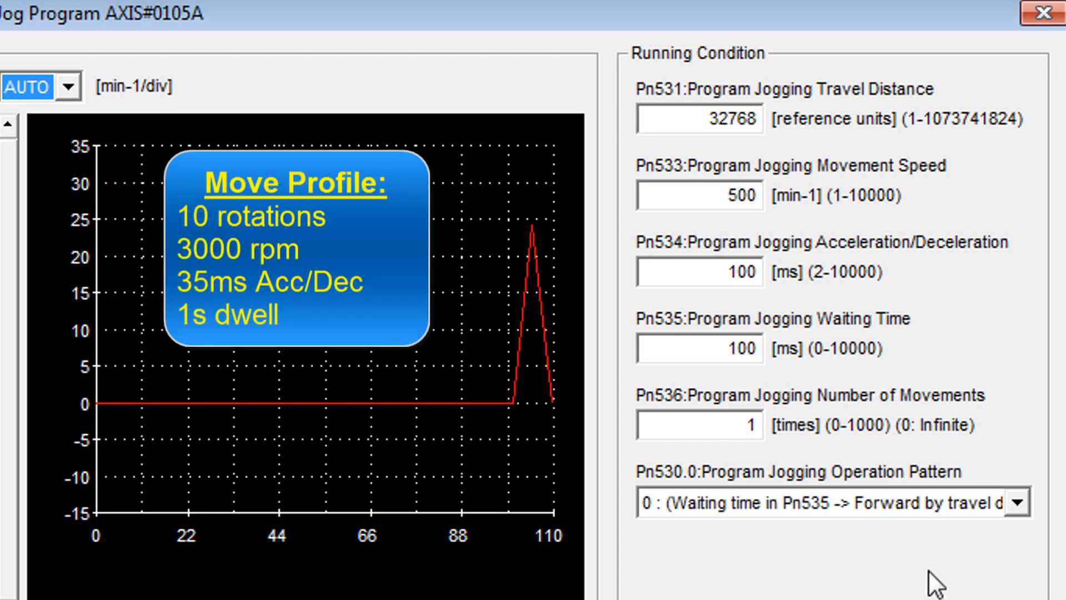
pyautogui.moveTo(955, 169)
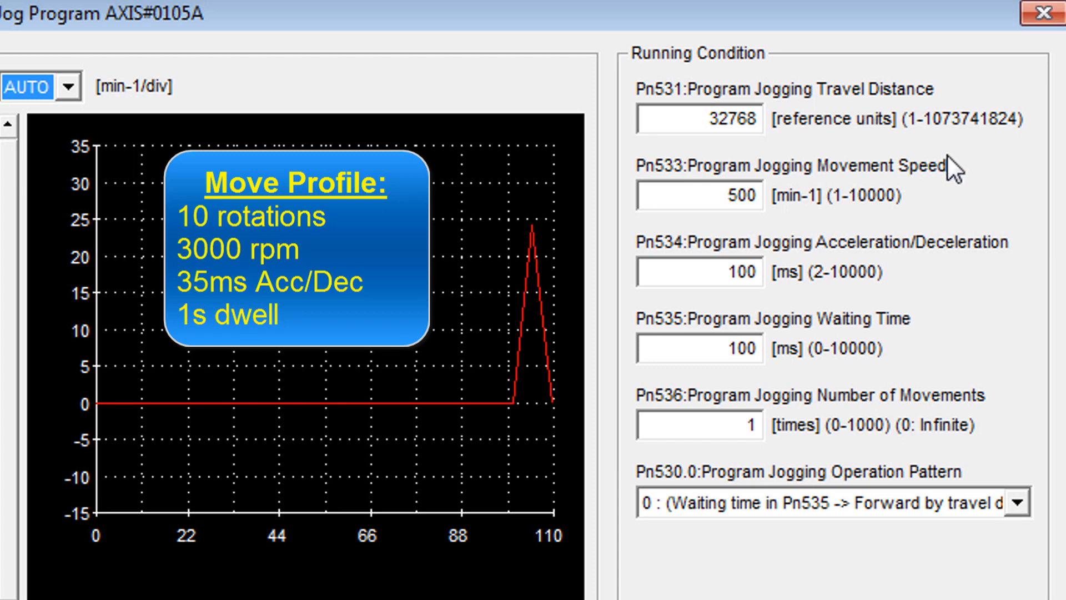
pyautogui.moveTo(965, 197)
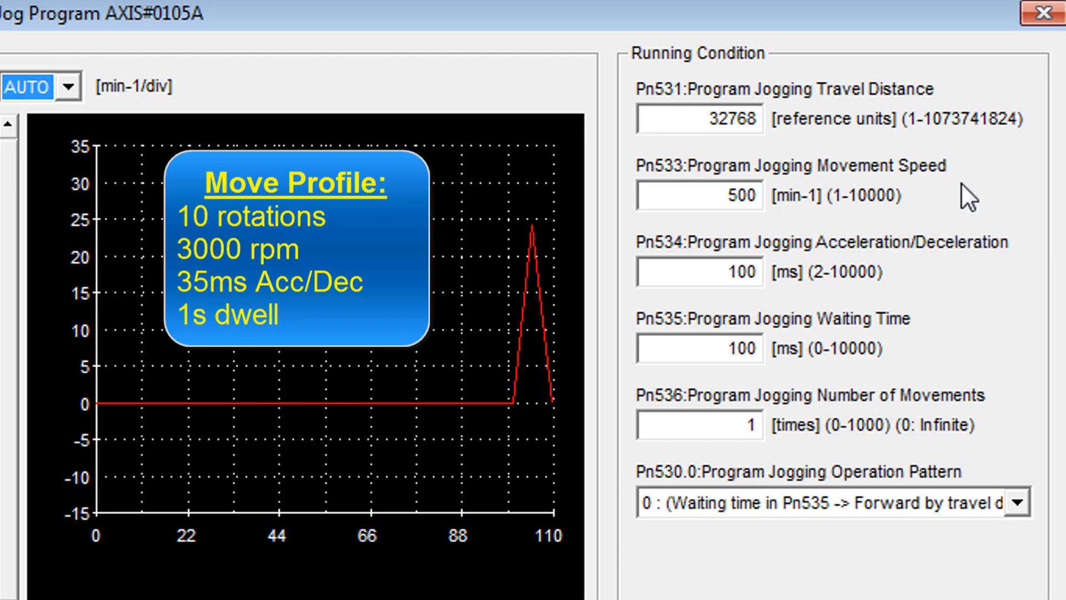
pyautogui.moveTo(962, 190)
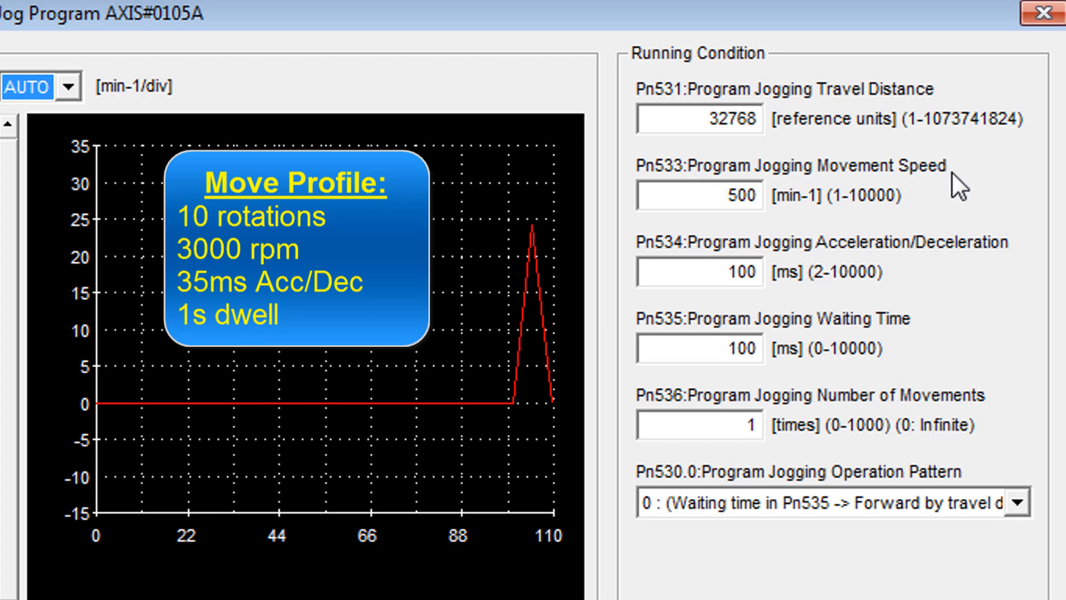
pyautogui.moveTo(880, 144)
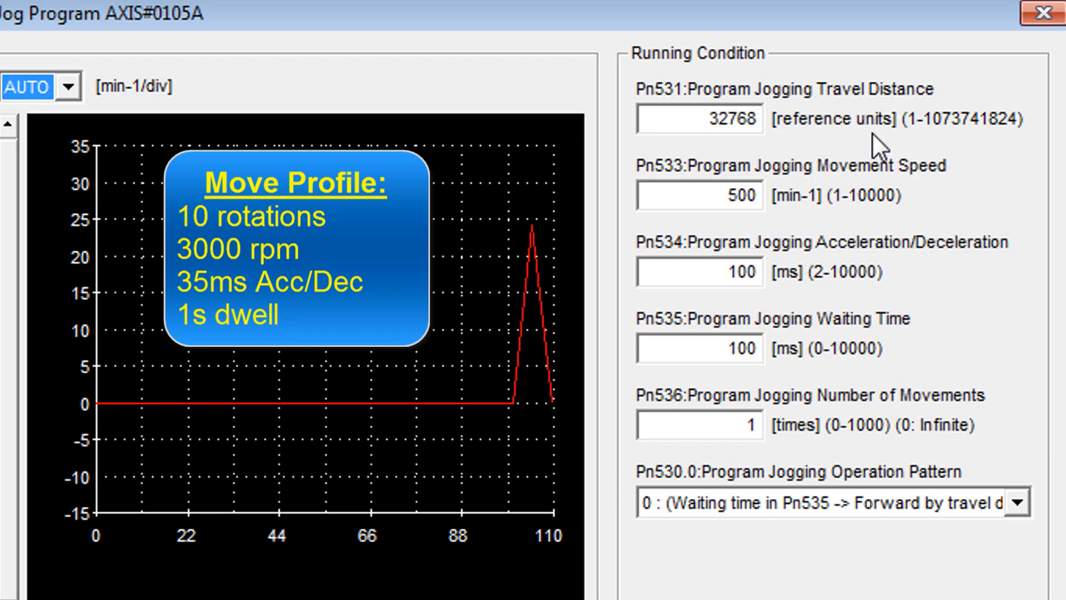
pyautogui.moveTo(807, 140)
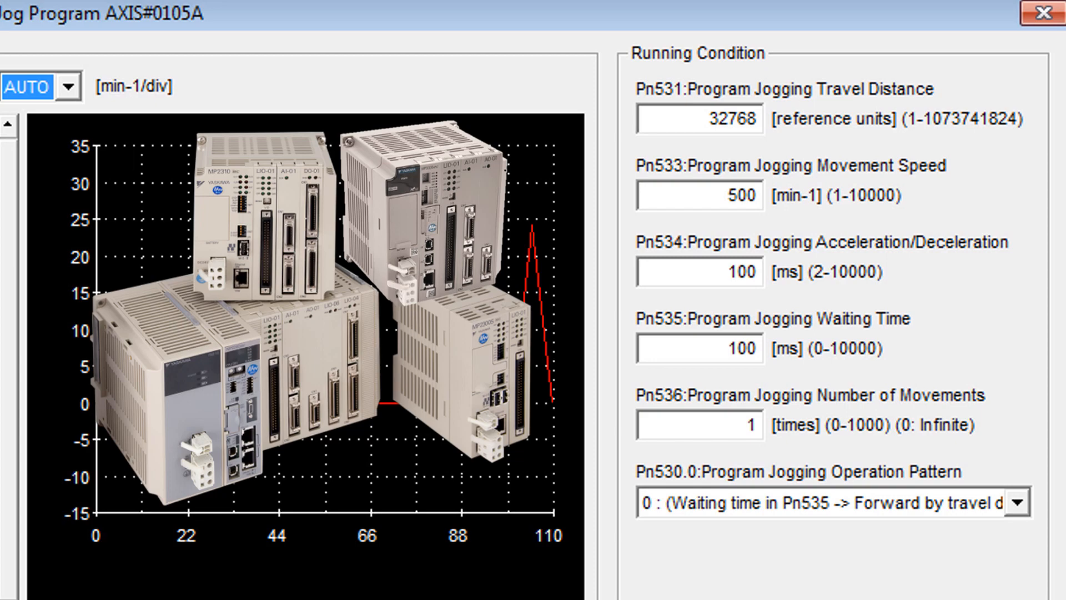
pyautogui.moveTo(852, 362)
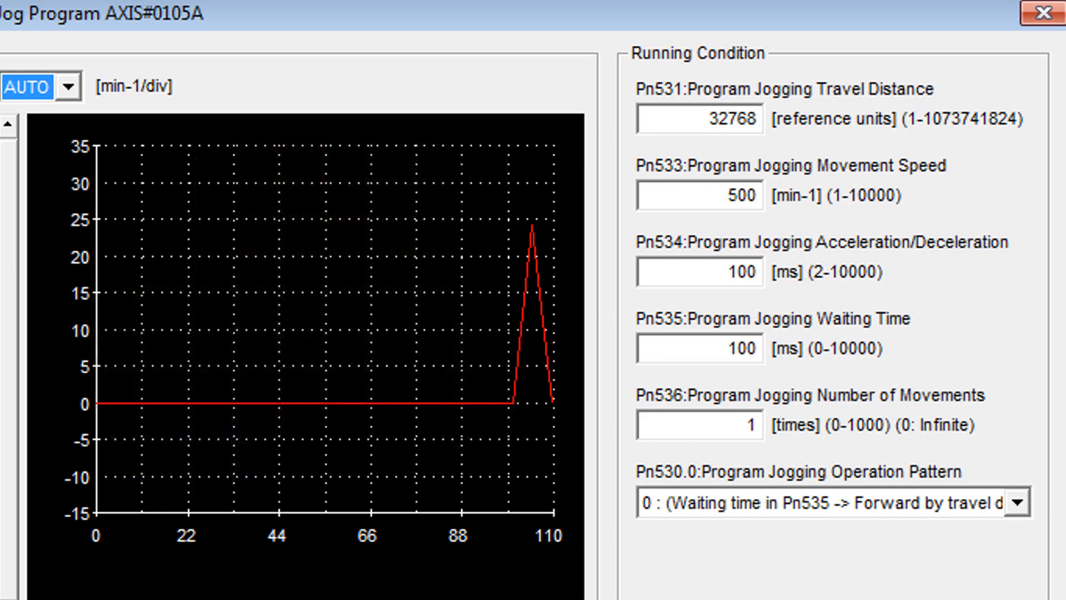
pyautogui.moveTo(919, 231)
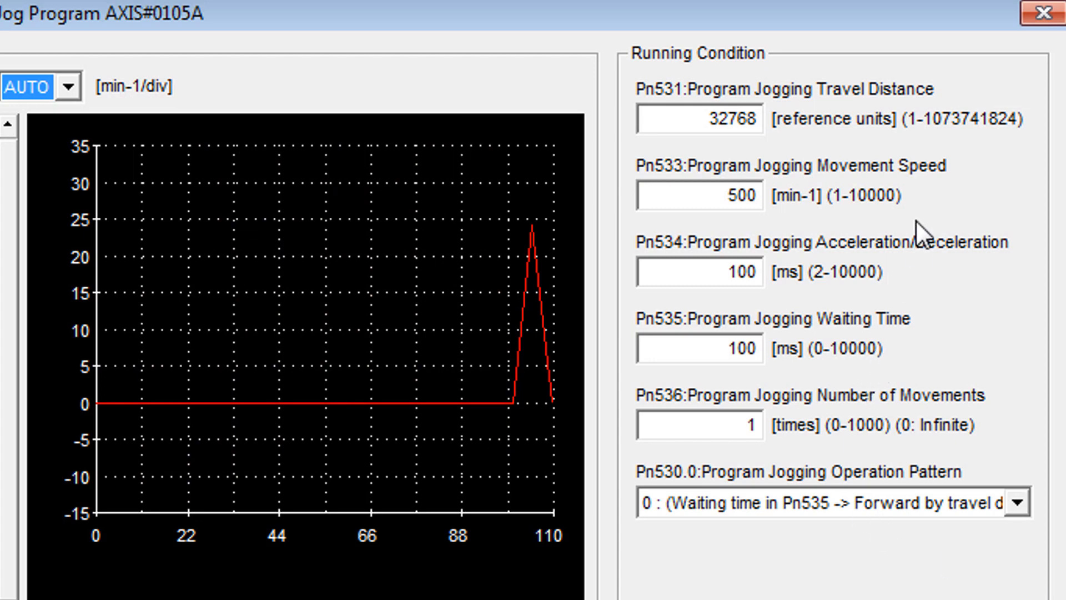
pyautogui.moveTo(776, 153)
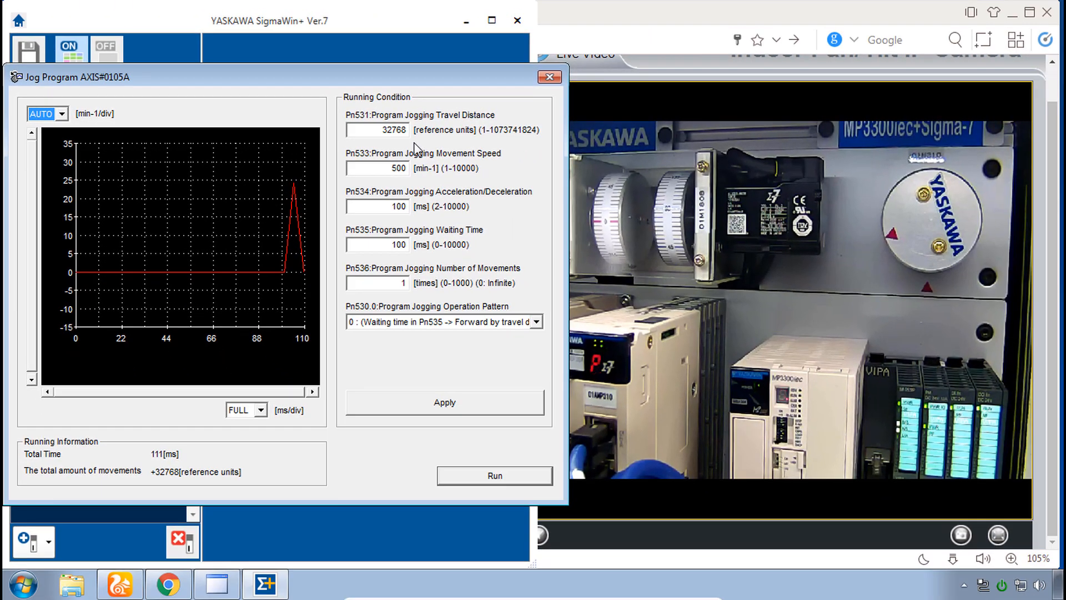
# Close the Jog Program window, acknowledge the position-gap warning and reopen the 0105 servo's function menu
pyautogui.click(494, 475)
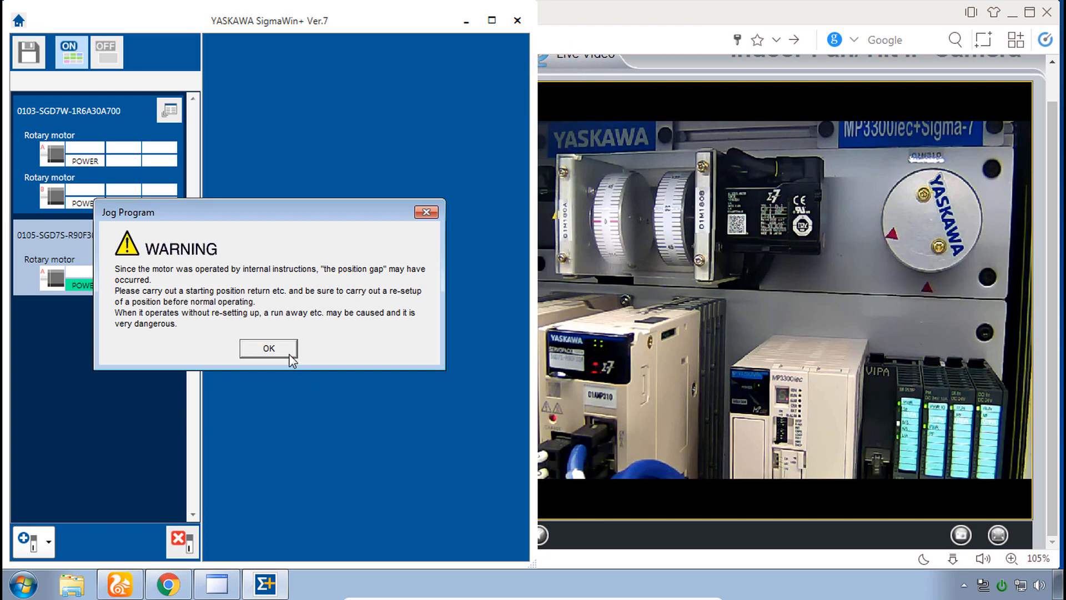
pyautogui.click(268, 348)
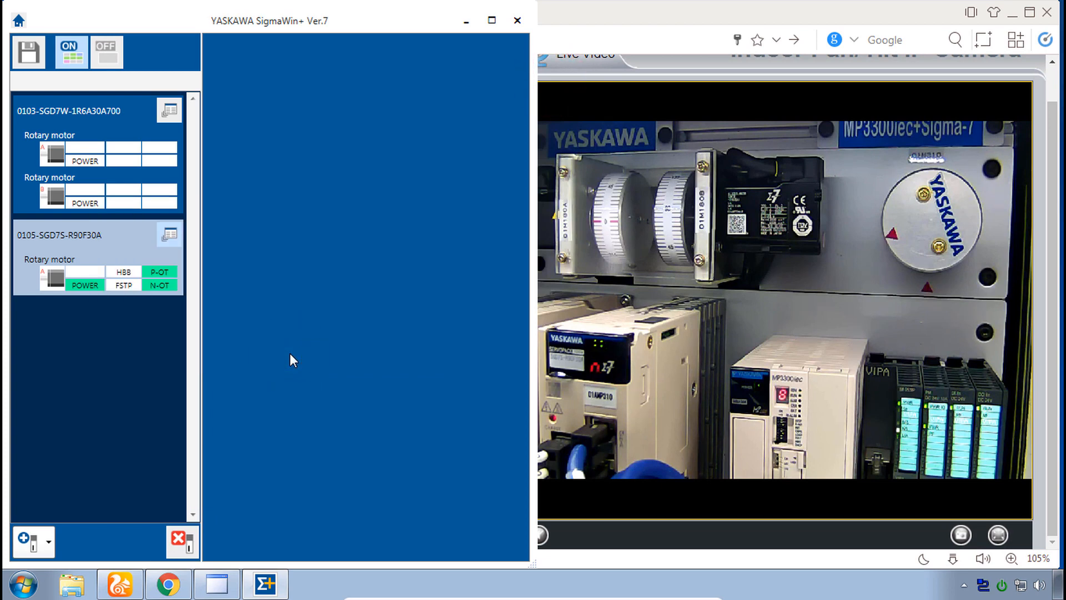
pyautogui.click(169, 234)
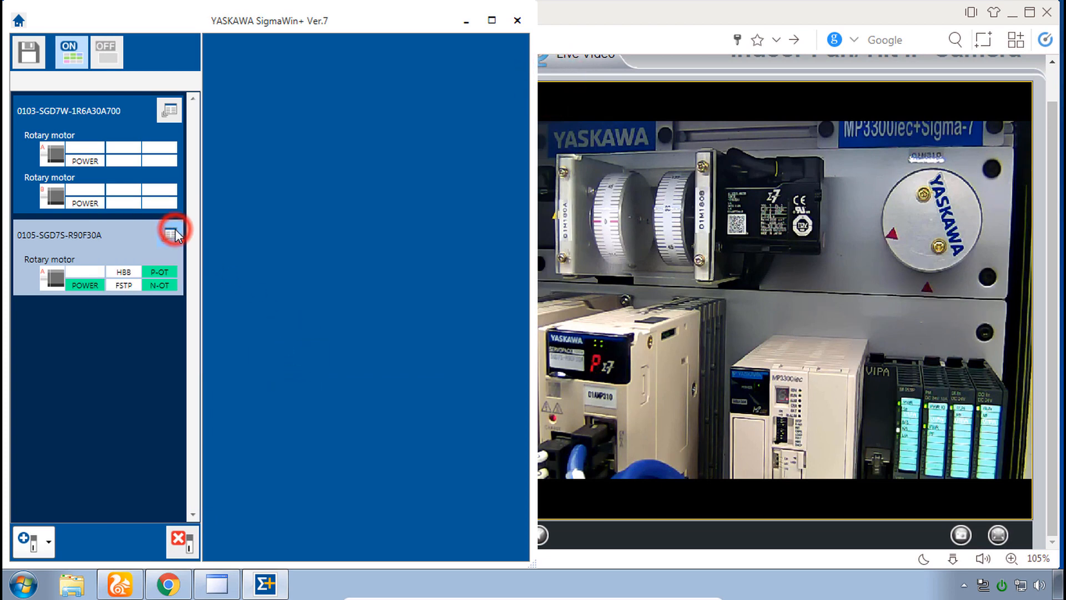
pyautogui.click(174, 229)
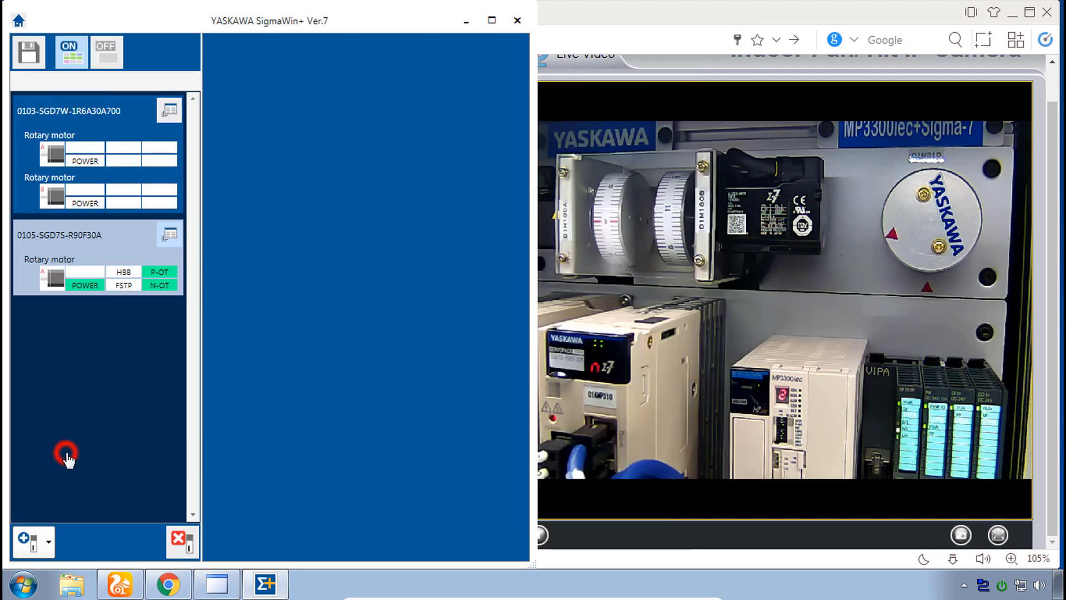
pyautogui.click(169, 235)
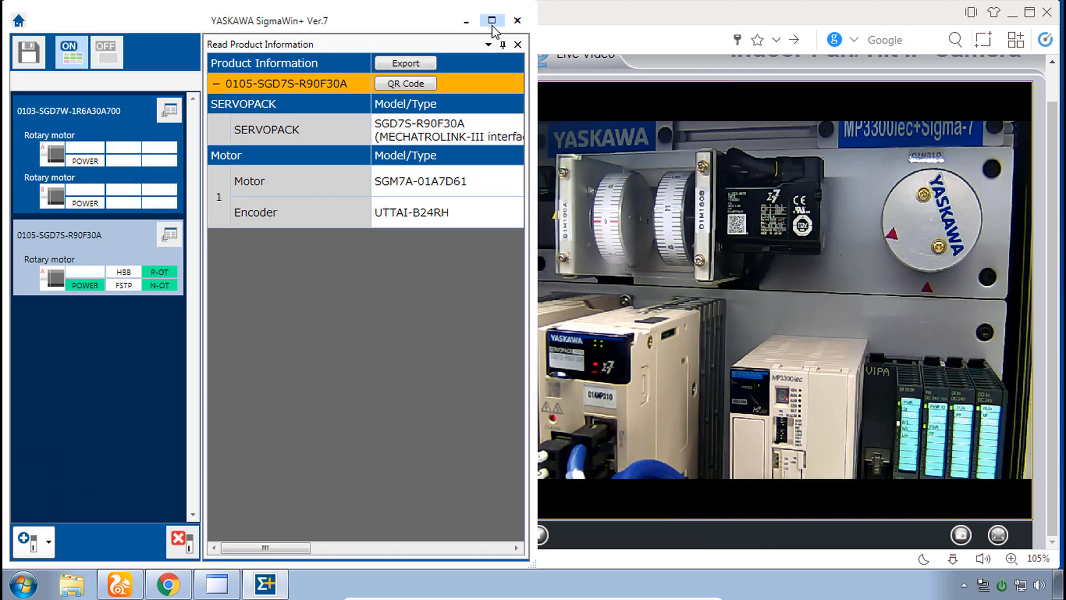
pyautogui.click(491, 20)
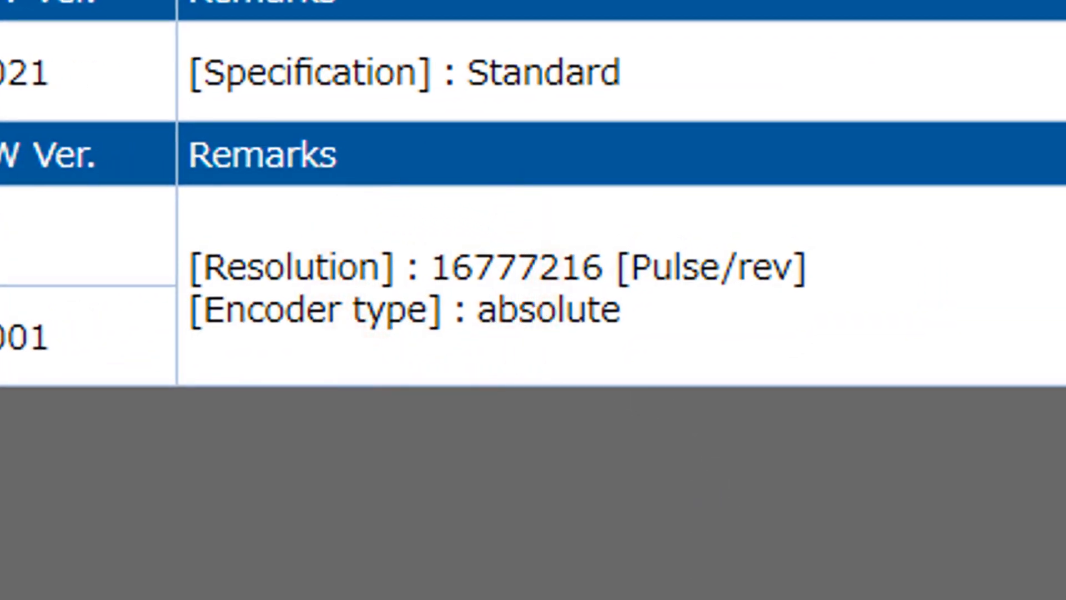
pyautogui.moveTo(802, 320)
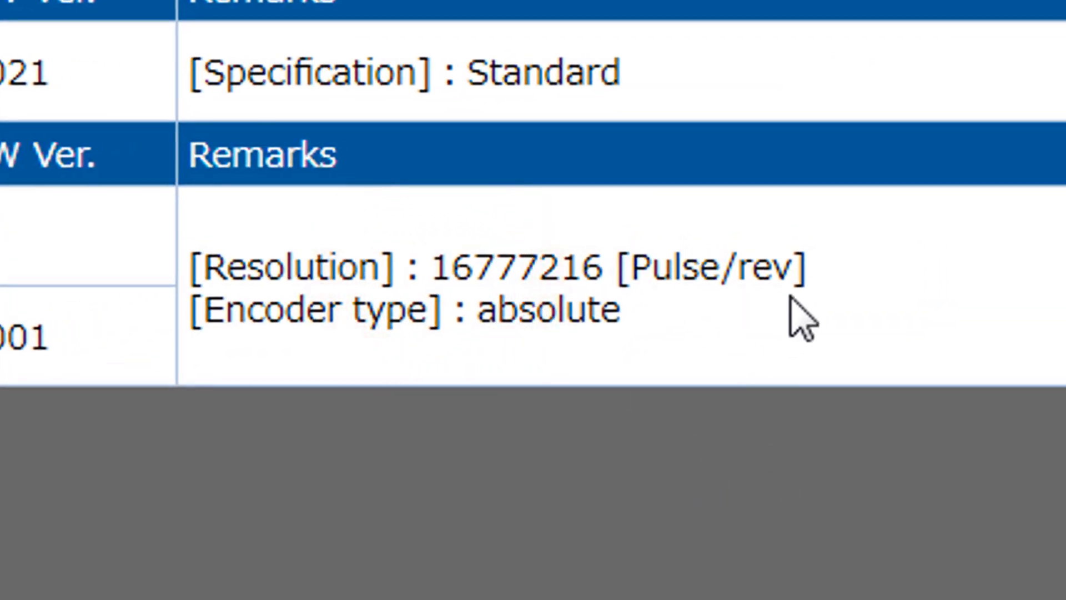
pyautogui.moveTo(612, 314)
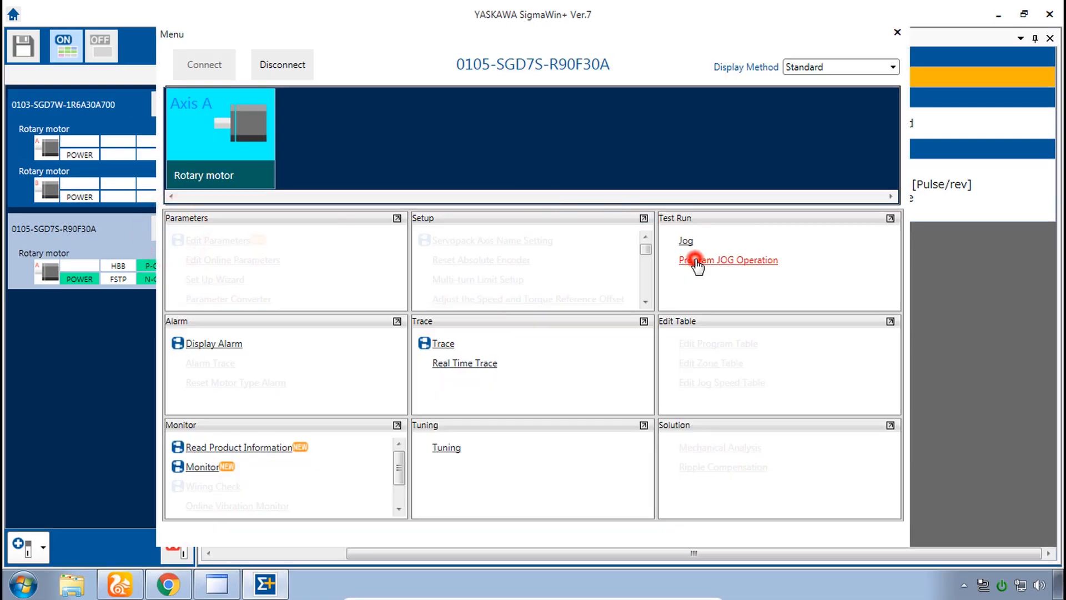
# Reopen program jogging and set Pn533 speed 3000 min-1, Pn534 35 ms, Pn535 1000 ms
pyautogui.click(728, 260)
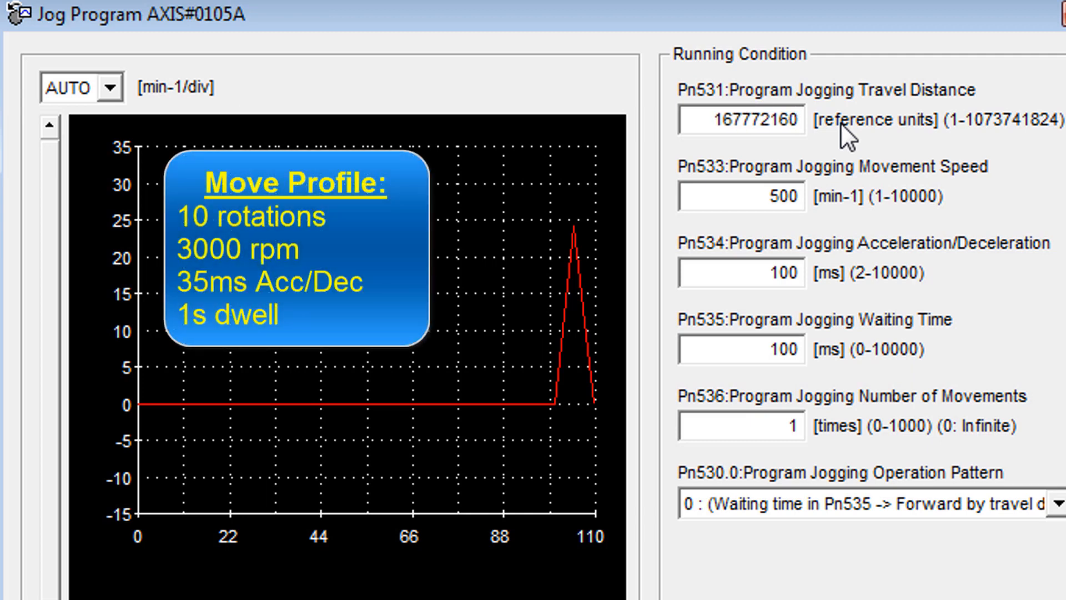
pyautogui.click(747, 196)
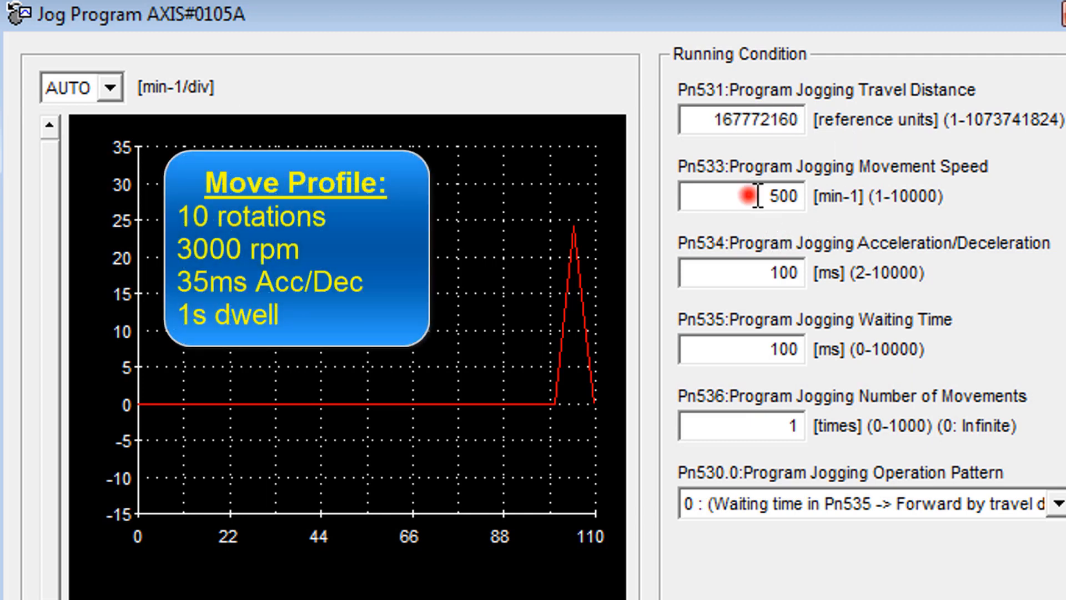
pyautogui.write('3000')
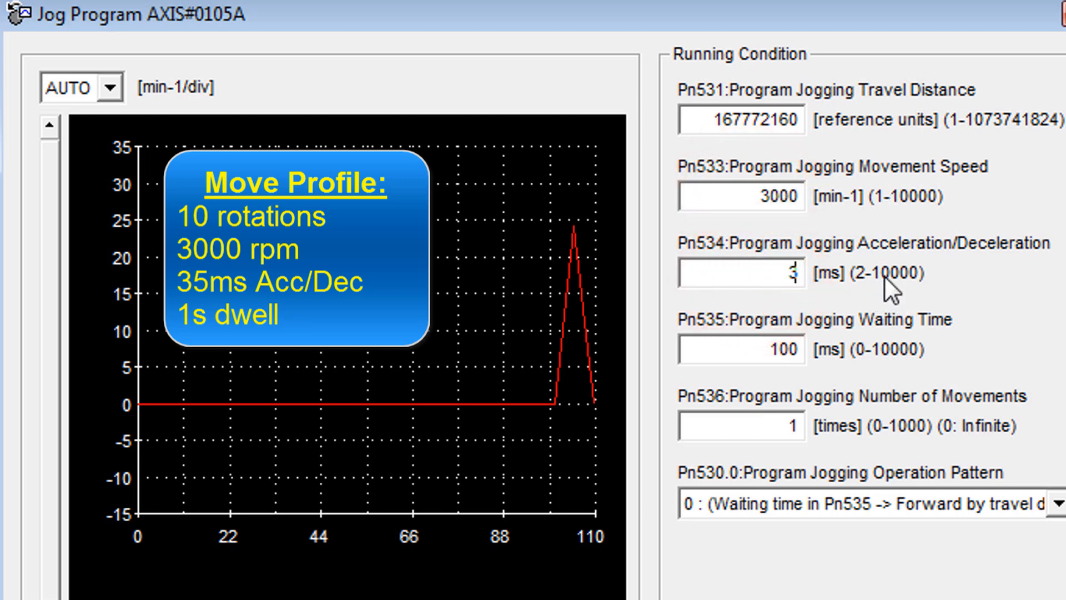
pyautogui.write('5')
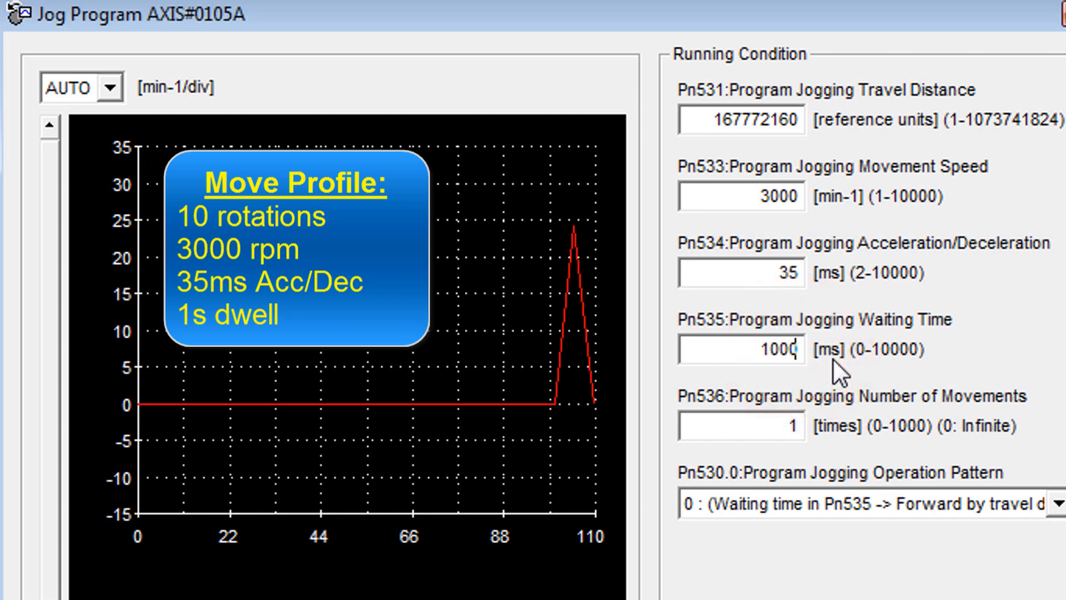
pyautogui.moveTo(914, 397)
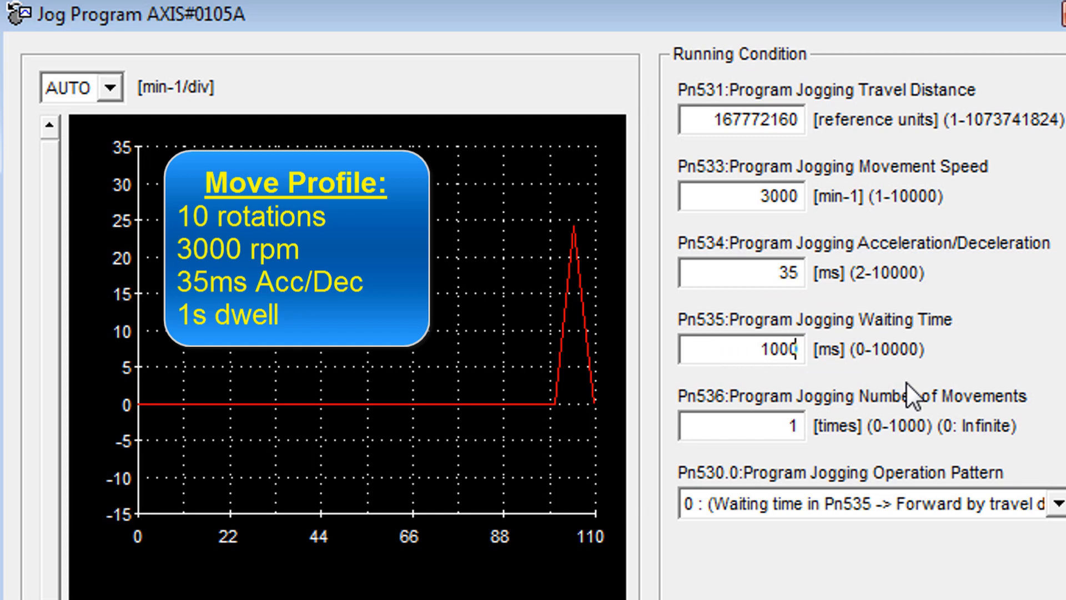
pyautogui.scroll(-3)
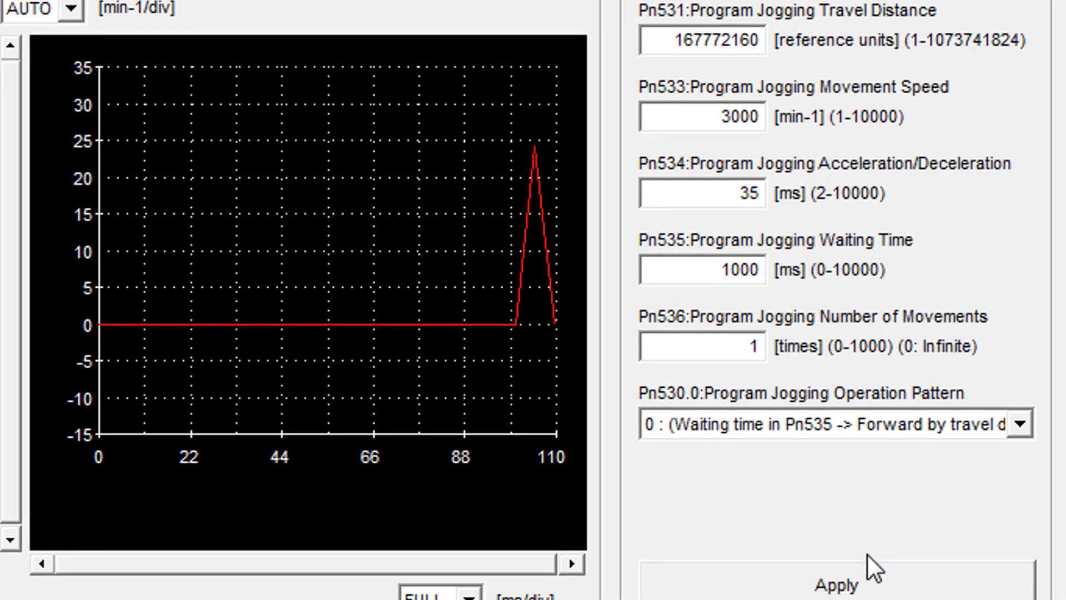
# Apply the settings and set Pn536 to 3 repeated movements
pyautogui.click(835, 583)
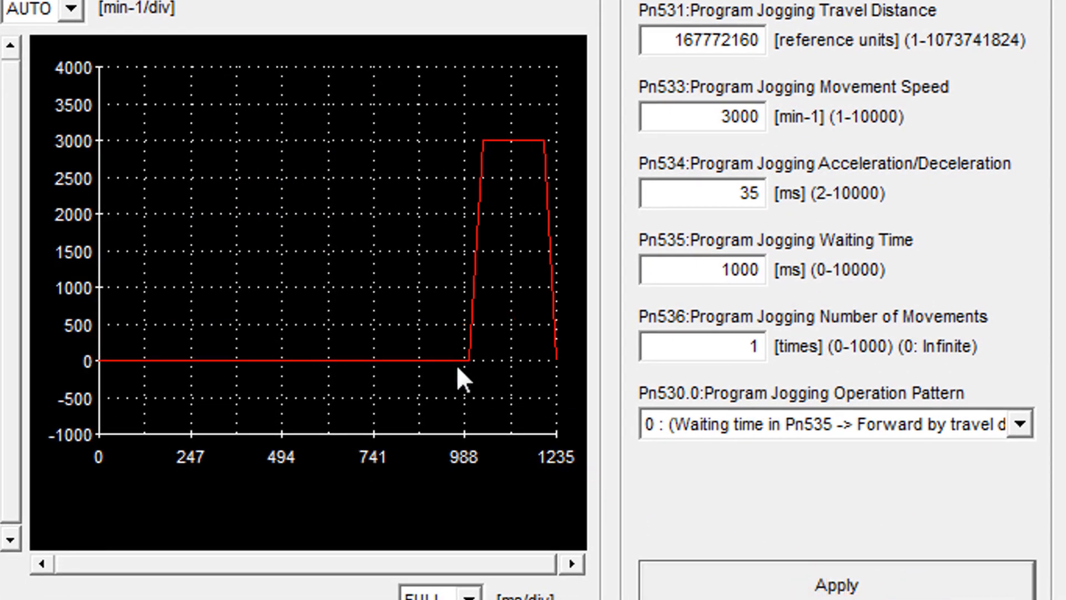
pyautogui.moveTo(704, 347)
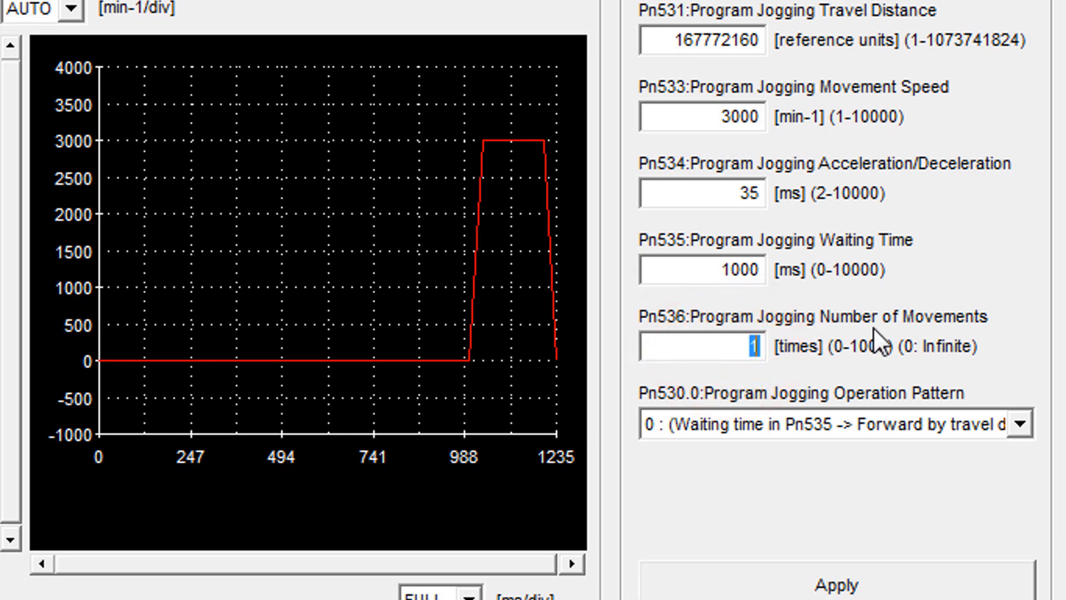
pyautogui.write('3')
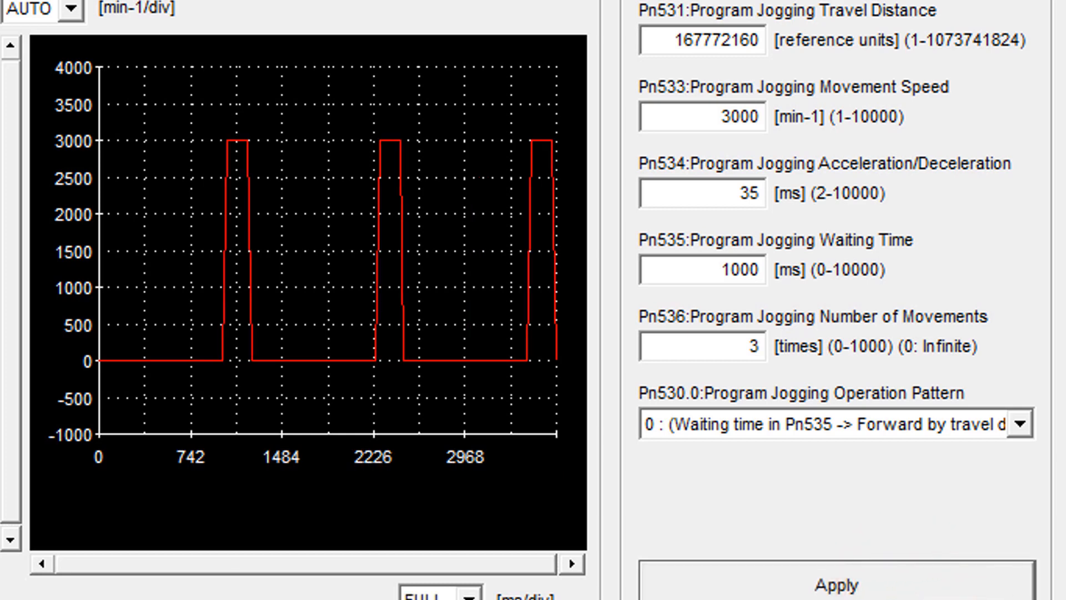
pyautogui.moveTo(827, 413)
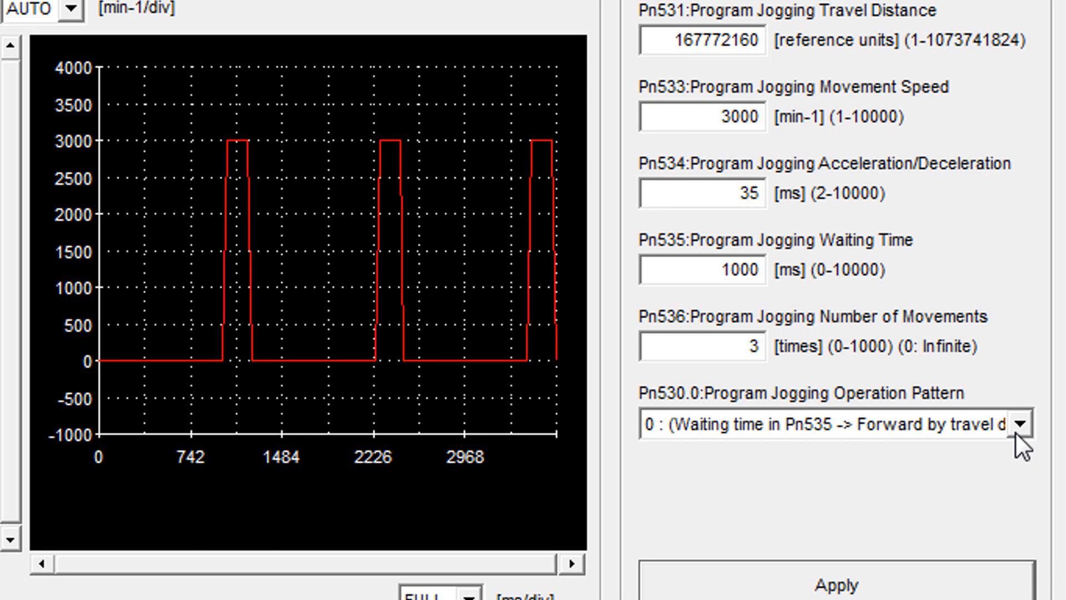
# Preview operation patterns 1 through 4 in the Pn530.0 dropdown
pyautogui.click(827, 423)
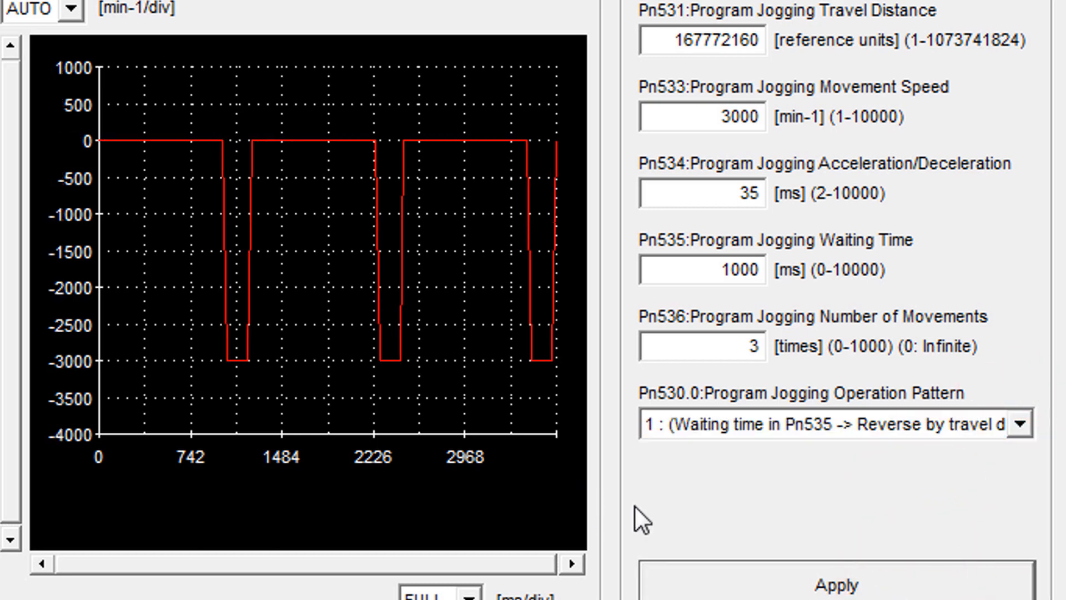
pyautogui.moveTo(241, 198)
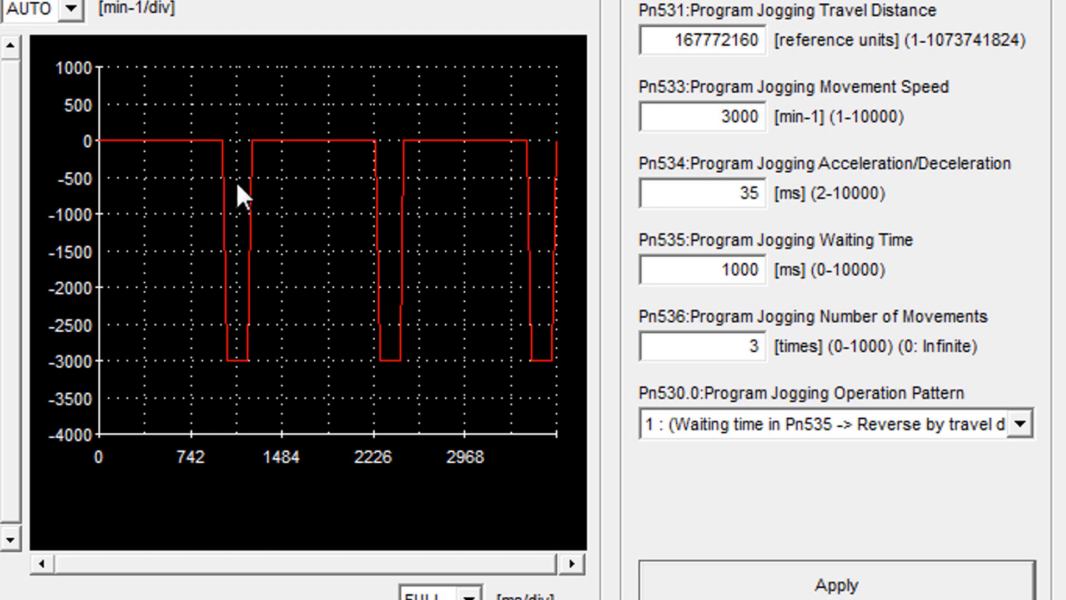
pyautogui.moveTo(252, 371)
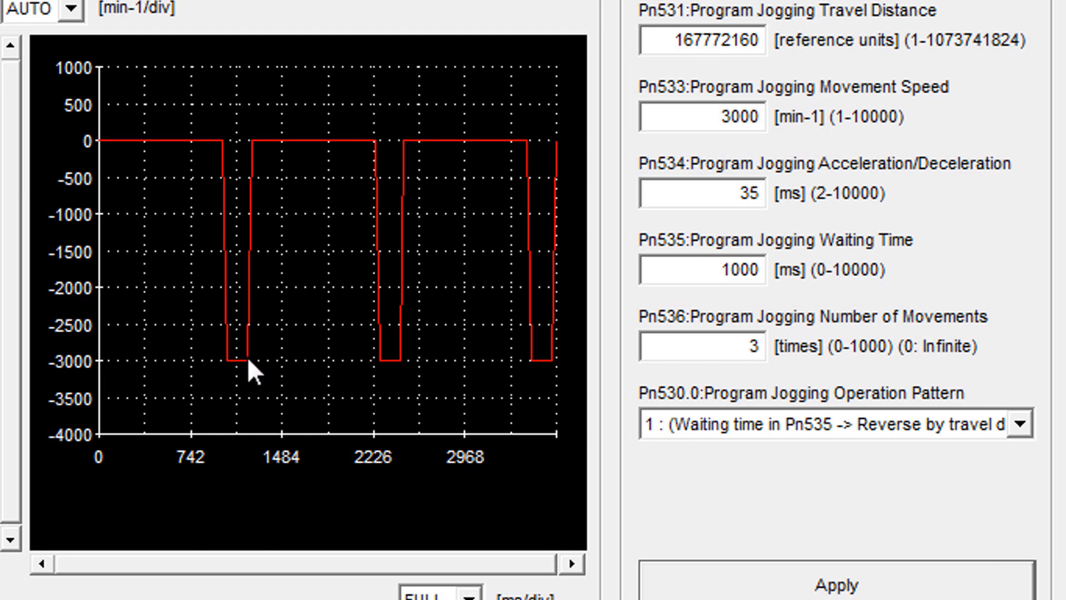
pyautogui.click(833, 423)
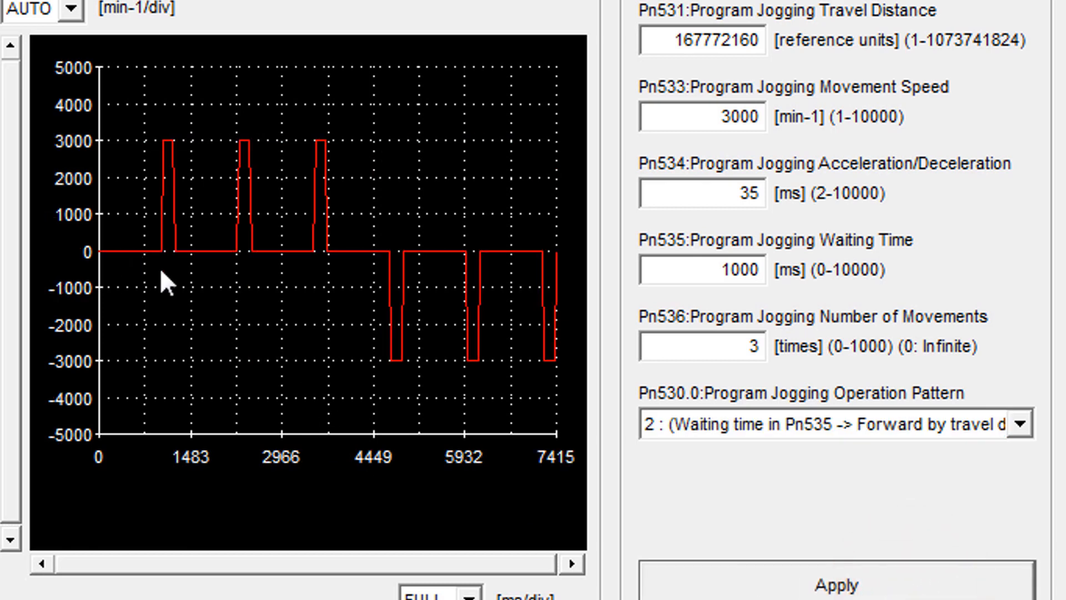
pyautogui.moveTo(668, 401)
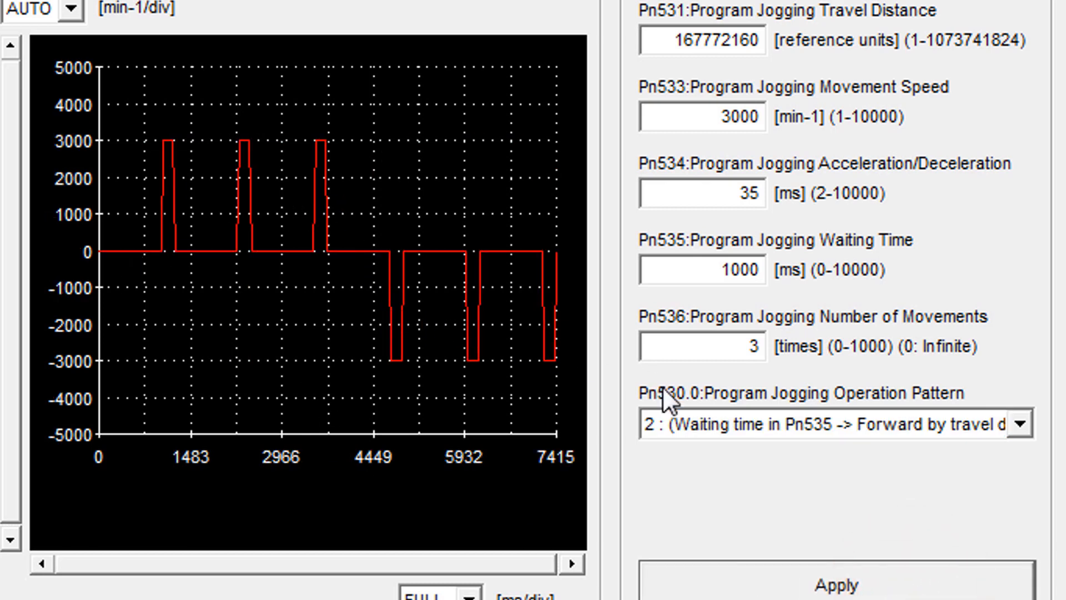
pyautogui.click(1026, 424)
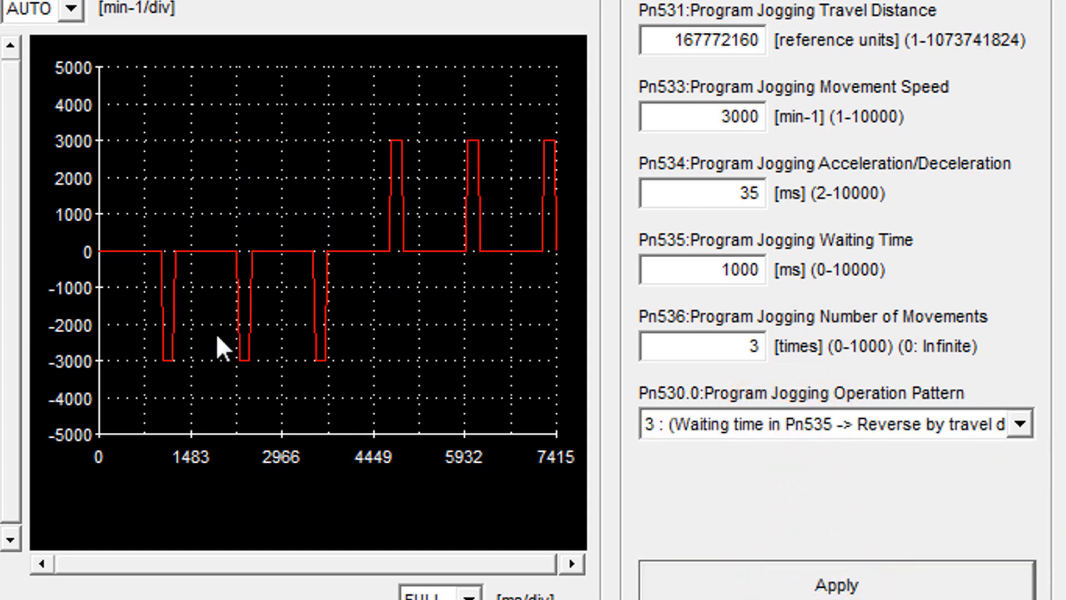
pyautogui.moveTo(541, 241)
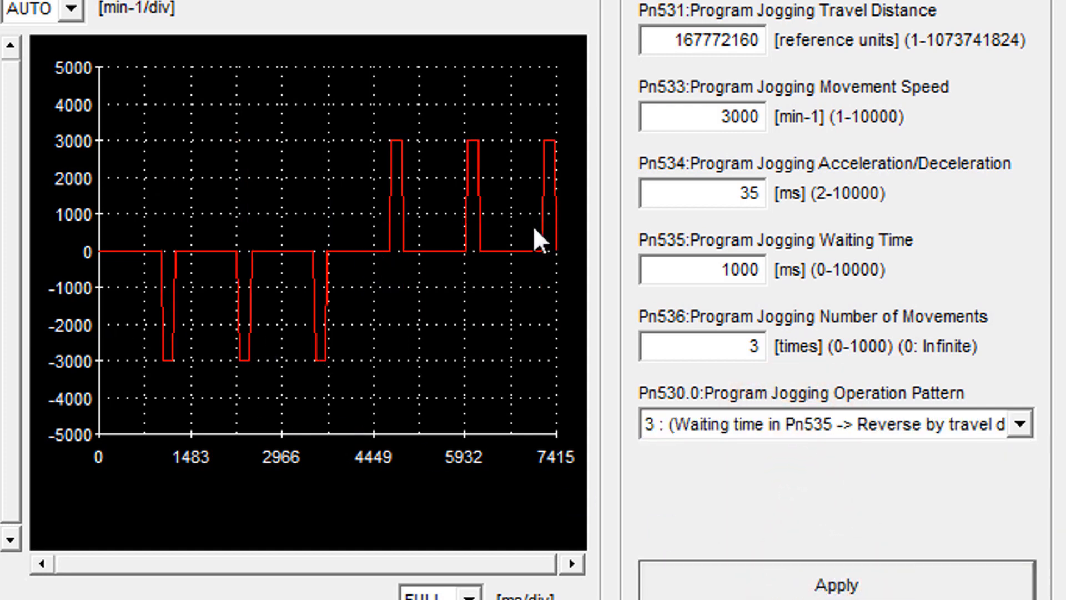
pyautogui.click(1026, 422)
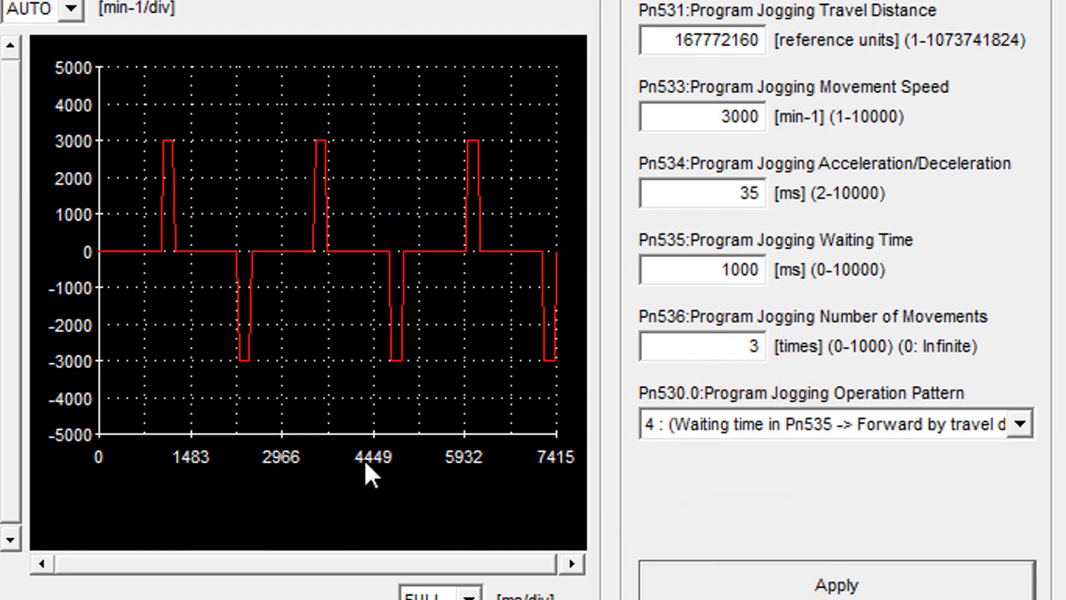
pyautogui.moveTo(607, 308)
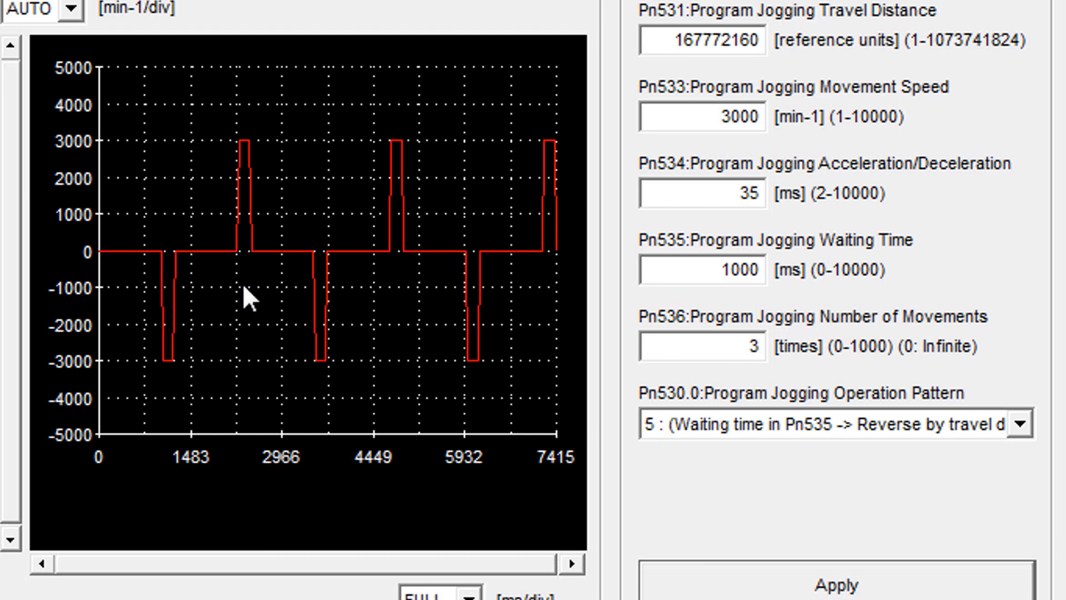
pyautogui.moveTo(795, 511)
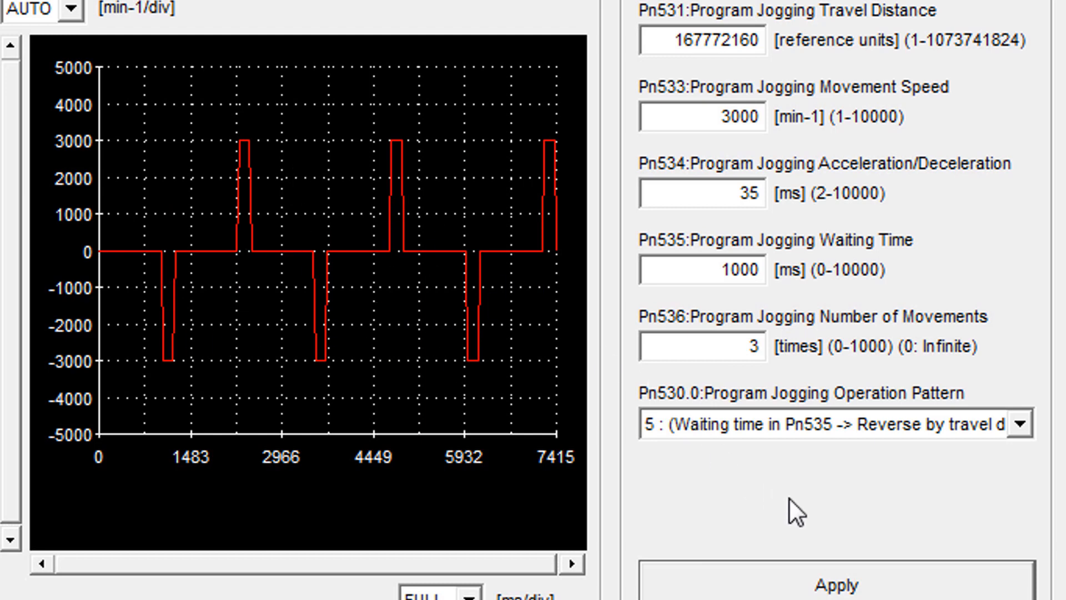
pyautogui.moveTo(1003, 484)
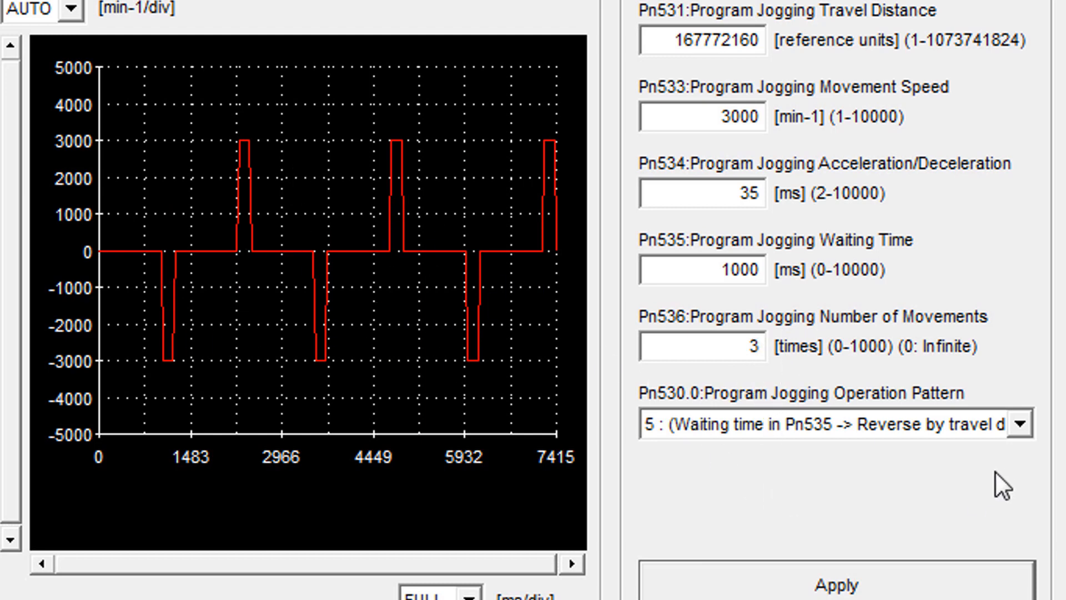
pyautogui.moveTo(918, 550)
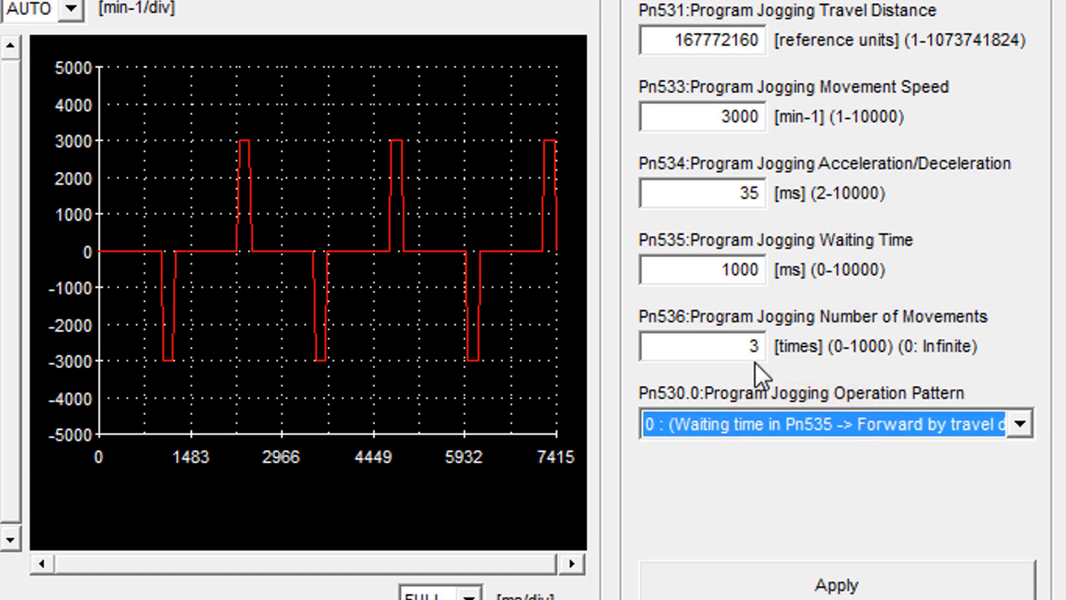
pyautogui.click(704, 345)
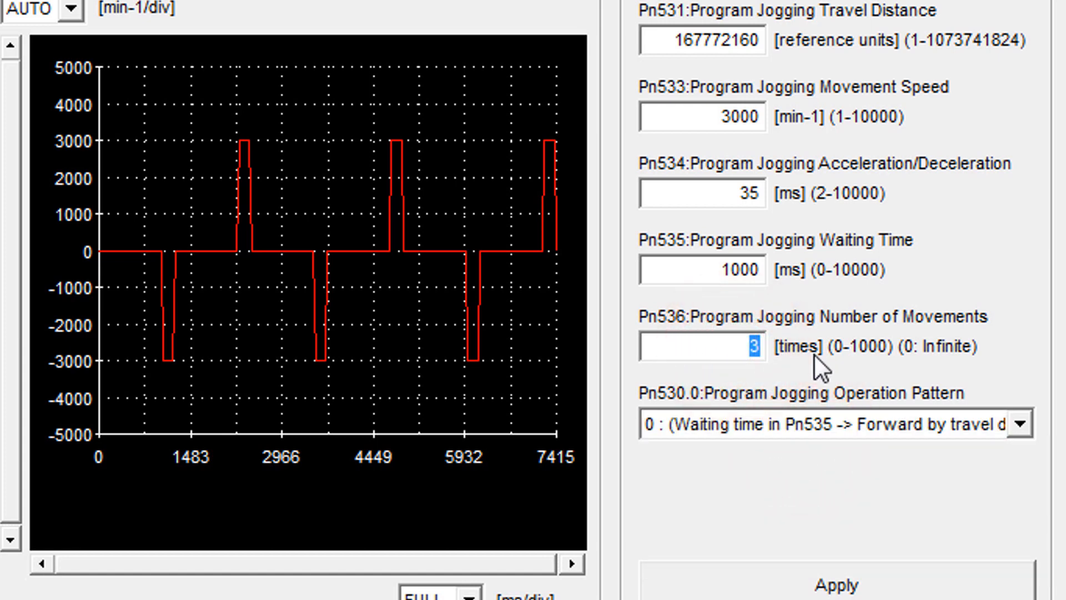
pyautogui.write('0')
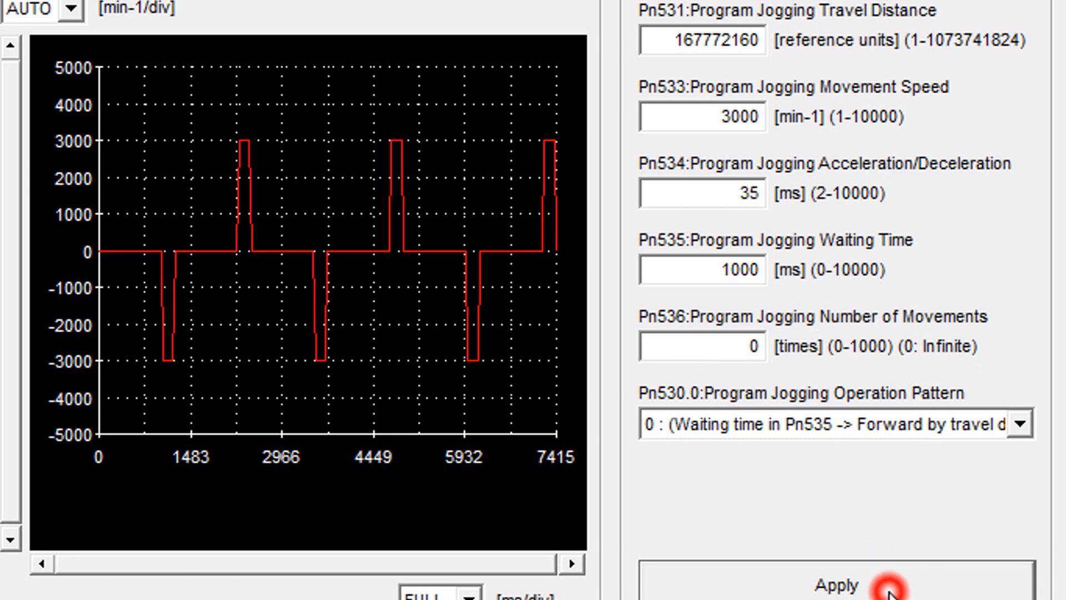
pyautogui.click(835, 585)
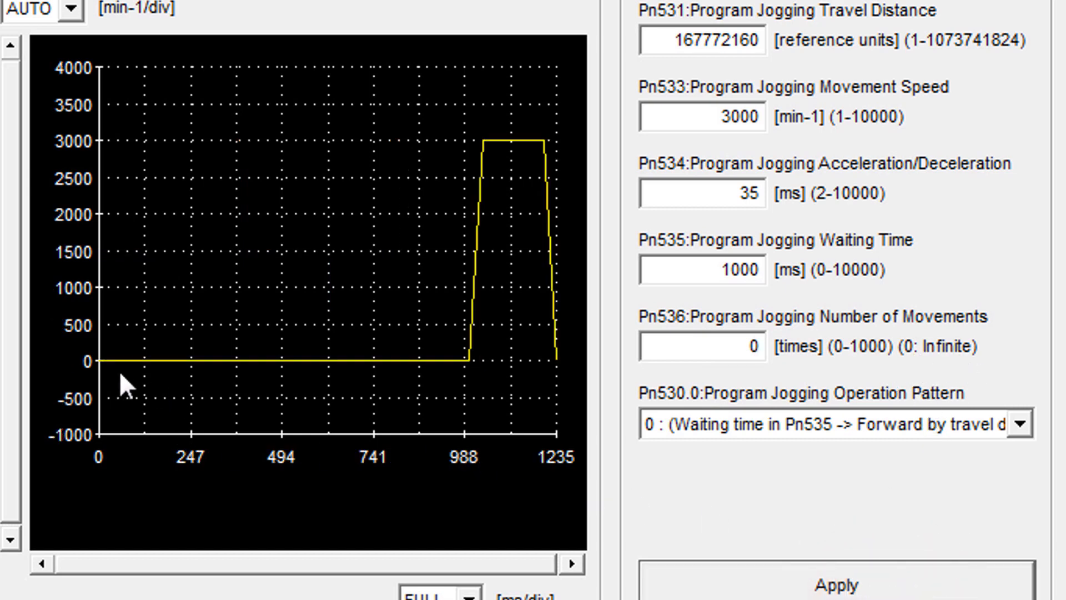
pyautogui.moveTo(794, 400)
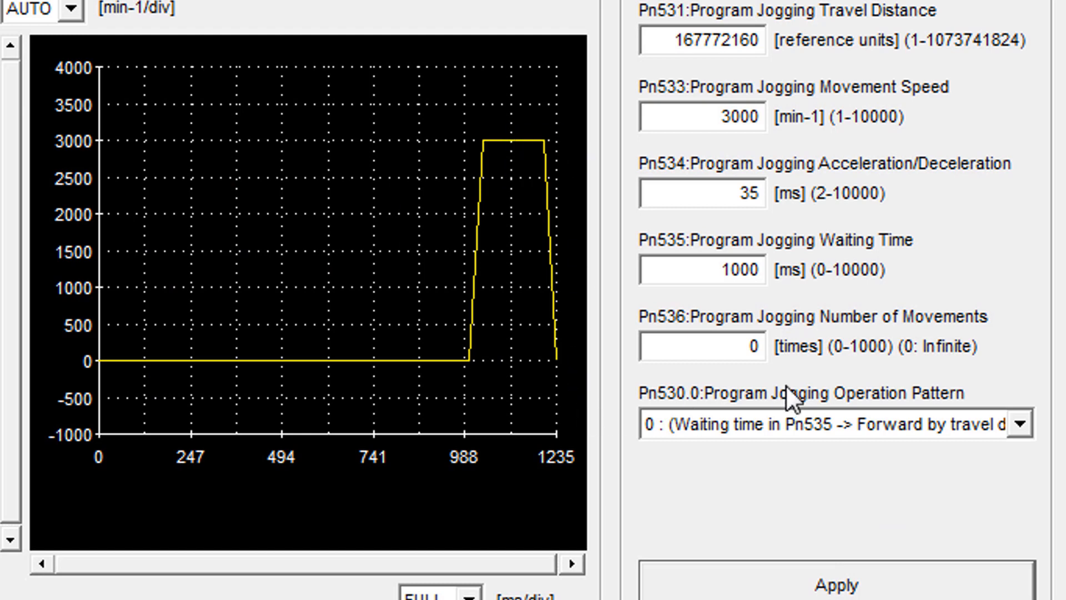
pyautogui.moveTo(897, 483)
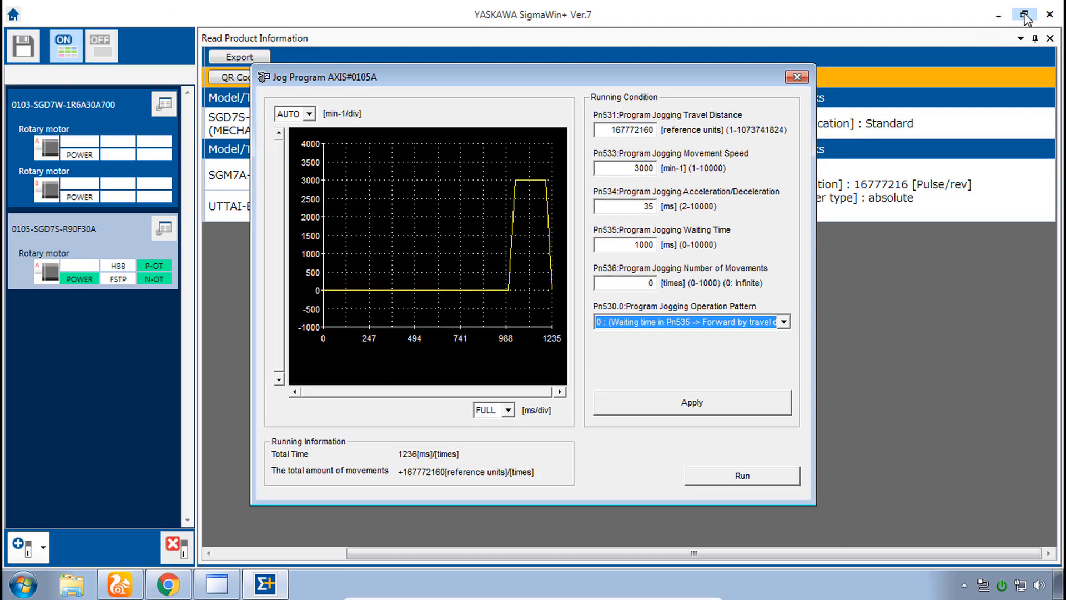
# Restore the window beside the camera and attempt Servo ON, dismissing the cannot-execute error
pyautogui.click(1025, 13)
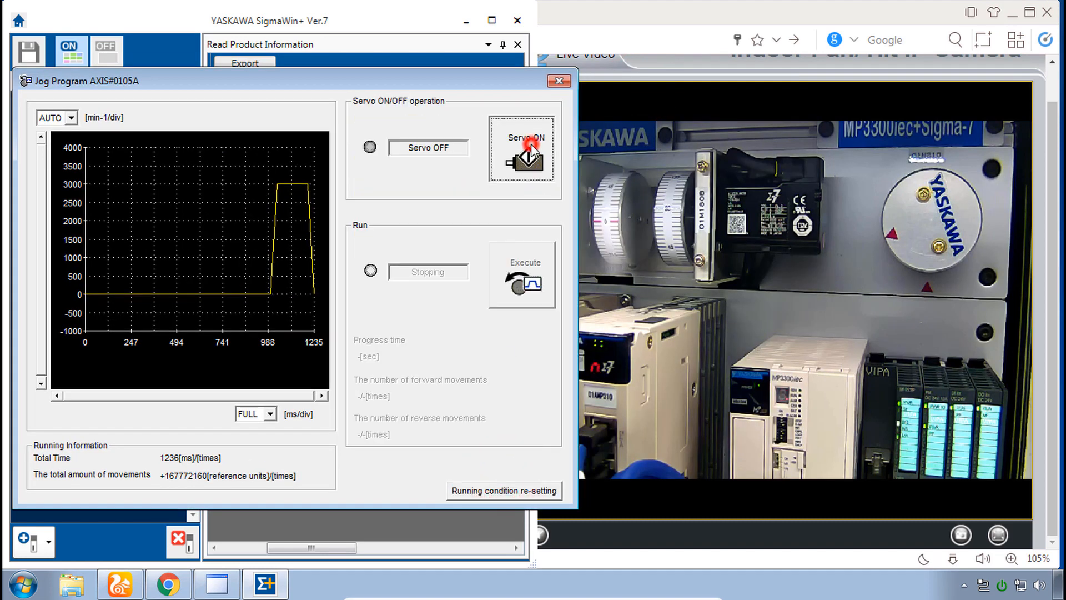
pyautogui.click(523, 148)
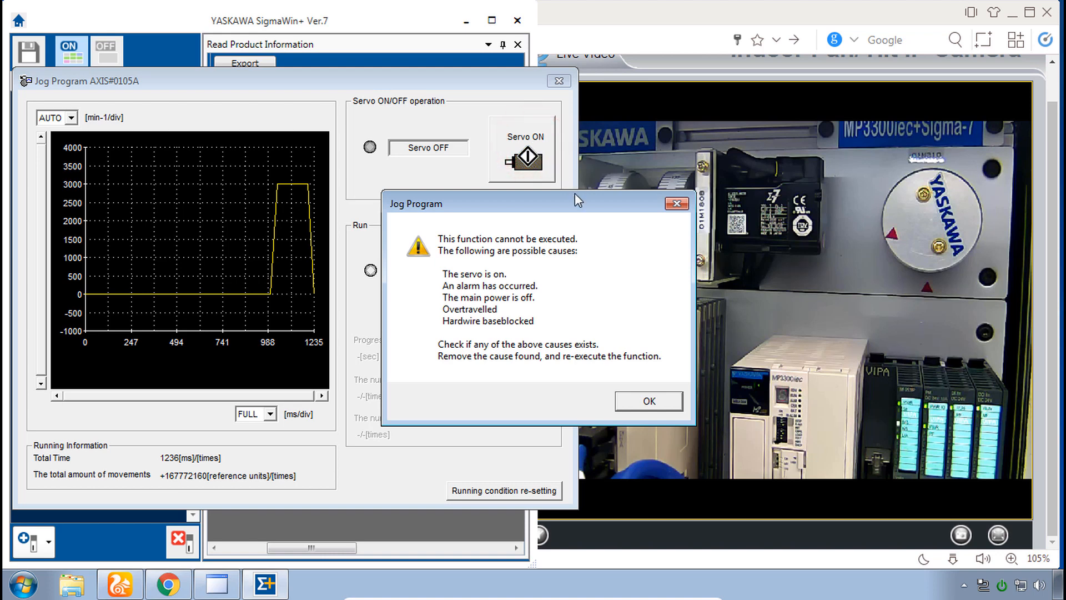
pyautogui.moveTo(449, 286)
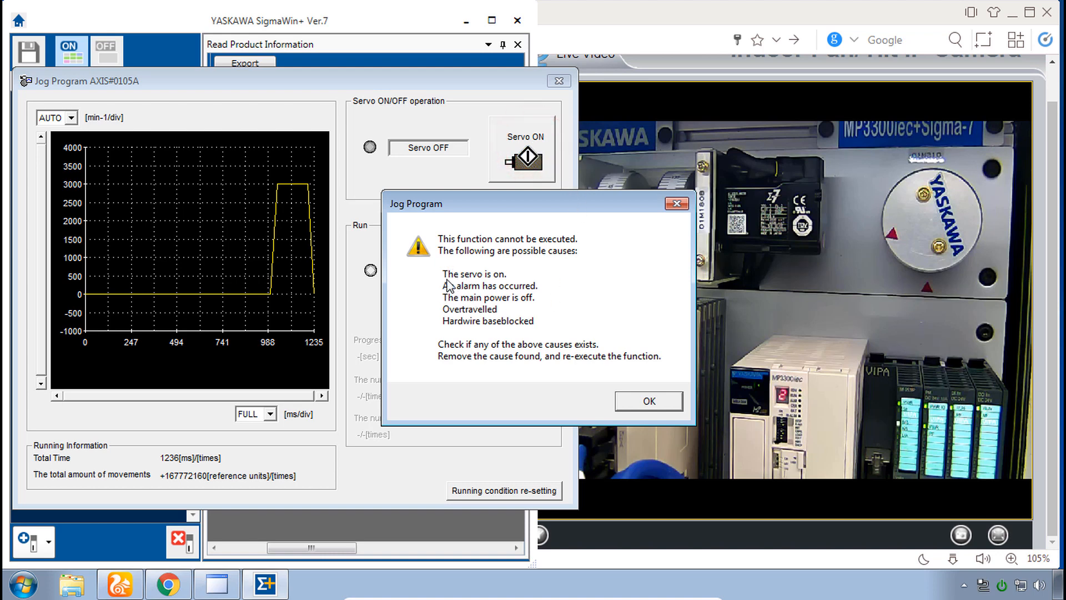
pyautogui.moveTo(558, 304)
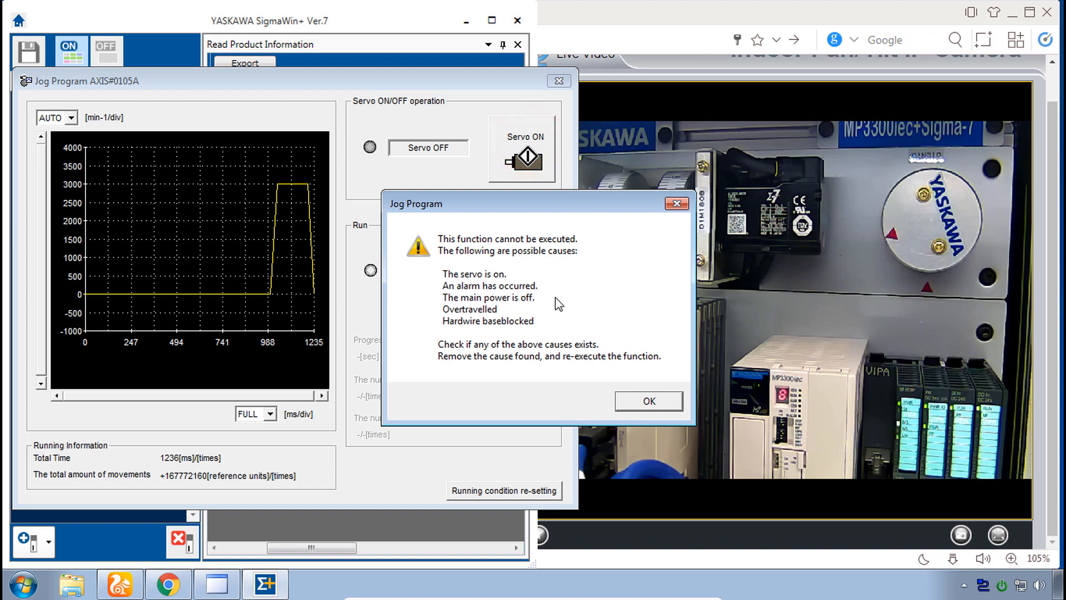
pyautogui.moveTo(578, 335)
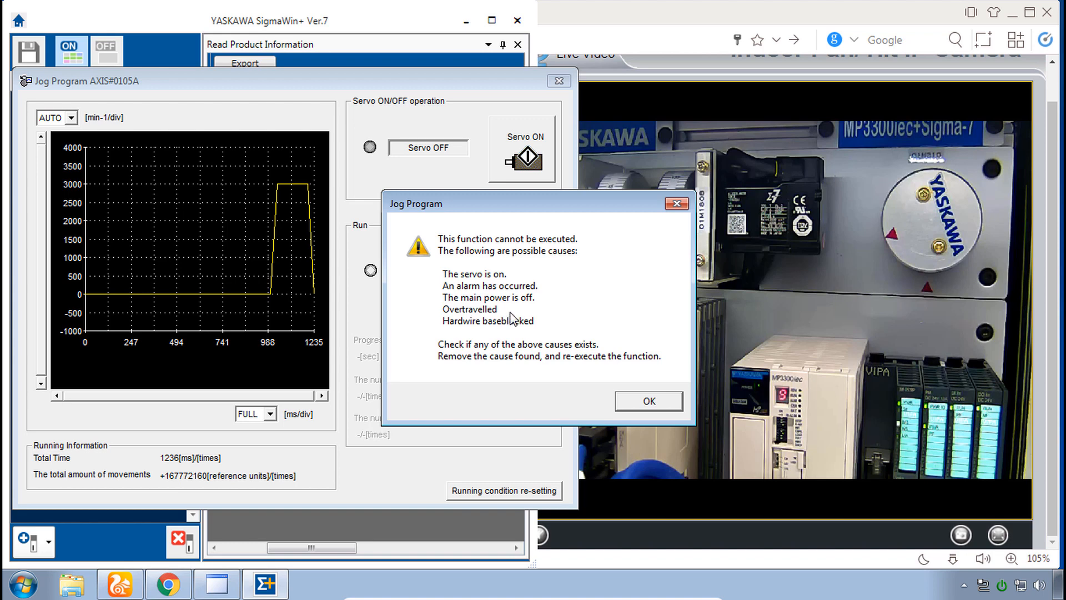
pyautogui.click(647, 401)
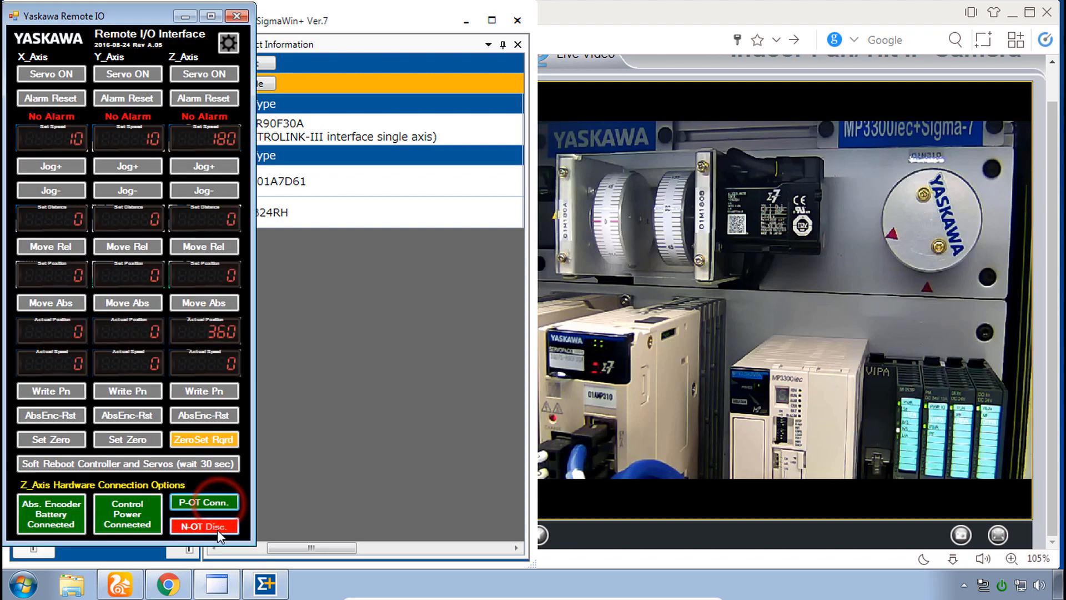
# Reconnect the Z-axis N-OT signal in Remote IO
pyautogui.click(204, 526)
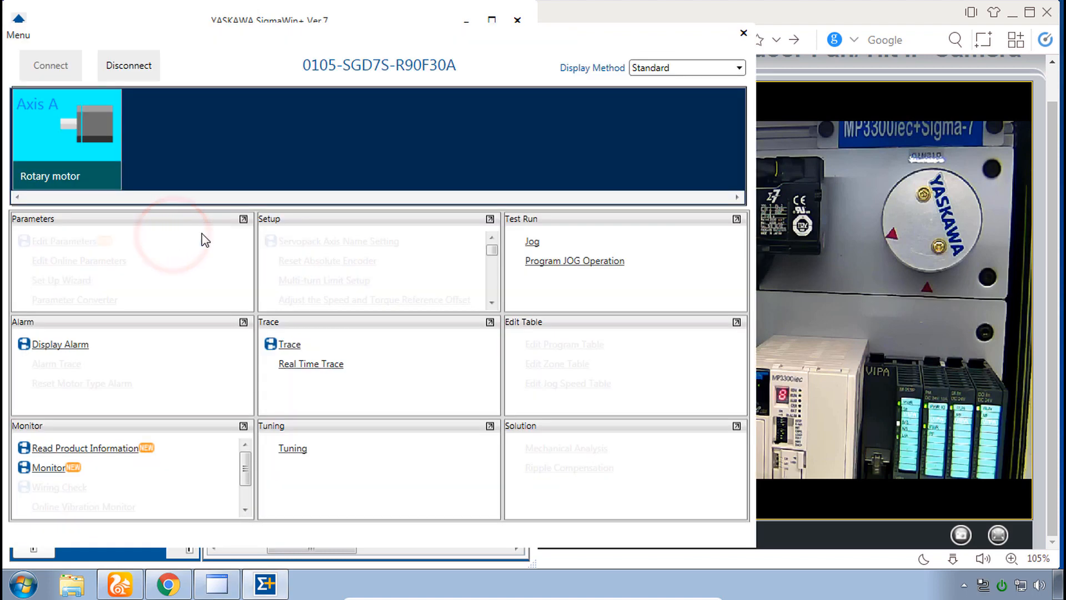
# Reopen Program JOG Operation, accept the warning, go to Run and switch the servo on
pyautogui.click(574, 260)
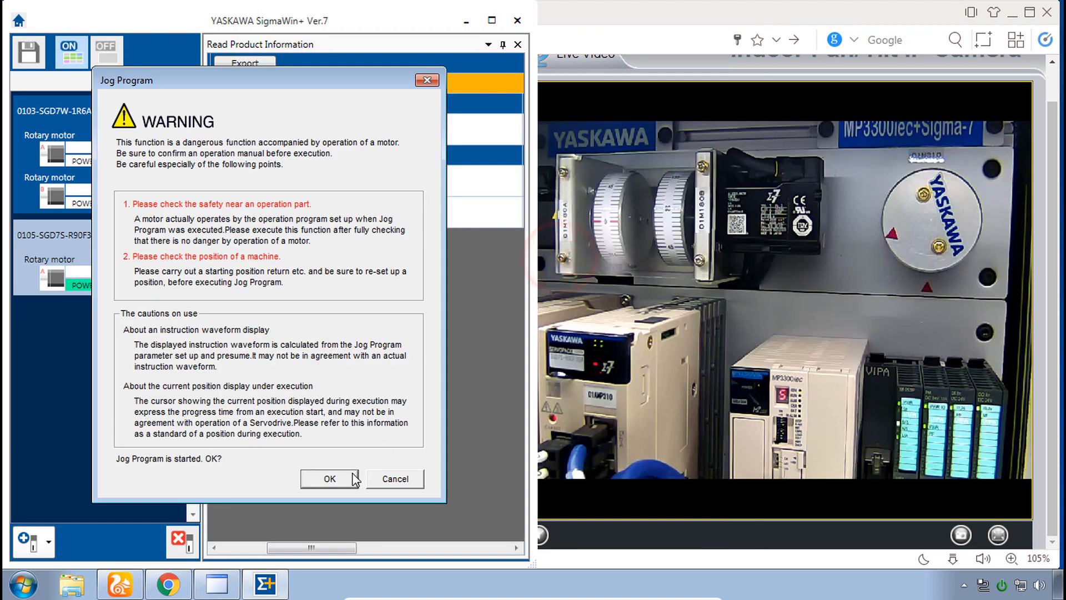
pyautogui.click(328, 479)
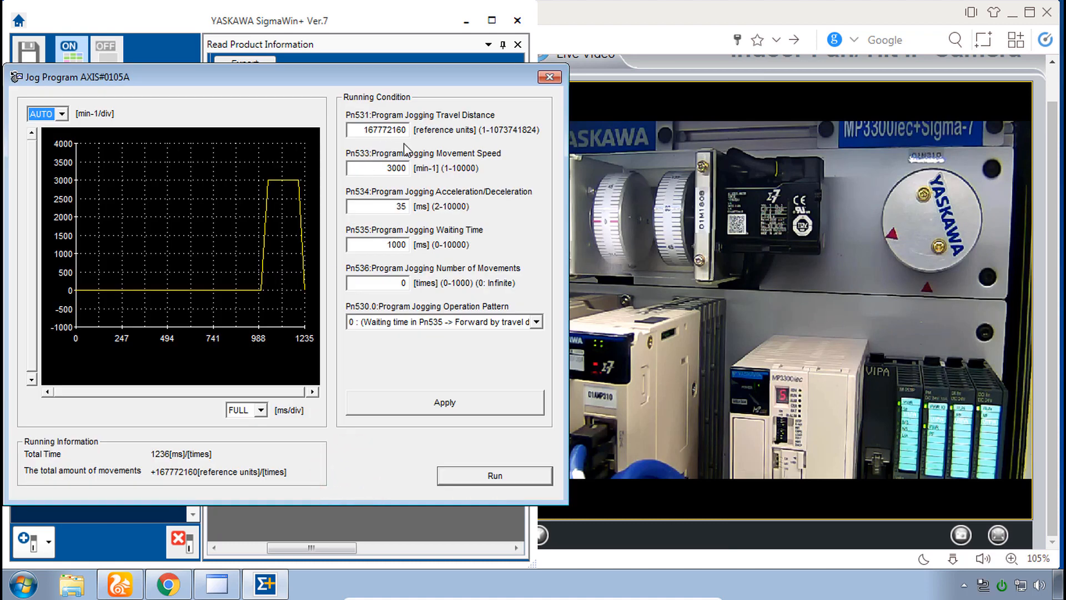
pyautogui.moveTo(405, 172)
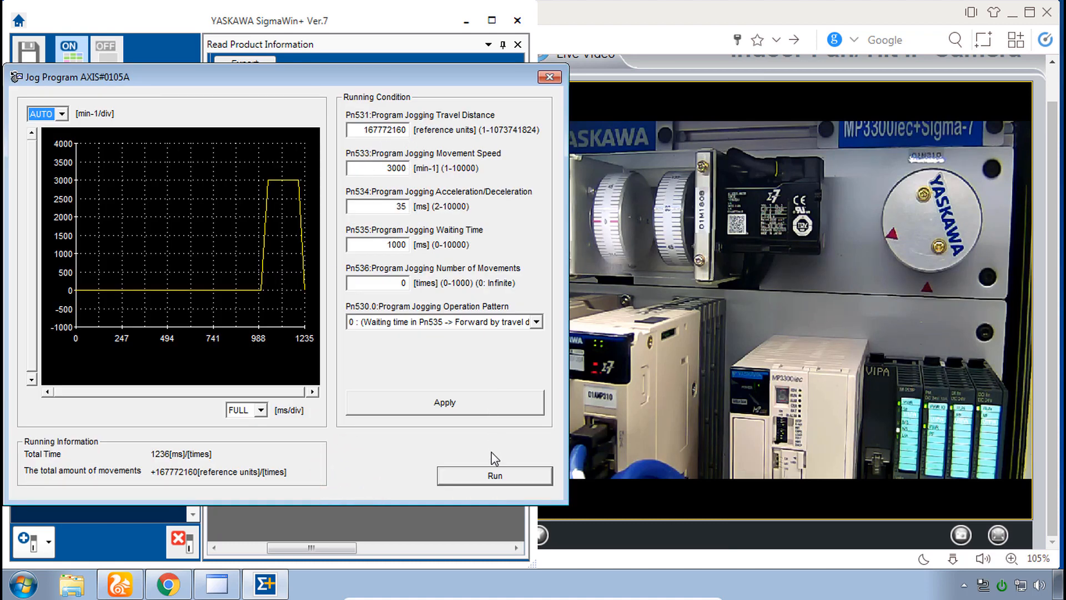
pyautogui.click(495, 475)
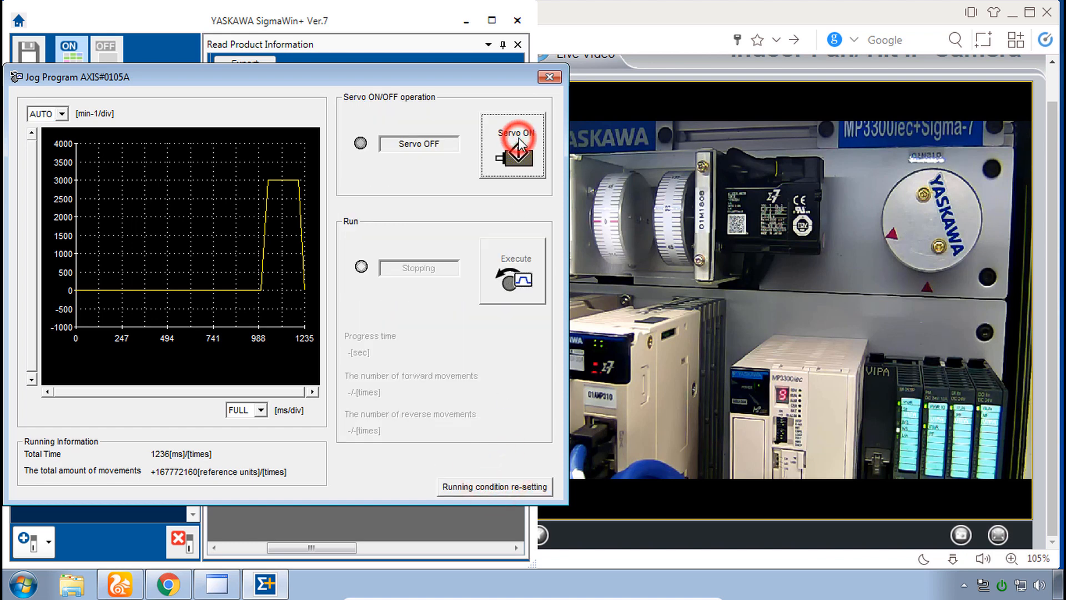
pyautogui.click(513, 145)
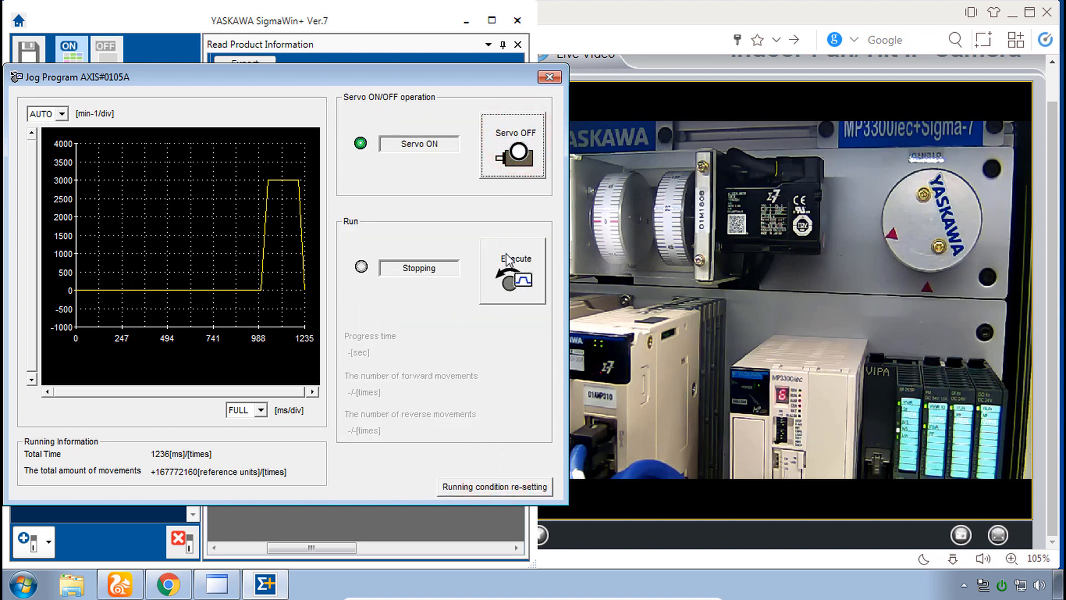
# Execute the 3000 min-1 jog program, confirm safety, then acknowledge the execution-cancelled message
pyautogui.click(515, 271)
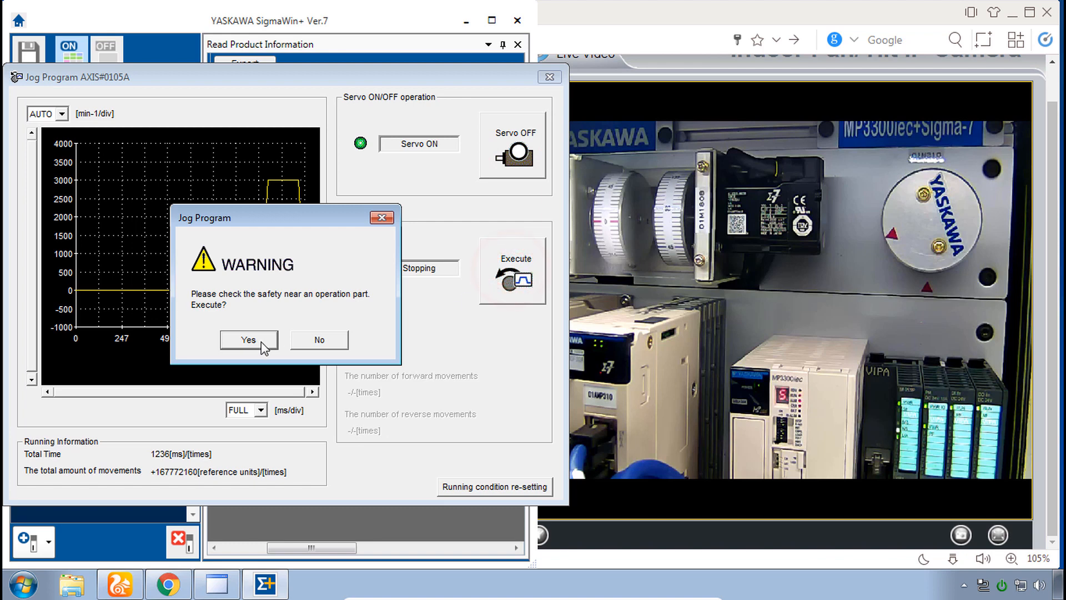
pyautogui.click(248, 340)
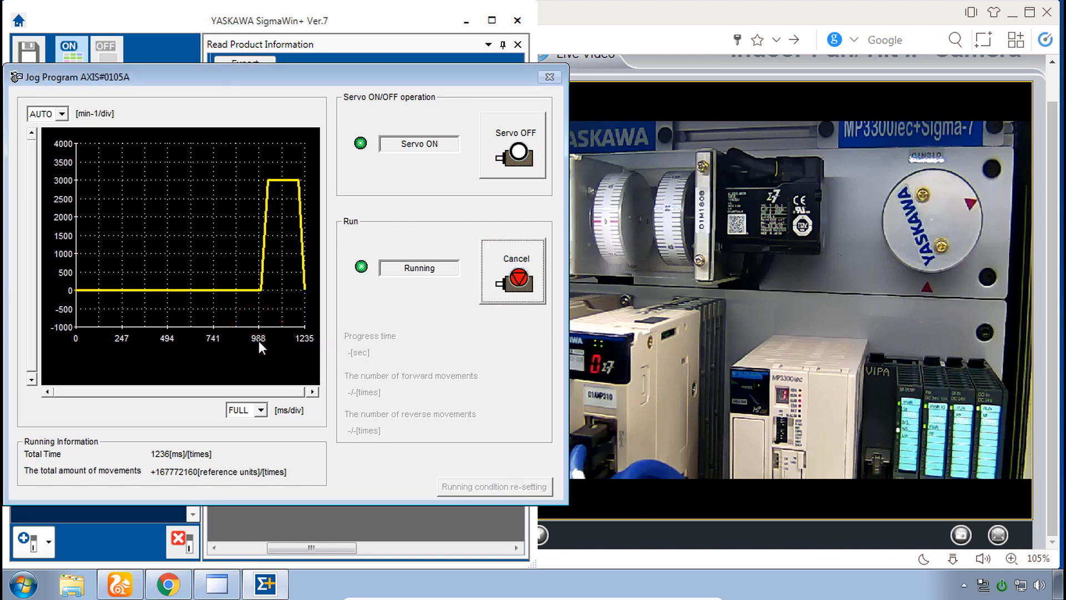
pyautogui.click(514, 271)
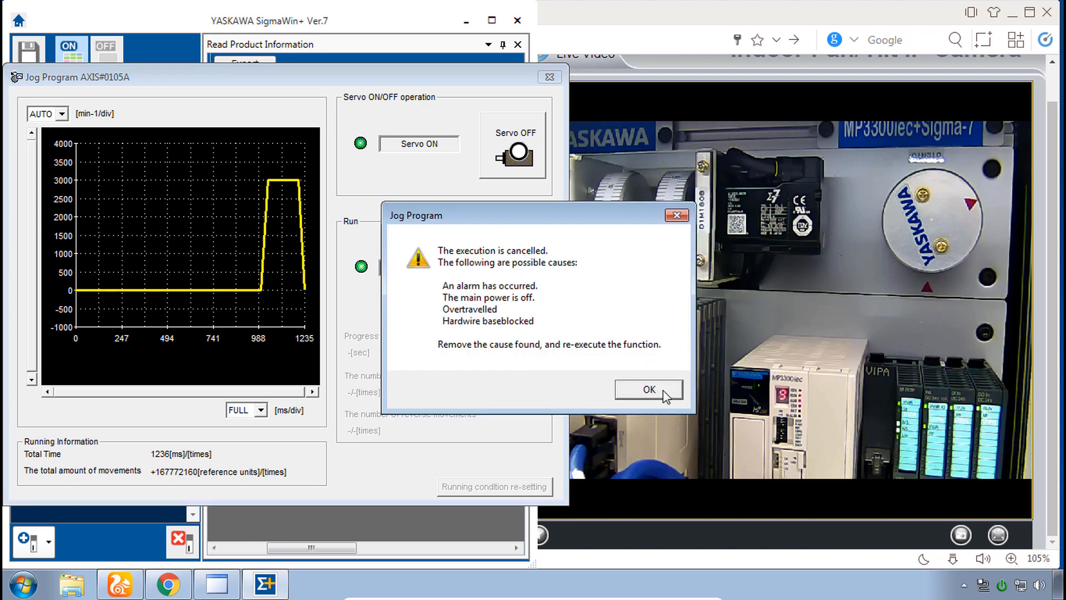
pyautogui.click(646, 390)
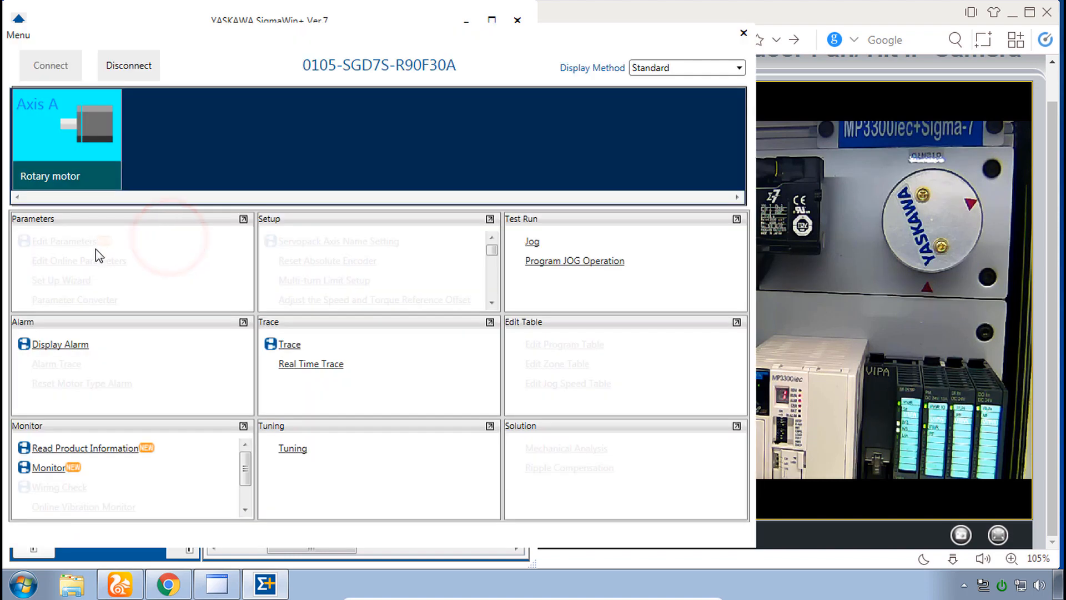
# Bring up Edit Parameters for drive 0105-SGD7S-R90F30A with product information hidden and the window restored
pyautogui.click(85, 448)
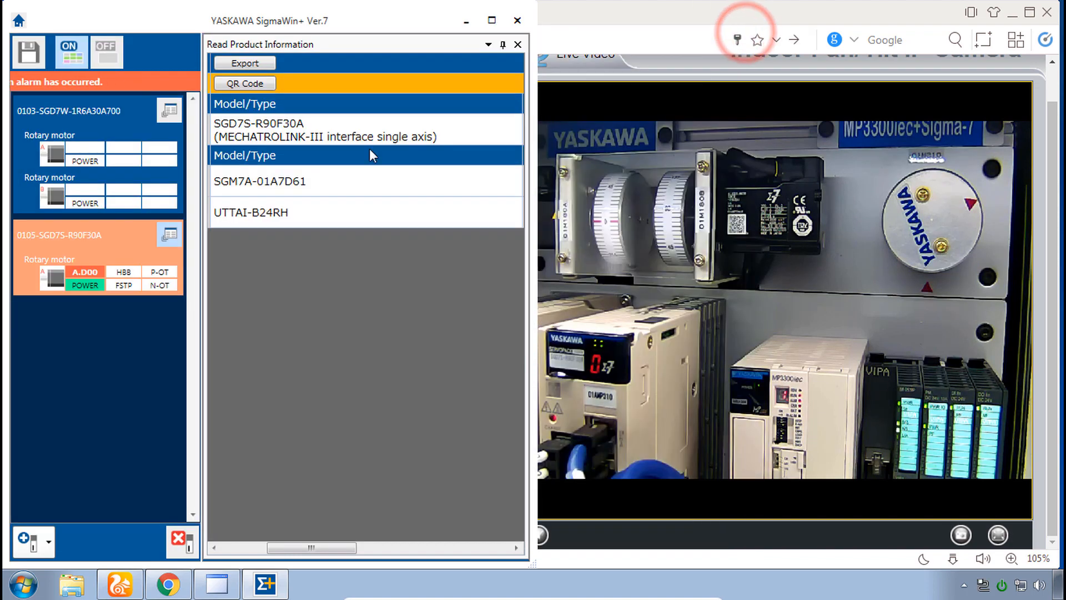
pyautogui.moveTo(519, 44)
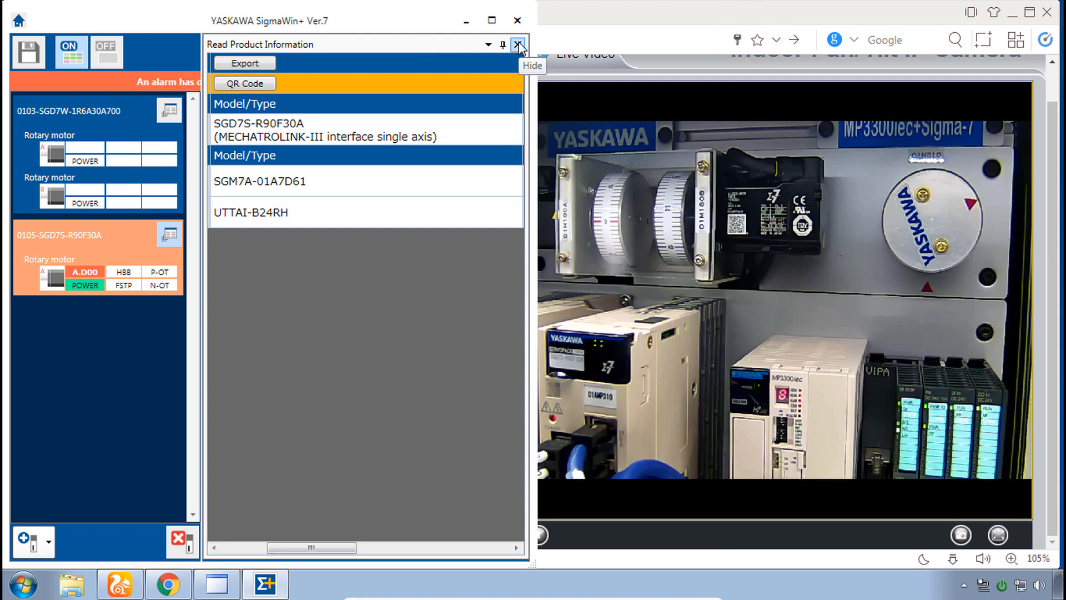
pyautogui.click(519, 44)
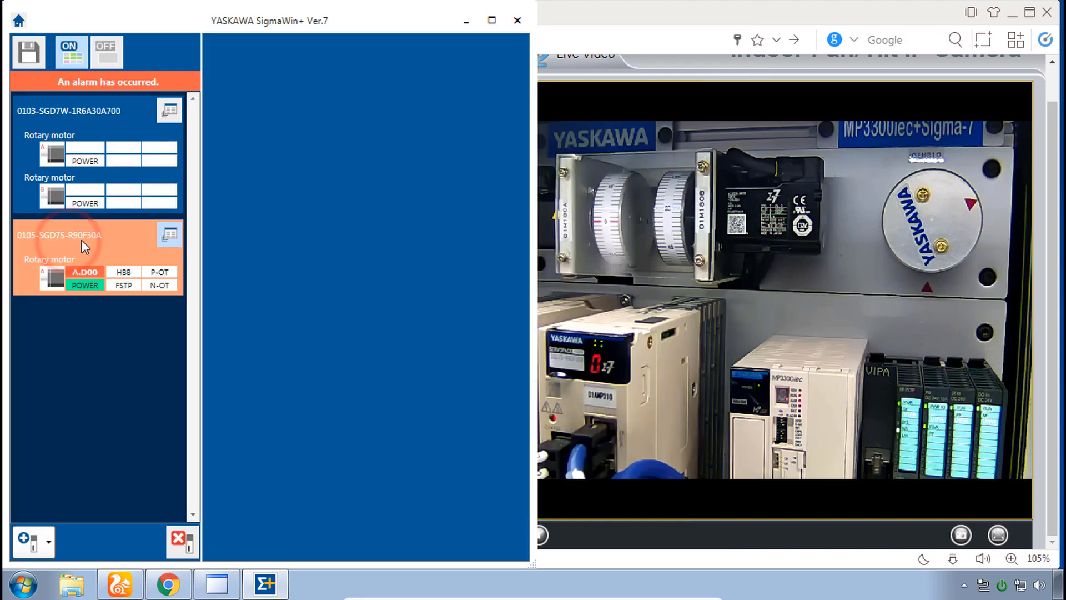
pyautogui.click(169, 234)
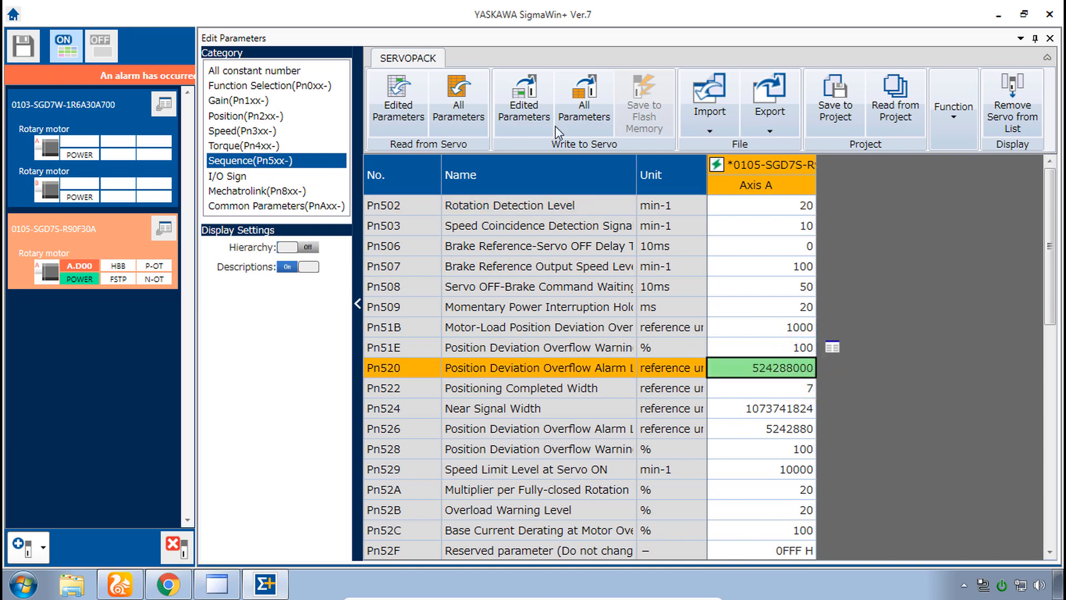
pyautogui.click(523, 102)
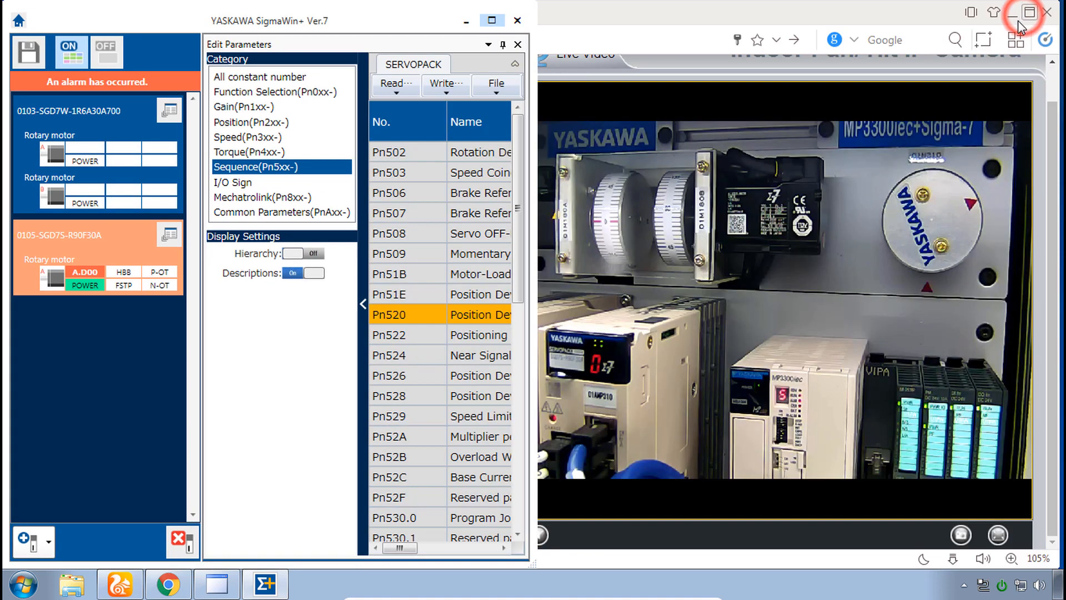
pyautogui.click(216, 583)
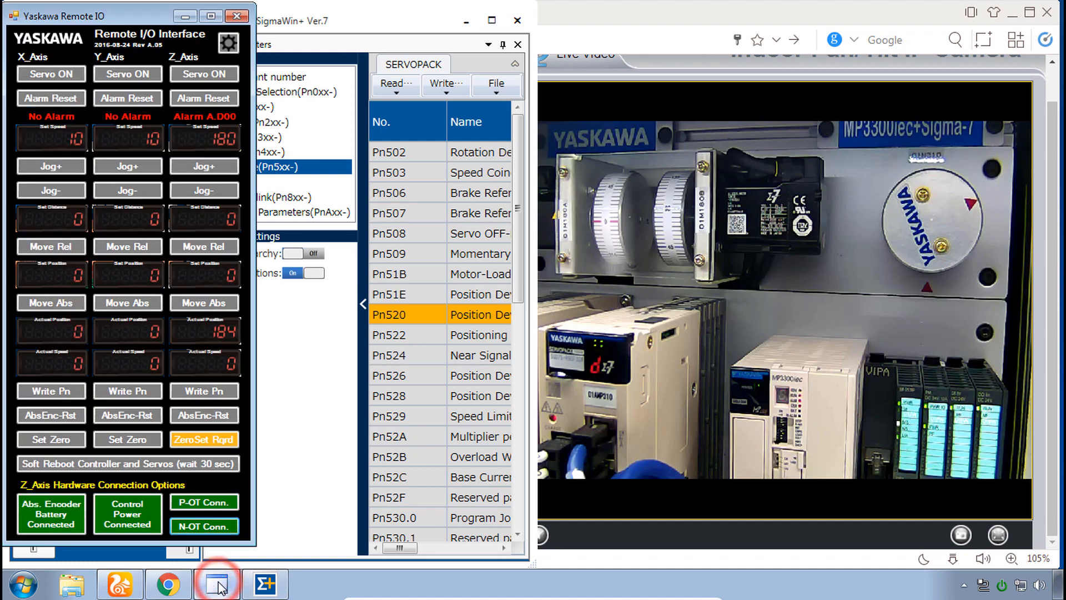
# Reset alarm A.D00 on Z_Axis from the Remote IO panel
pyautogui.click(205, 98)
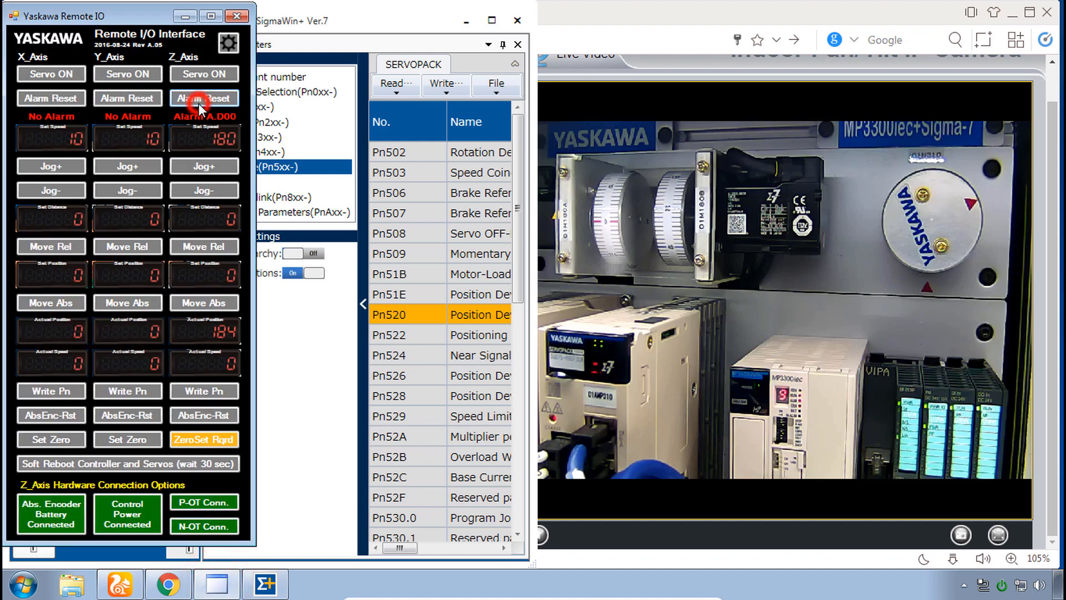
pyautogui.click(204, 98)
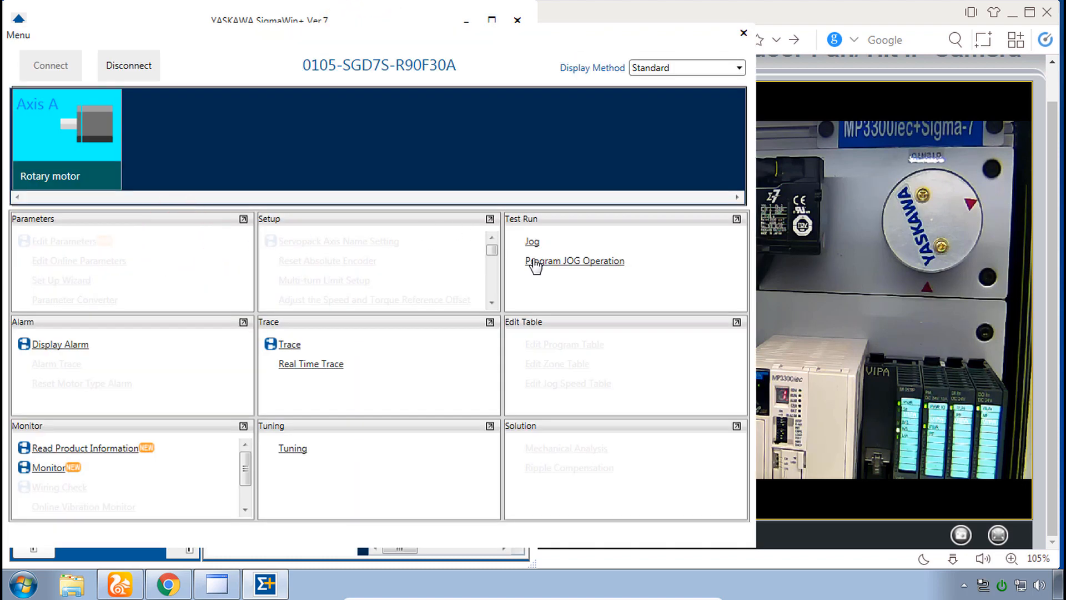
# Reopen Program Jog for axis 0105A, accept the warning and energise the servo
pyautogui.click(575, 259)
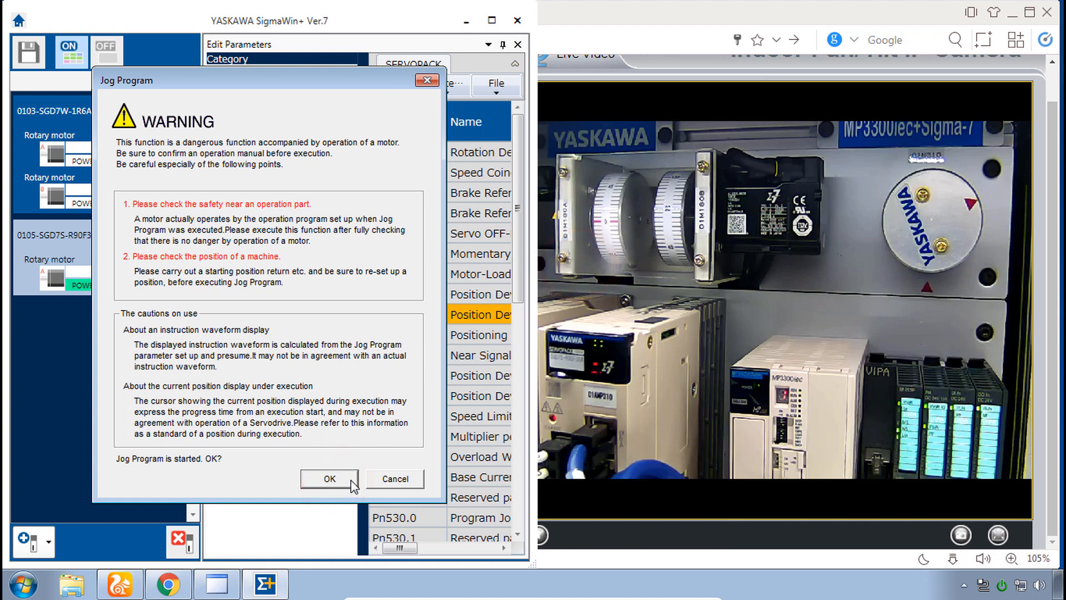
pyautogui.click(329, 478)
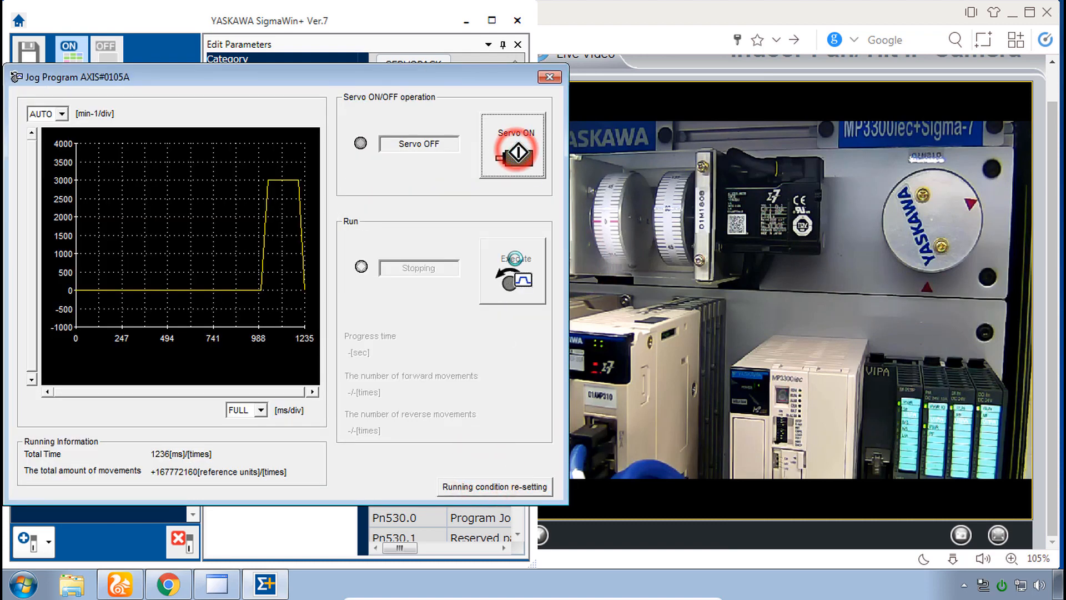
pyautogui.click(512, 271)
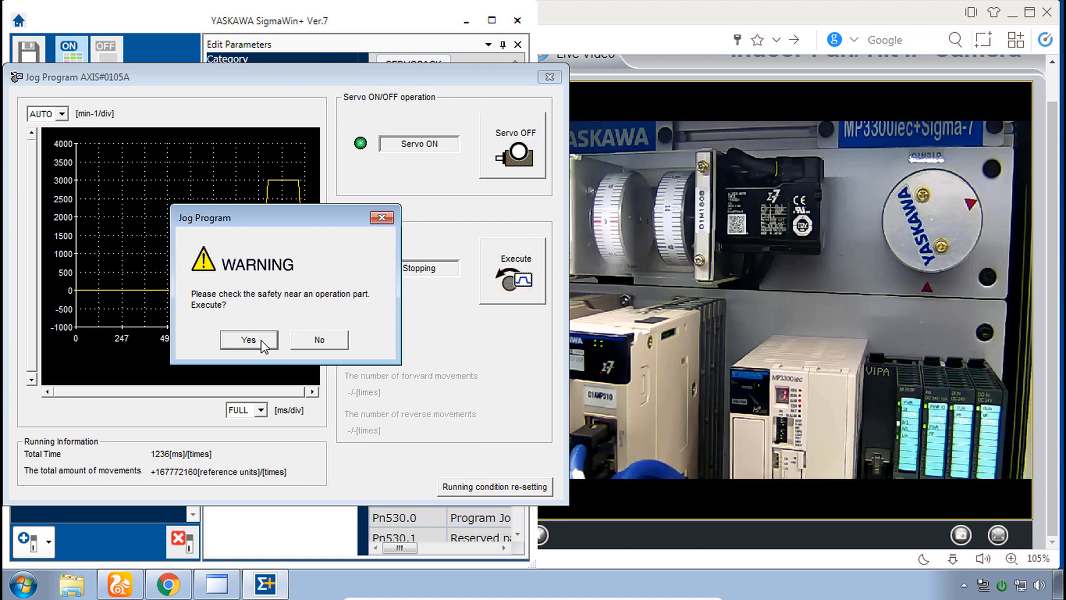
pyautogui.click(248, 340)
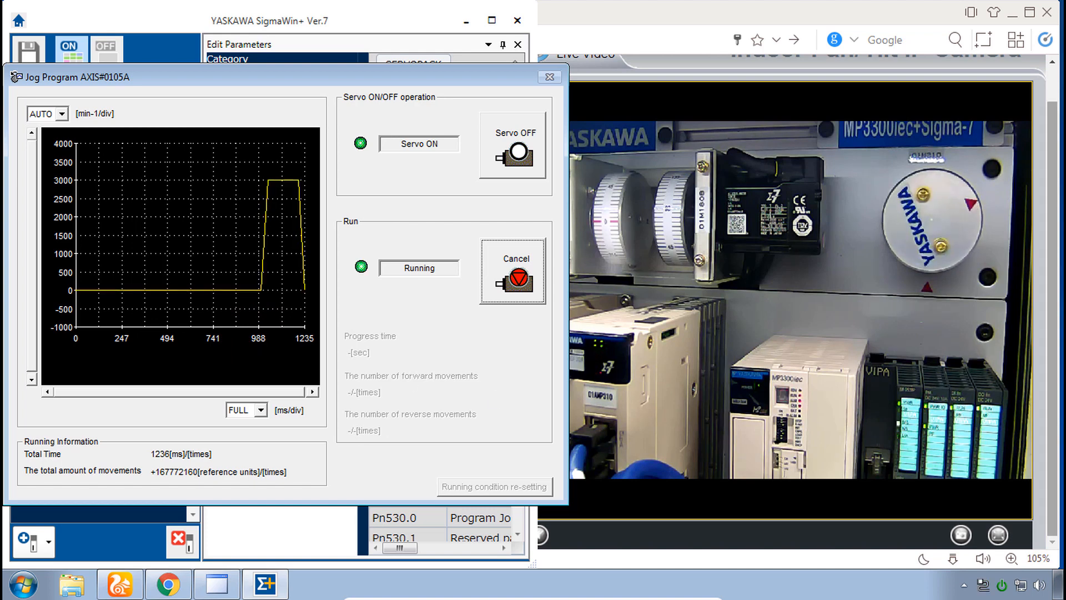
# Execute the jog program so the 3000 min-1 move repeats with status Running
pyautogui.click(514, 271)
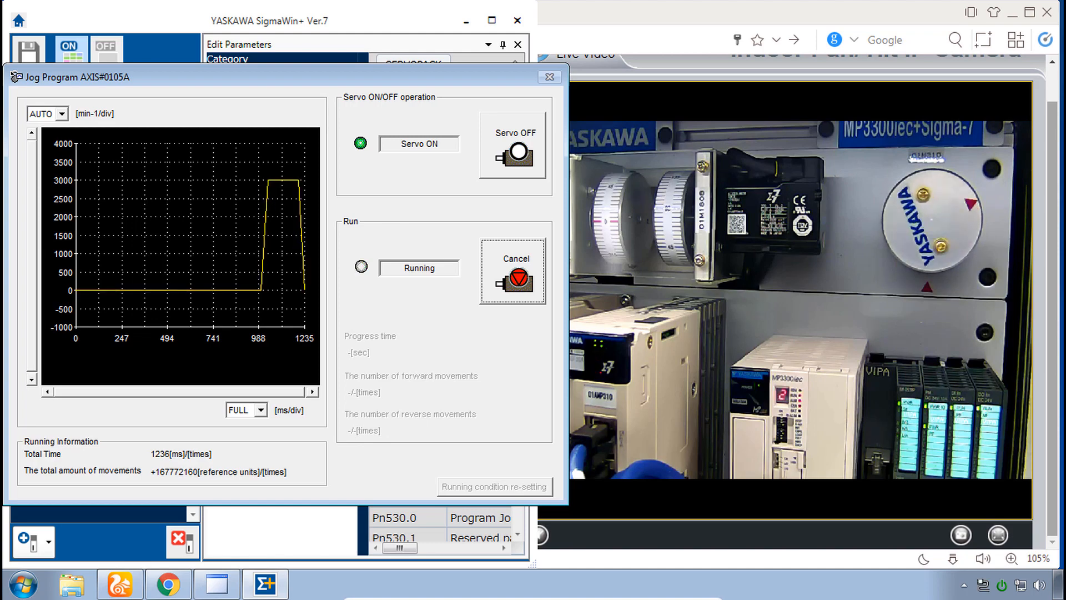
pyautogui.click(418, 267)
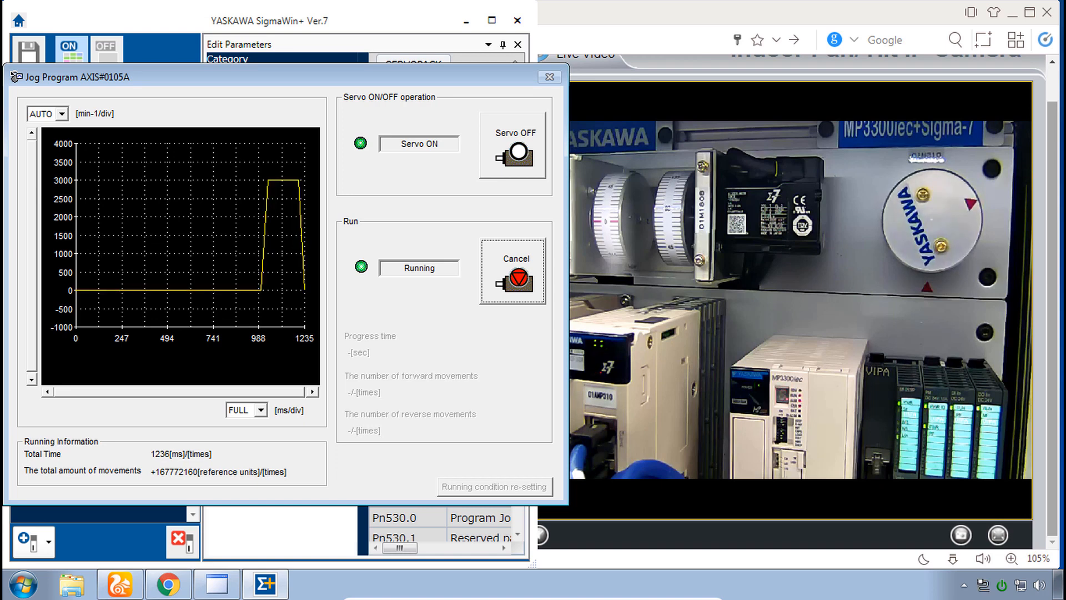
pyautogui.click(513, 273)
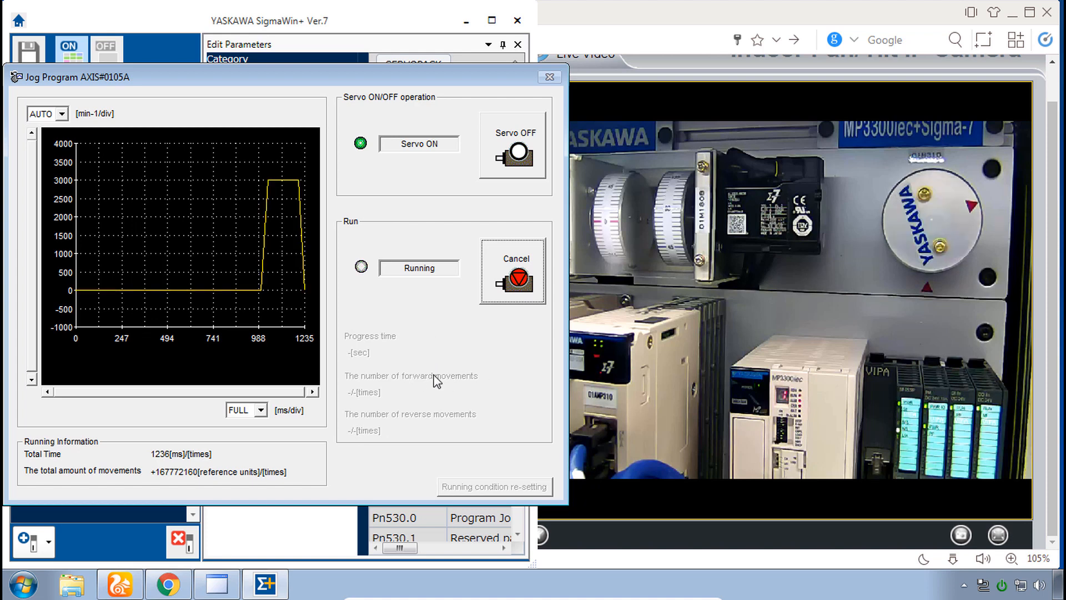
pyautogui.moveTo(427, 369)
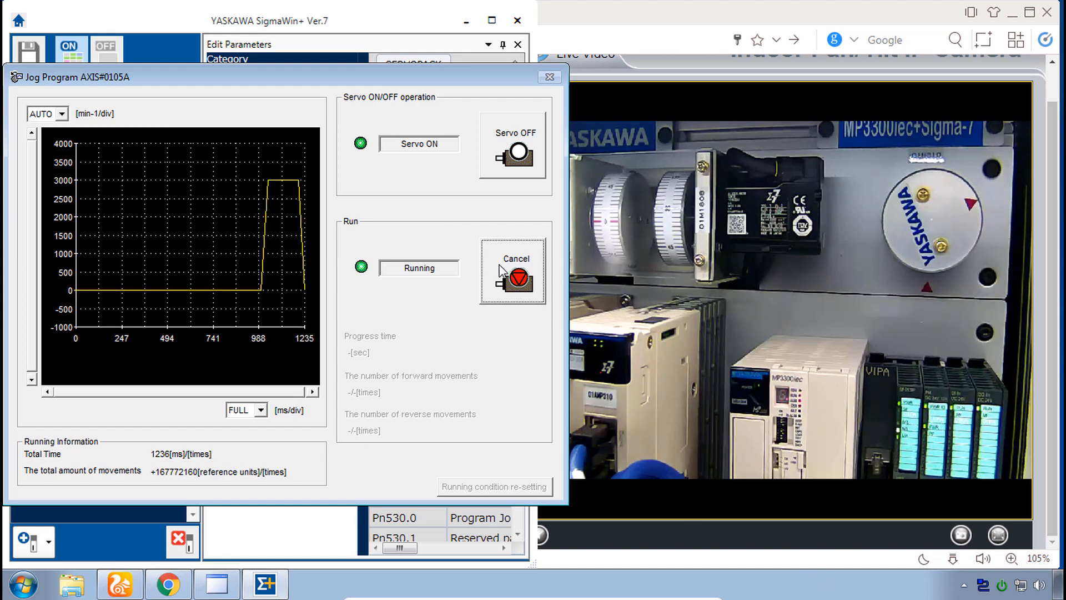
# Cancel the running jog program, reset running conditions and close the window, acknowledging both warnings
pyautogui.click(513, 271)
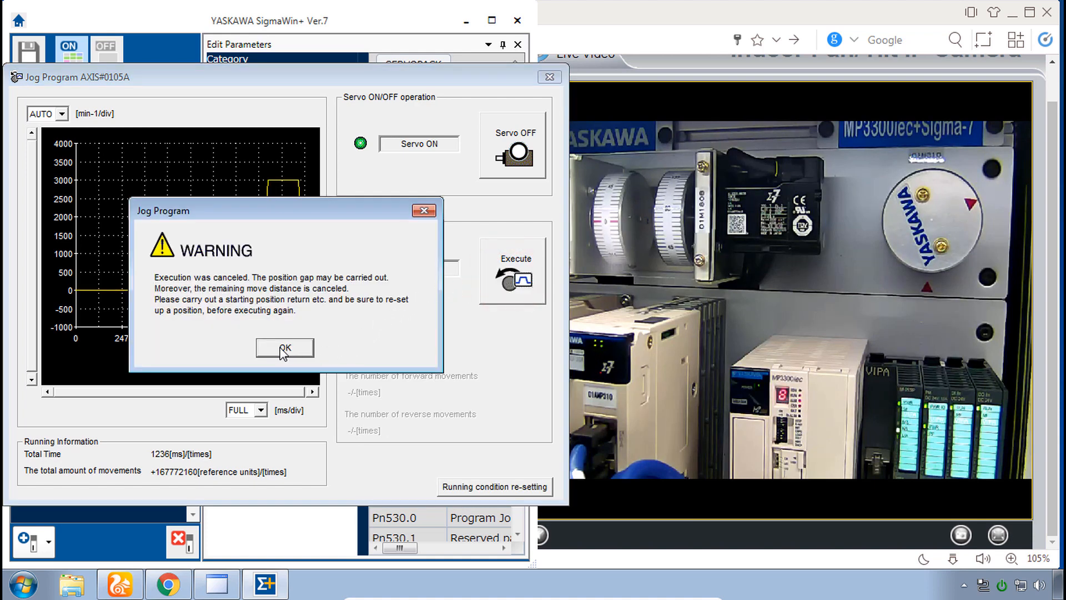
pyautogui.click(283, 348)
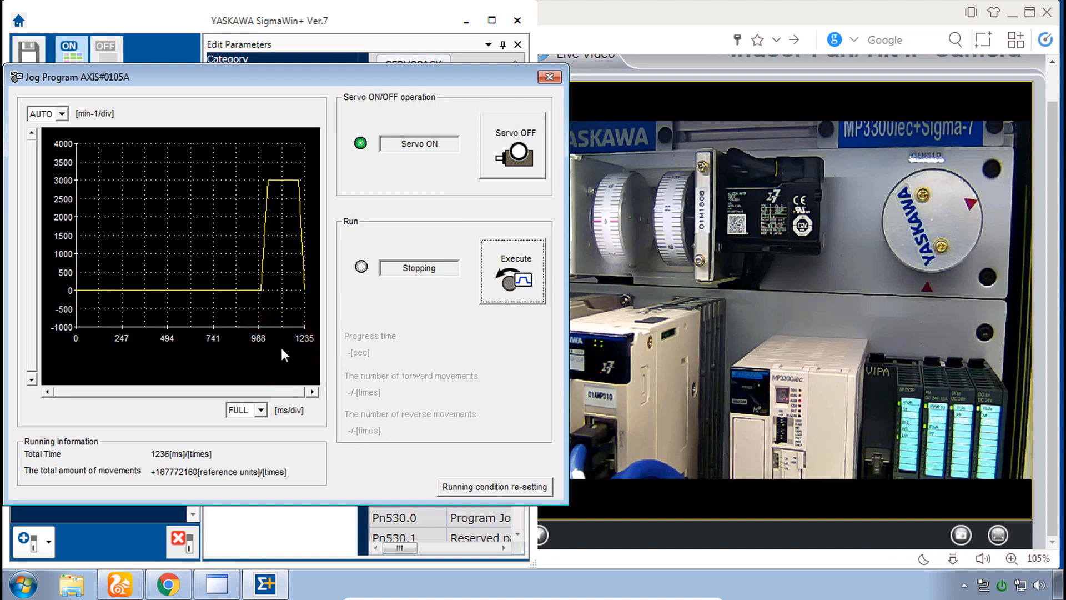
pyautogui.moveTo(377, 378)
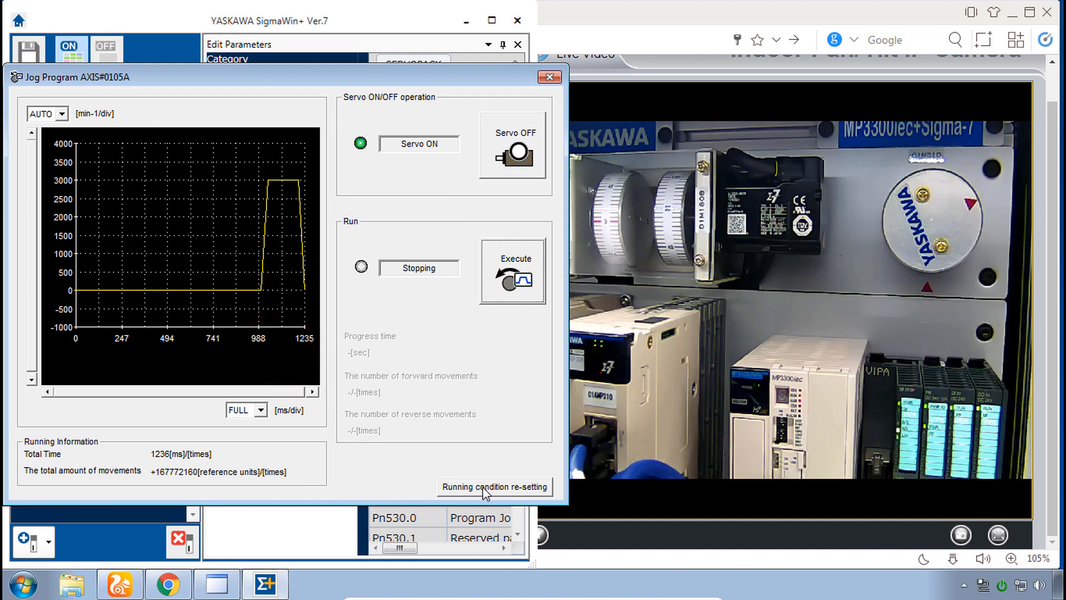
pyautogui.click(495, 487)
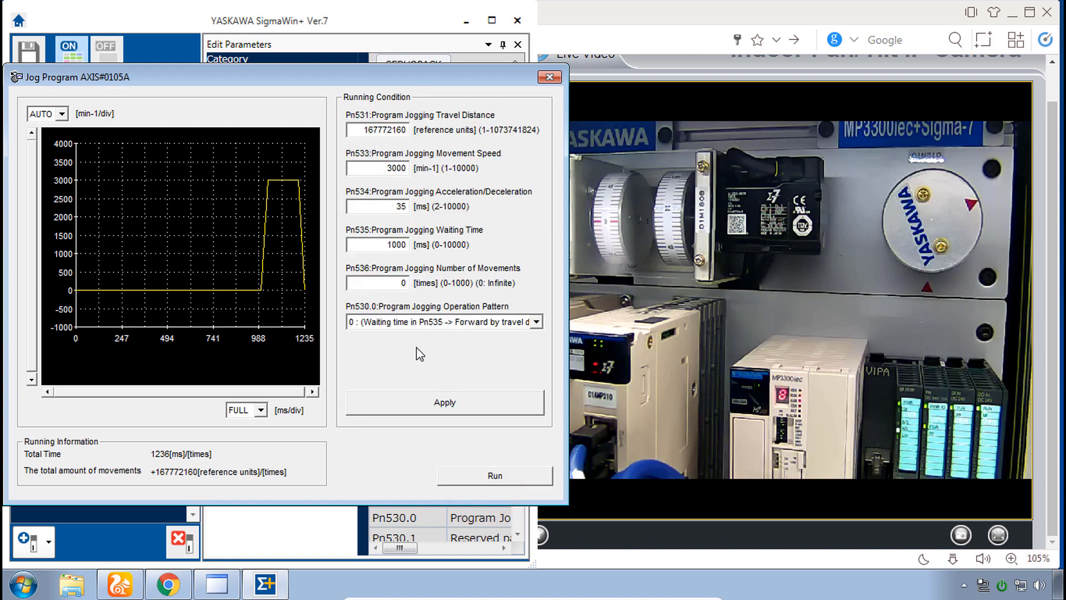
pyautogui.moveTo(477, 78)
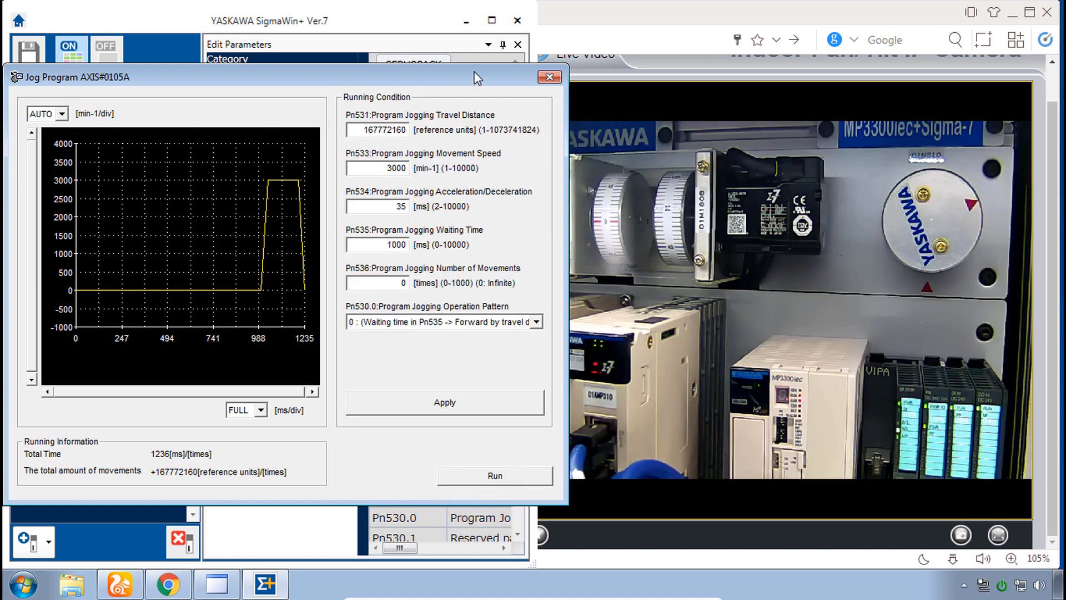
pyautogui.click(495, 475)
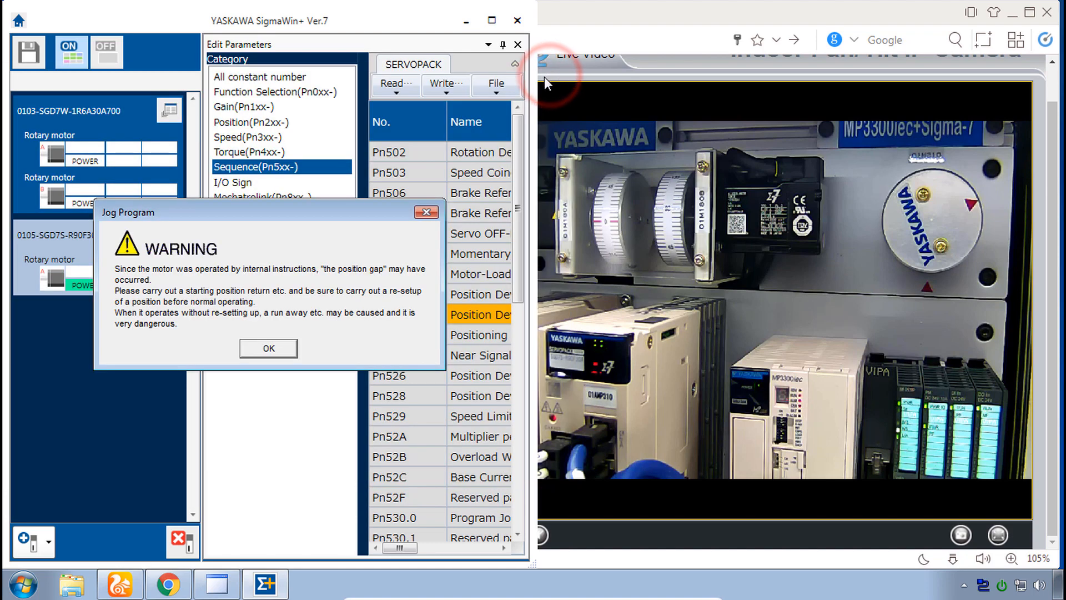
pyautogui.click(268, 348)
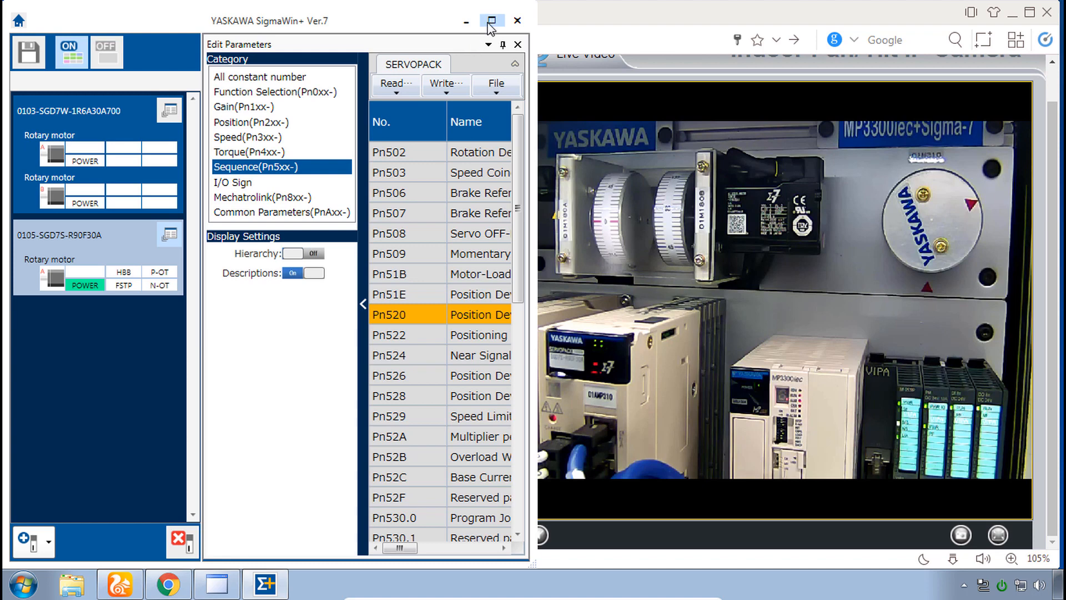
# Save the Sequence parameter list (Pn520 = 524288000) to the project and dismiss the notice
pyautogui.click(491, 20)
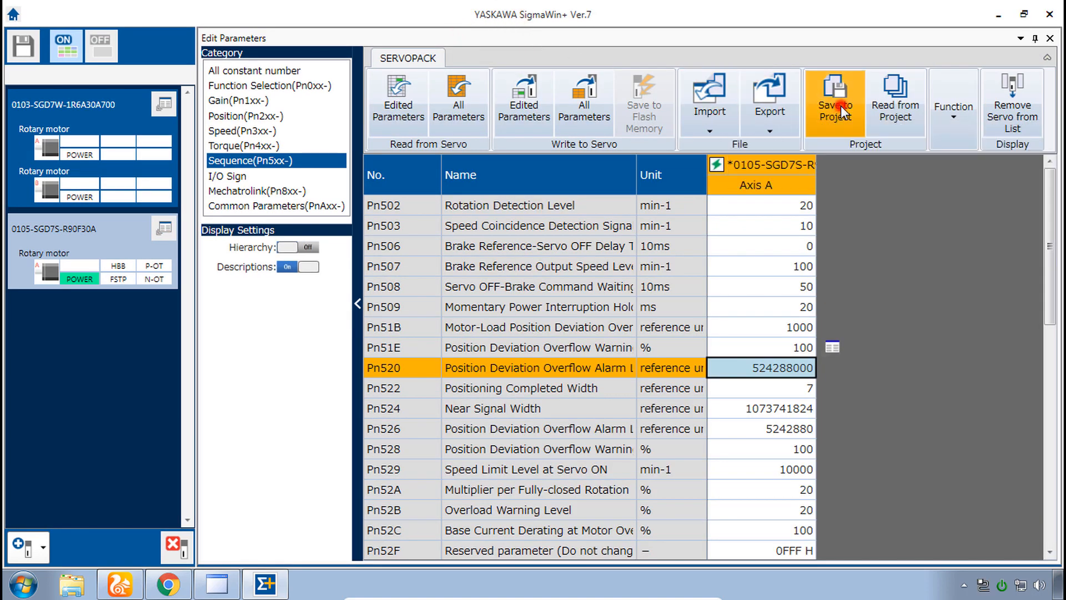
pyautogui.click(834, 101)
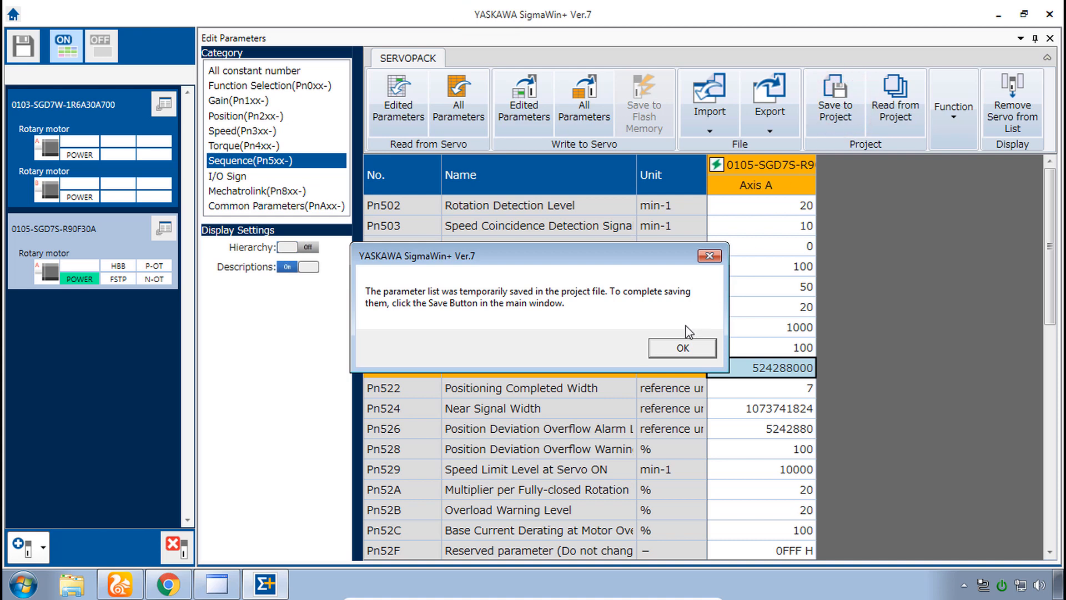
pyautogui.click(681, 348)
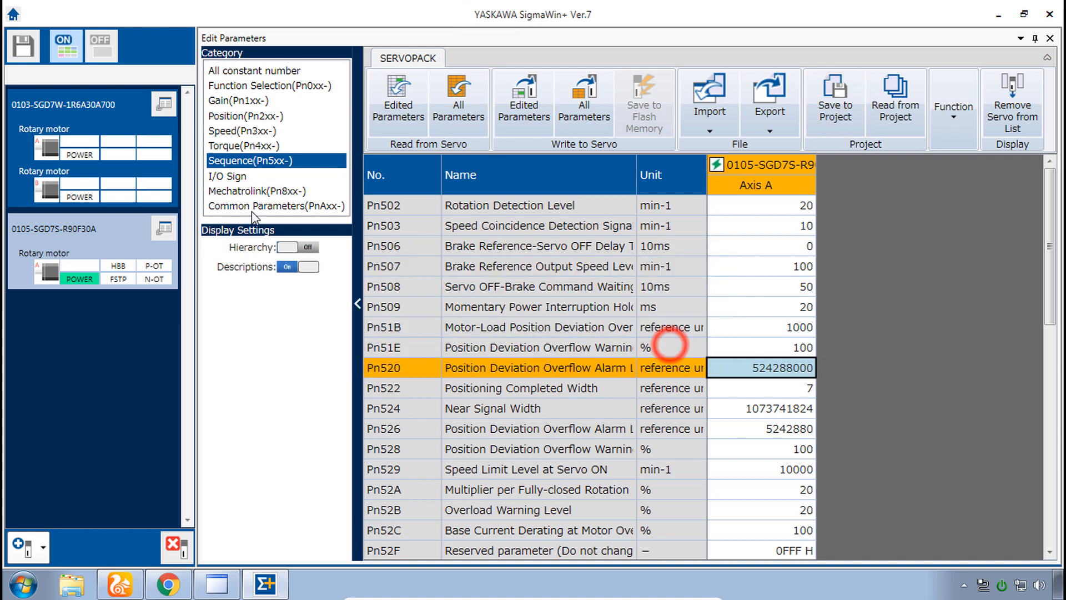
pyautogui.moveTo(23, 44)
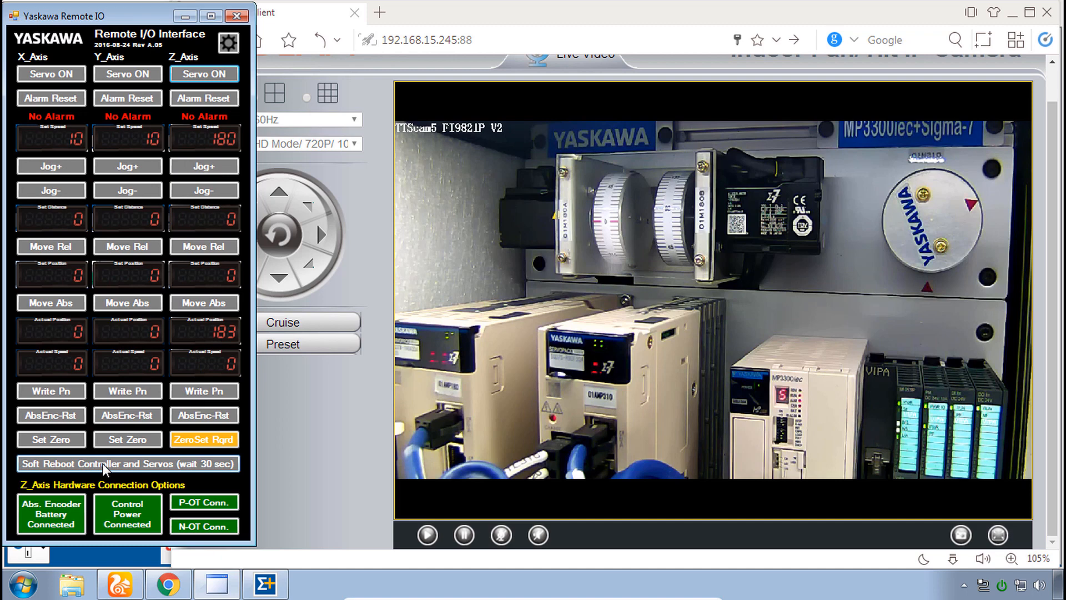
# Soft-reboot the controller and servos, then turn the Z_Axis servo on
pyautogui.click(104, 464)
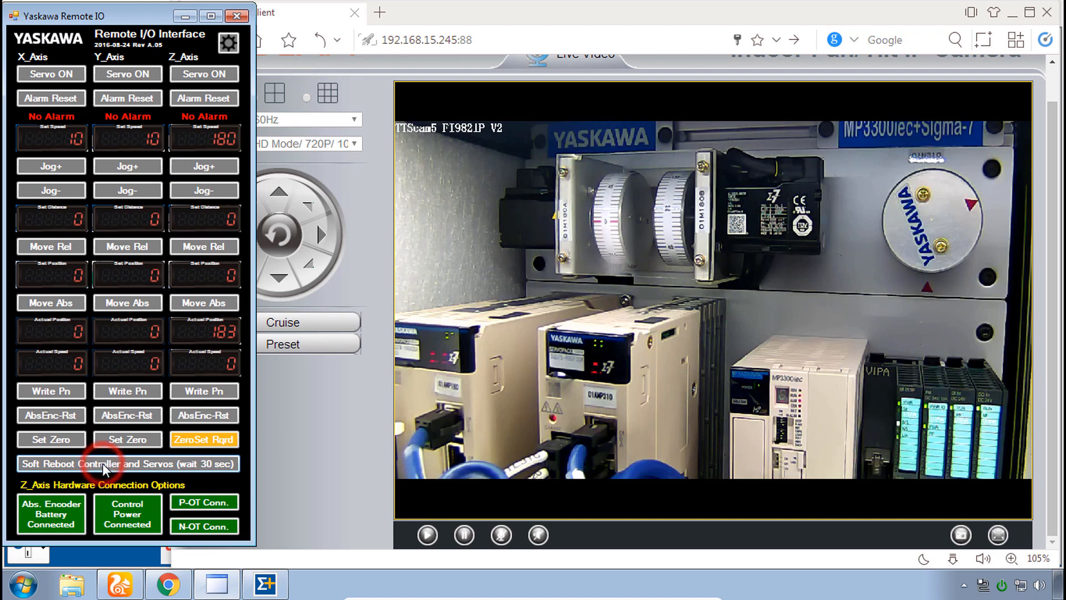
pyautogui.click(126, 463)
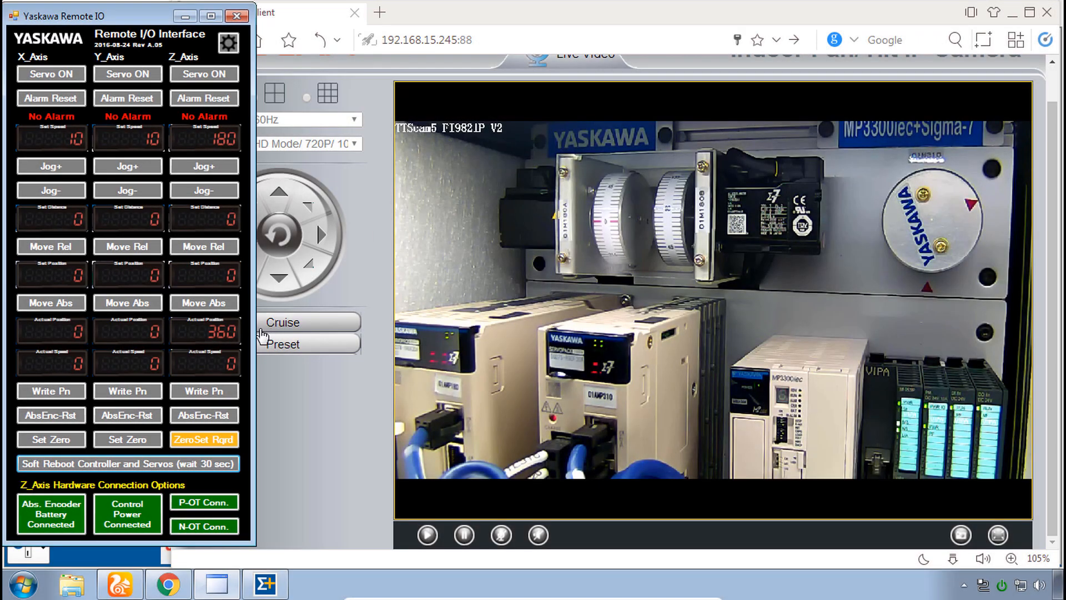
pyautogui.click(204, 74)
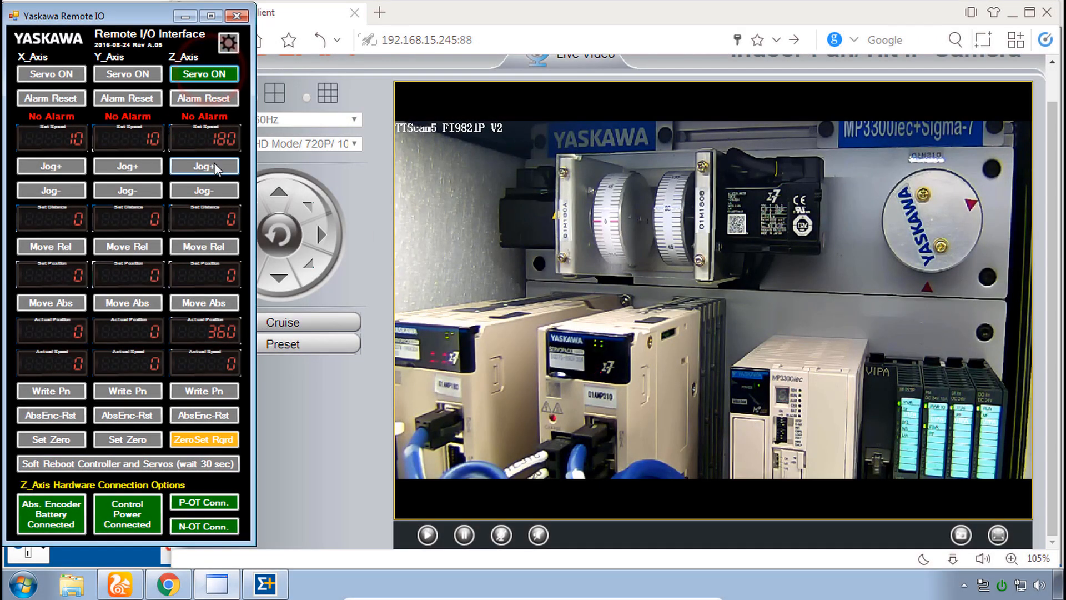
# Jog the Z axis forward and backward, ending near position 180 with no alarm
pyautogui.click(205, 167)
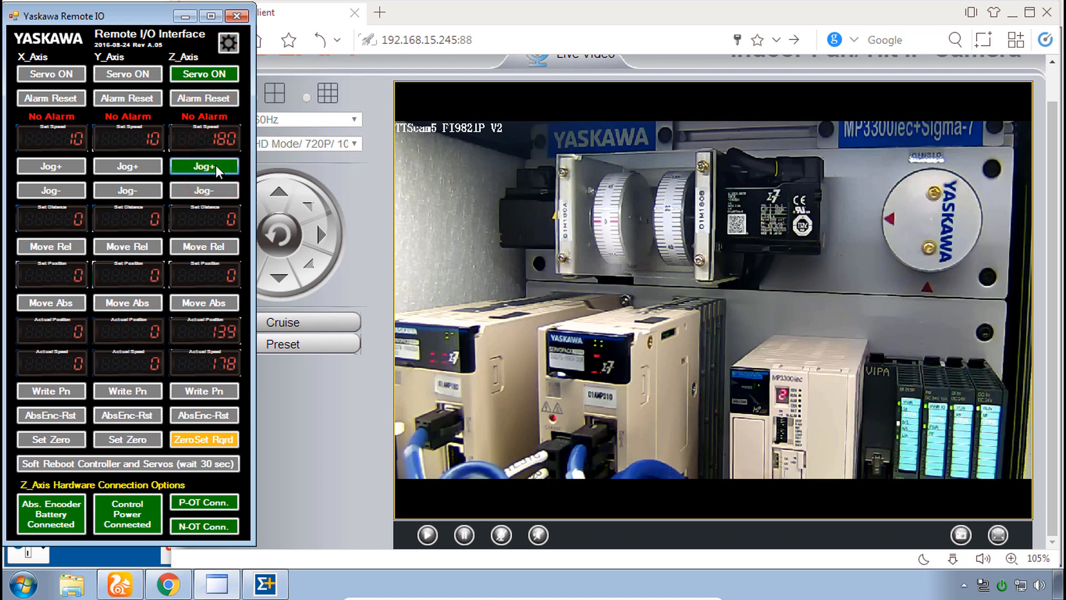
pyautogui.click(205, 167)
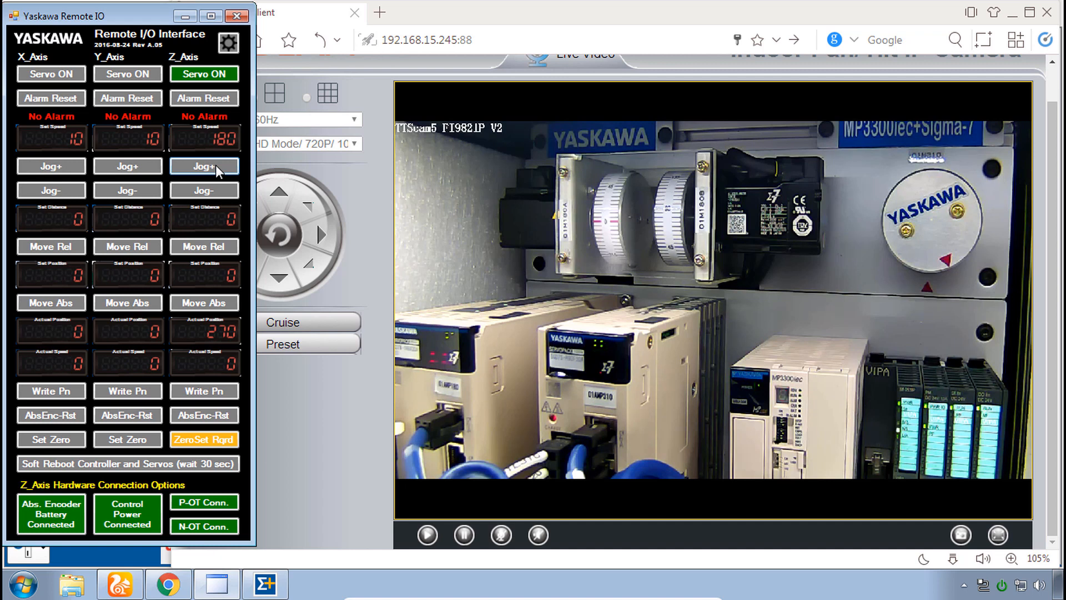
pyautogui.click(203, 190)
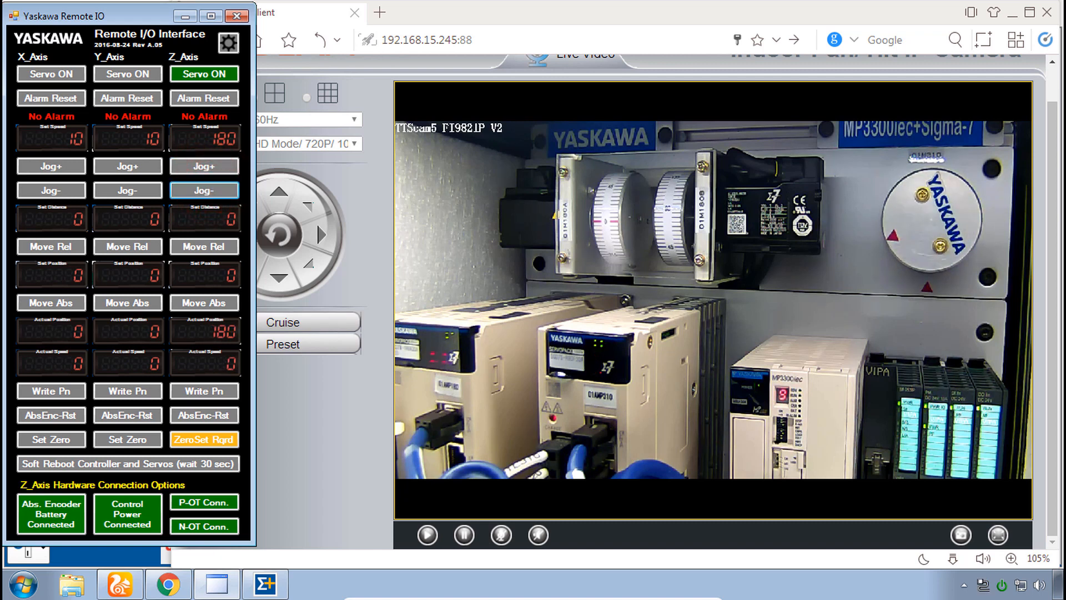
pyautogui.moveTo(204, 166)
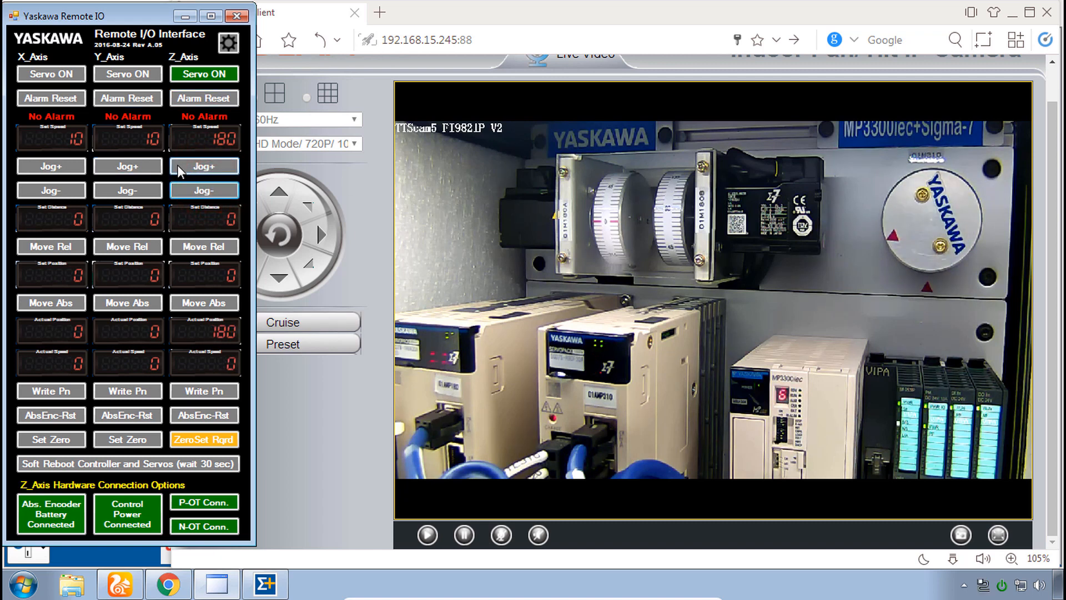